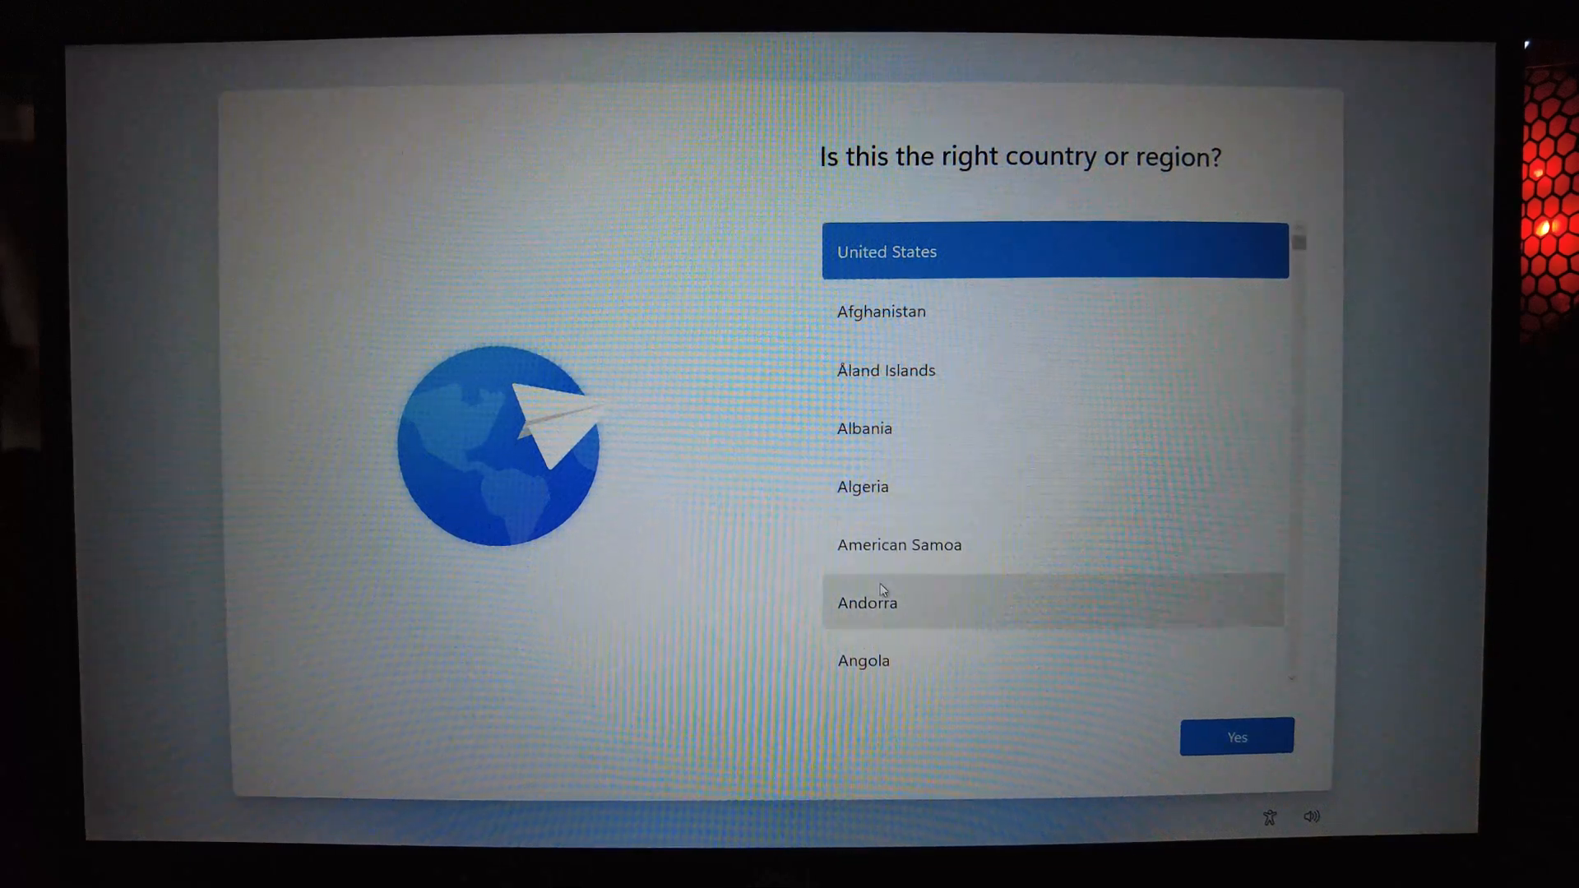
{"action": "mouse_move", "coordinate": [1213, 743]}
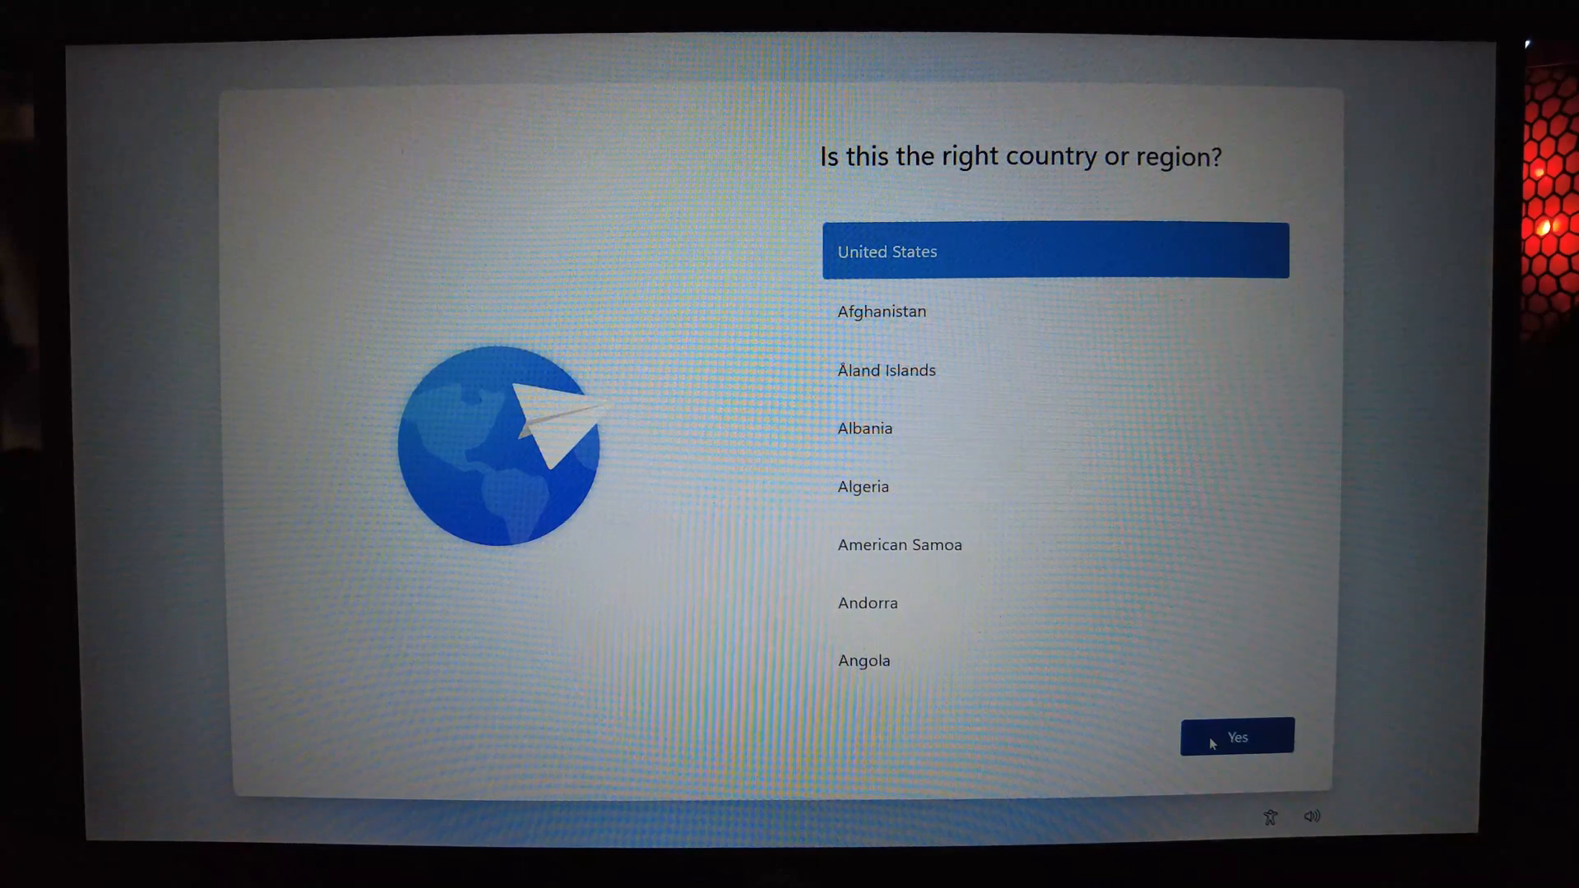
{"action": "mouse_move", "coordinate": [1156, 757]}
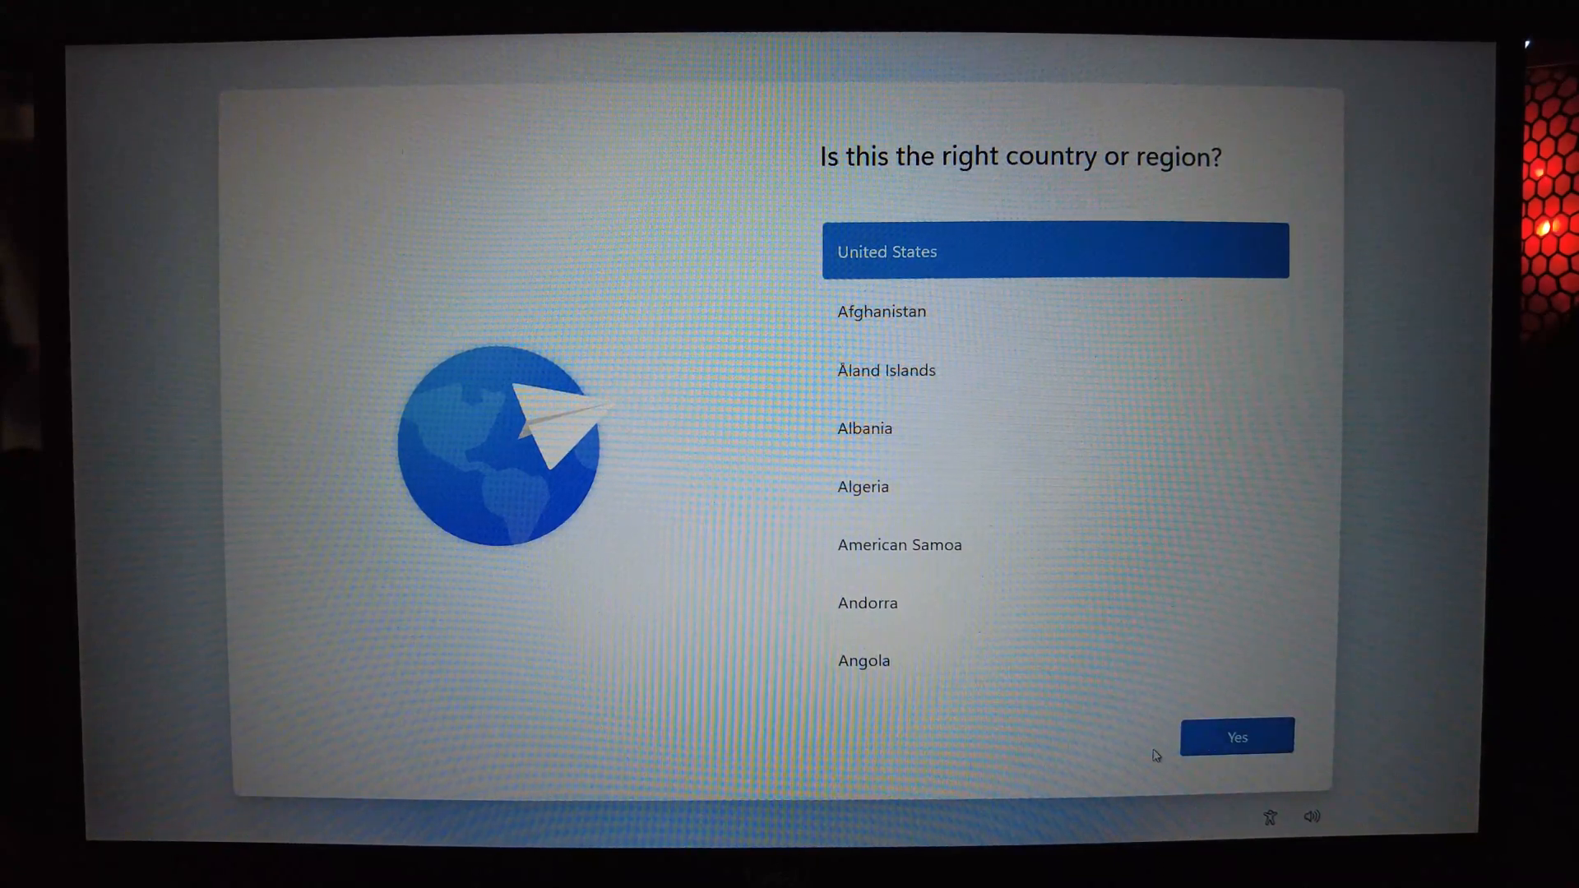
Confirm United States as the region and US as the keyboard layout.
{"action": "left_click", "coordinate": [1236, 737]}
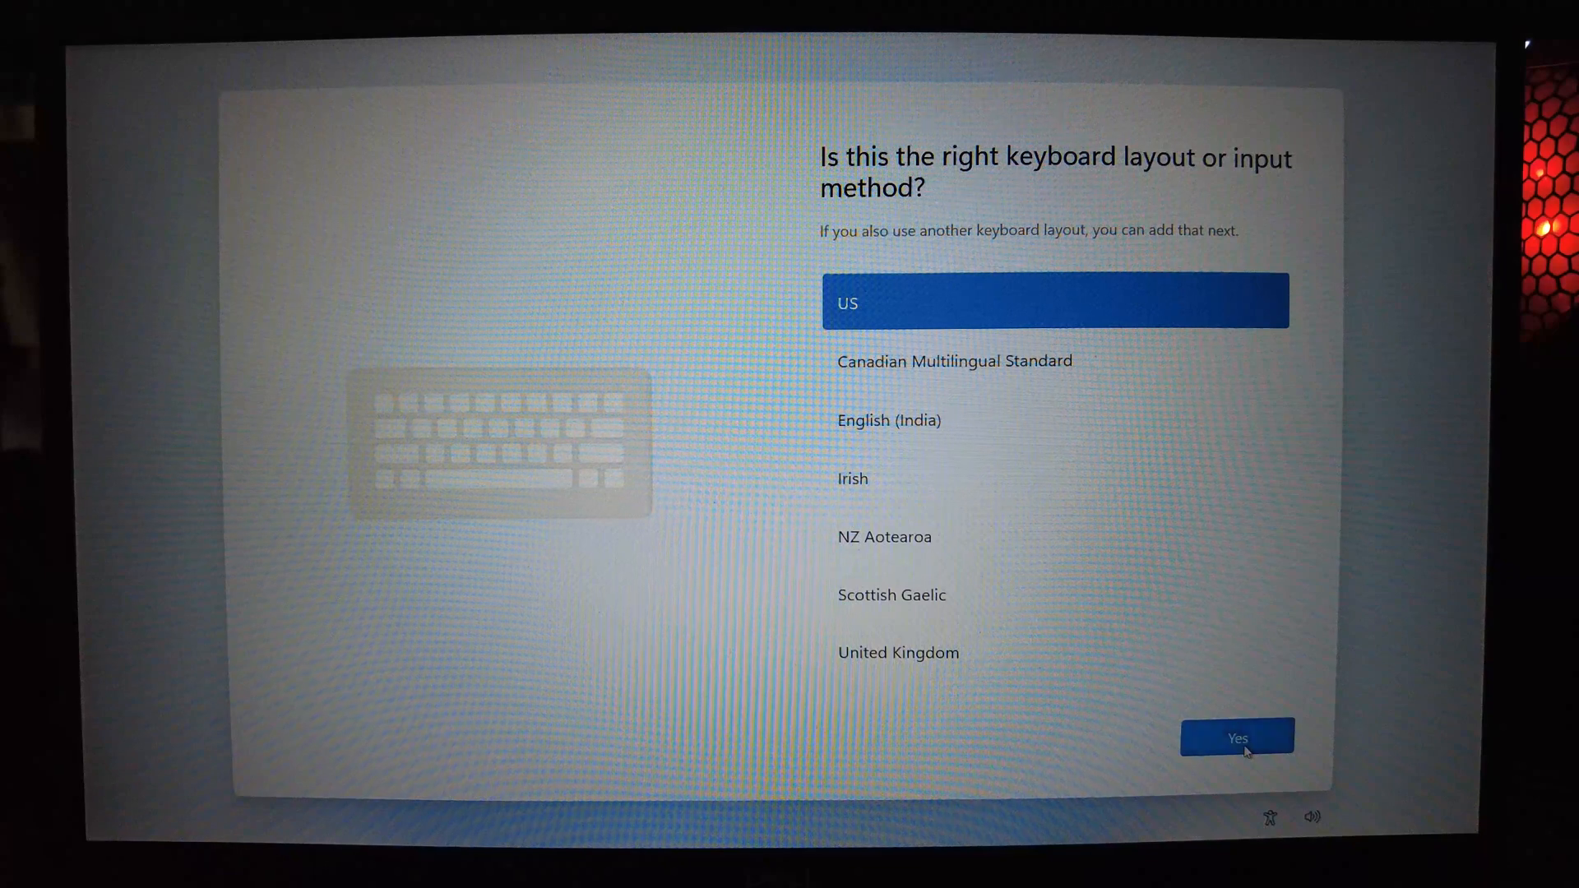
{"action": "left_click", "coordinate": [1237, 736]}
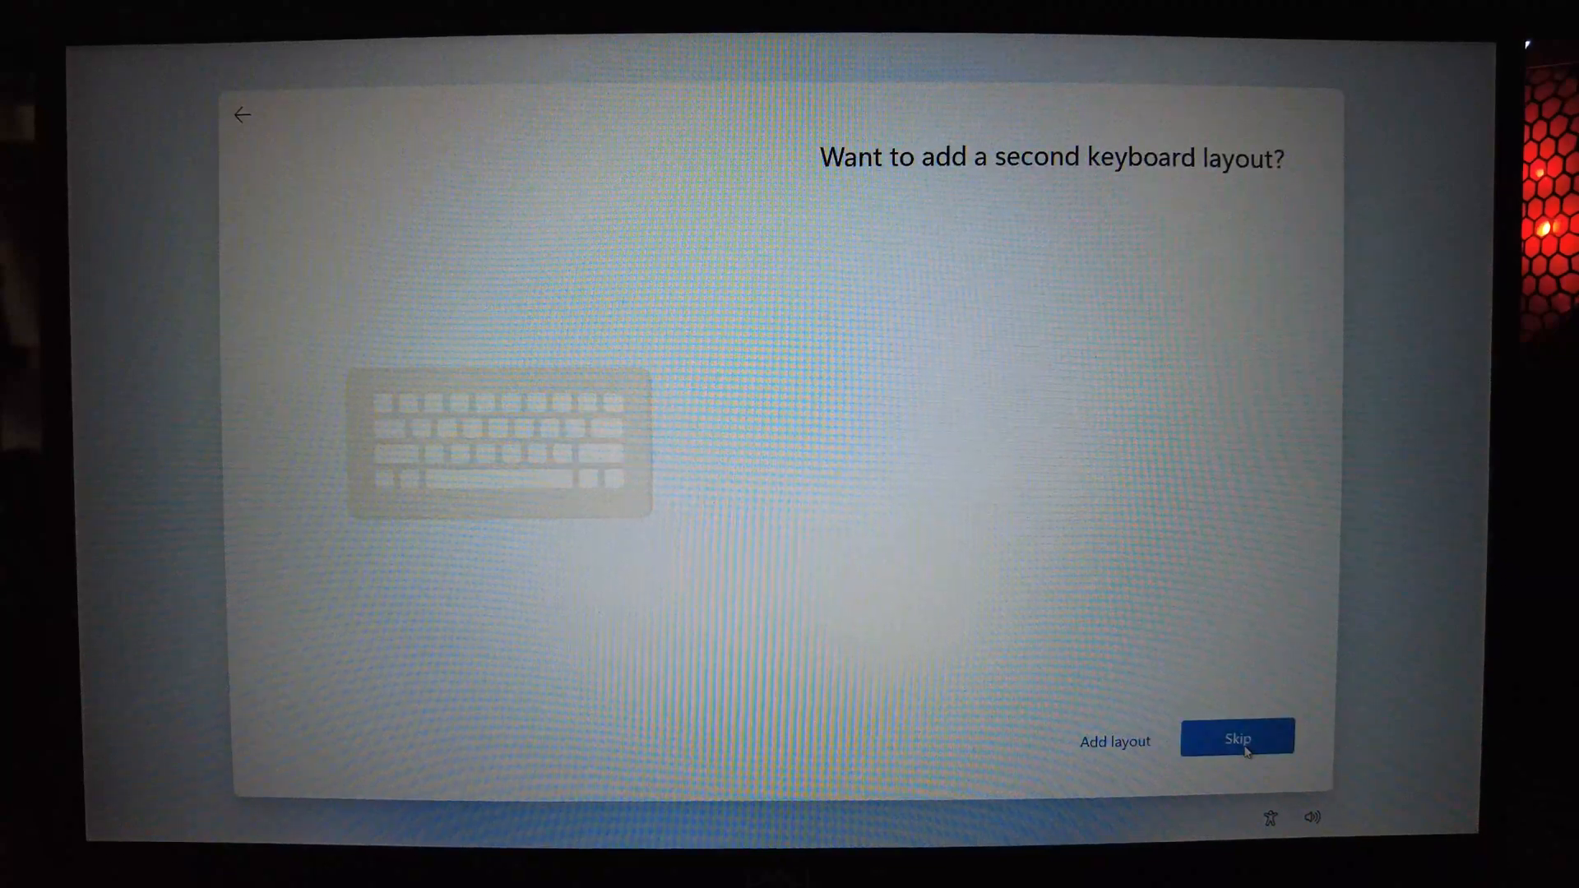
Skip the second keyboard layout and connect to the PEBKAC Wi-Fi network with its security key.
{"action": "left_click", "coordinate": [1236, 739]}
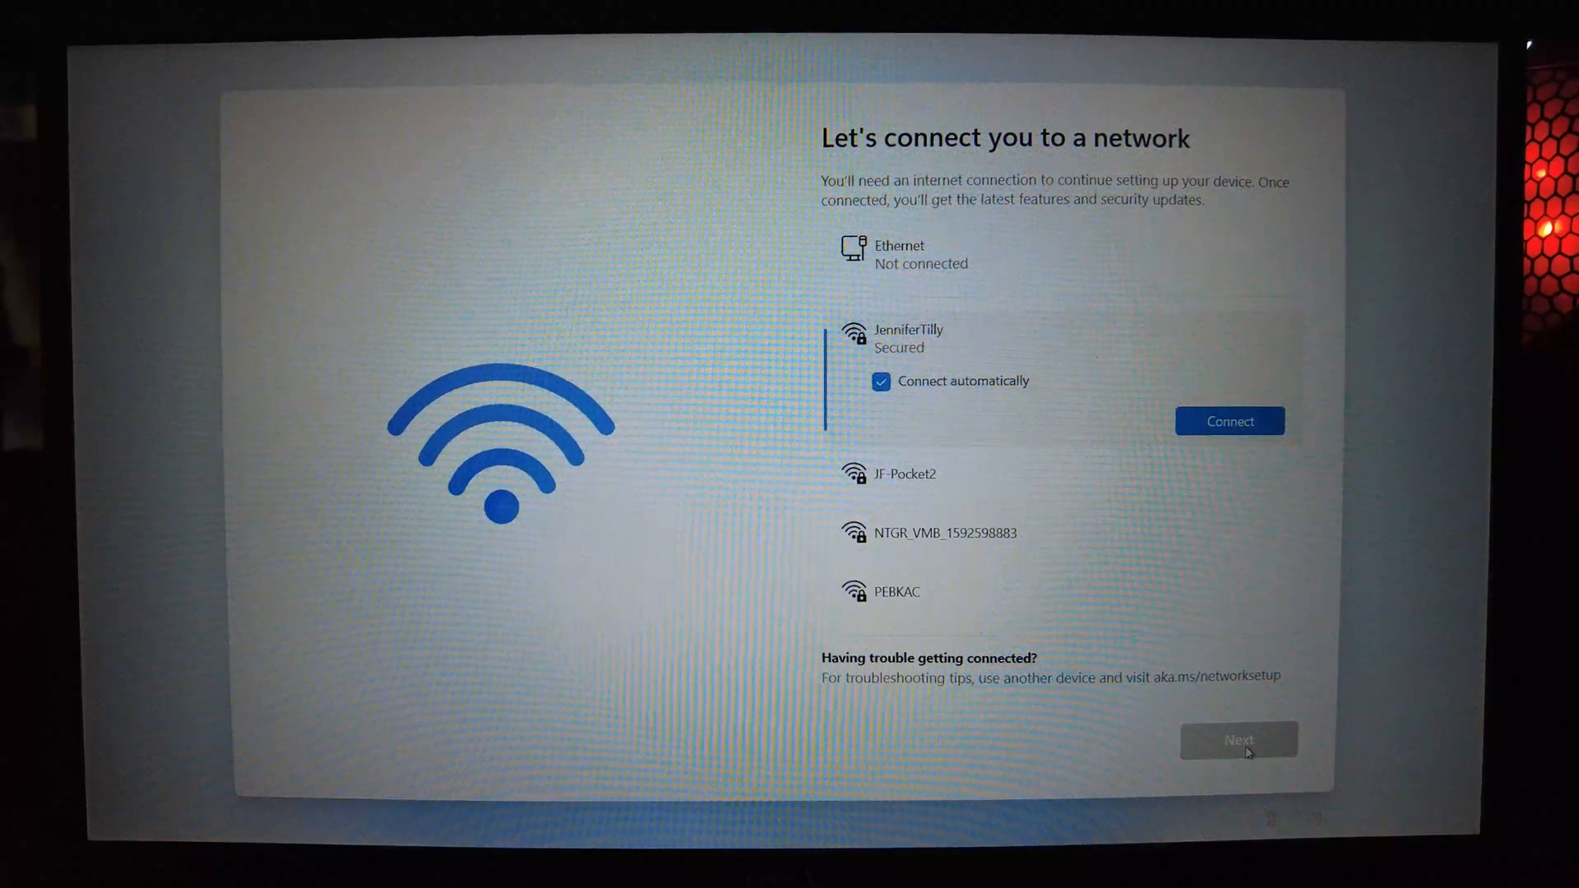
{"action": "mouse_move", "coordinate": [1016, 271]}
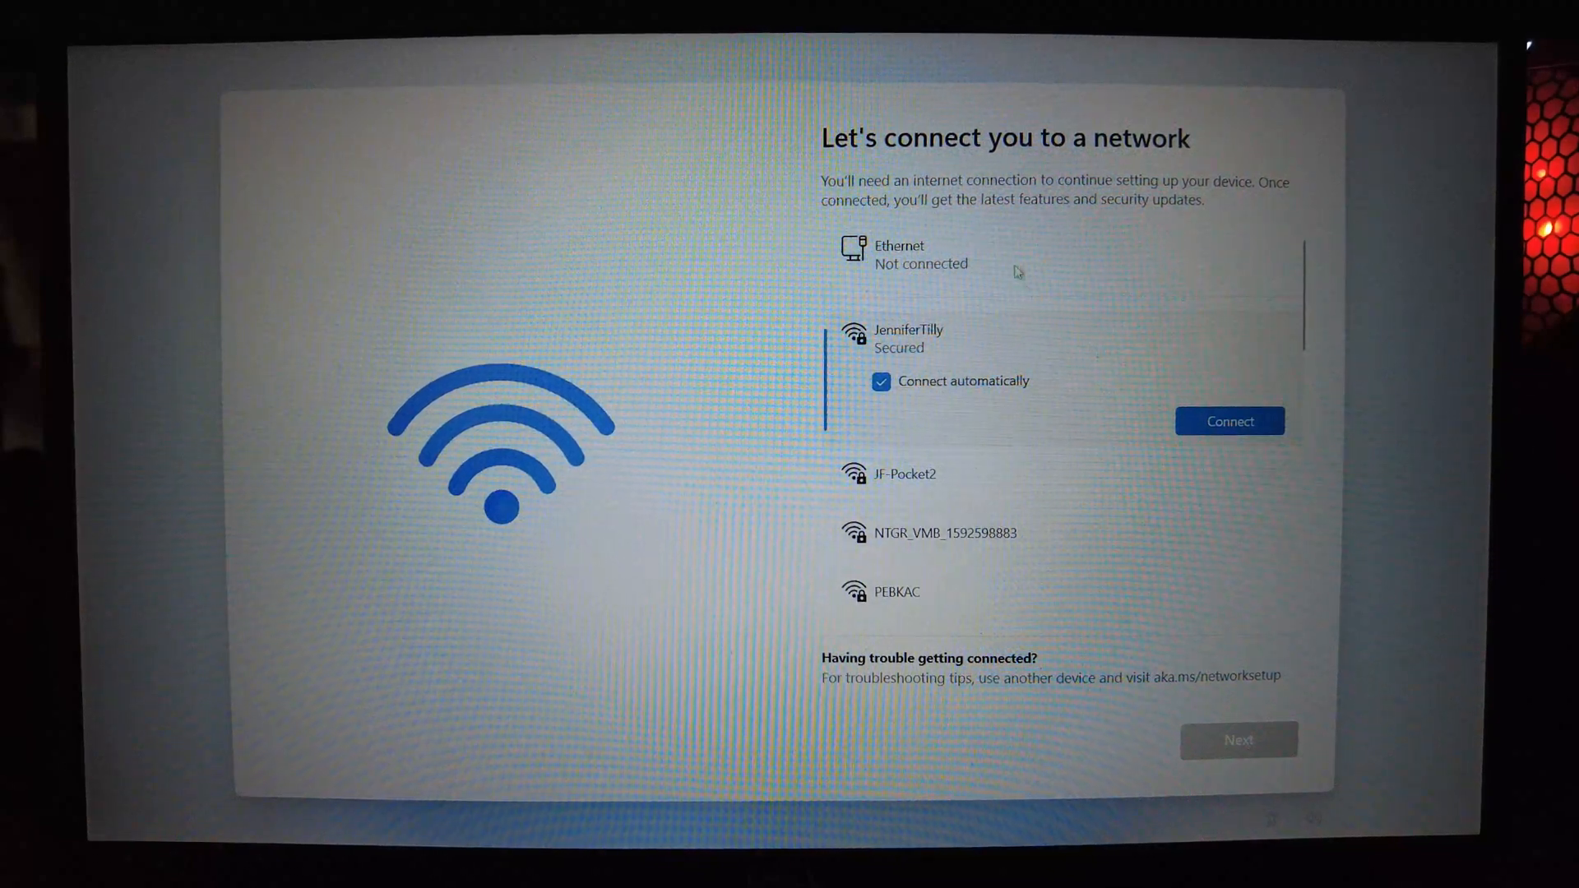
{"action": "mouse_move", "coordinate": [921, 253]}
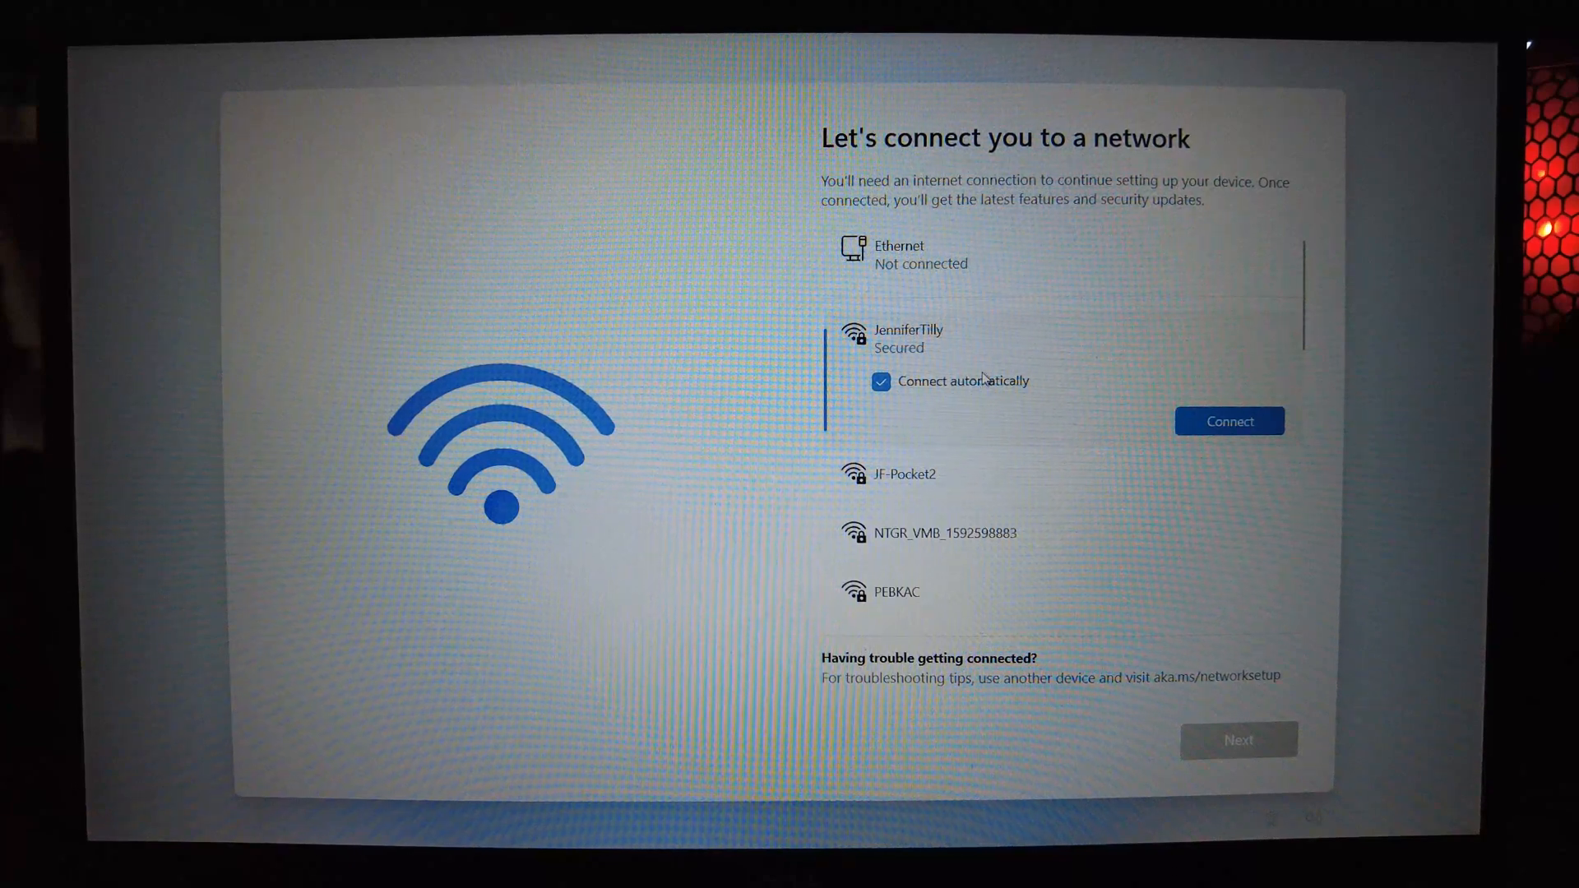
{"action": "mouse_move", "coordinate": [774, 498]}
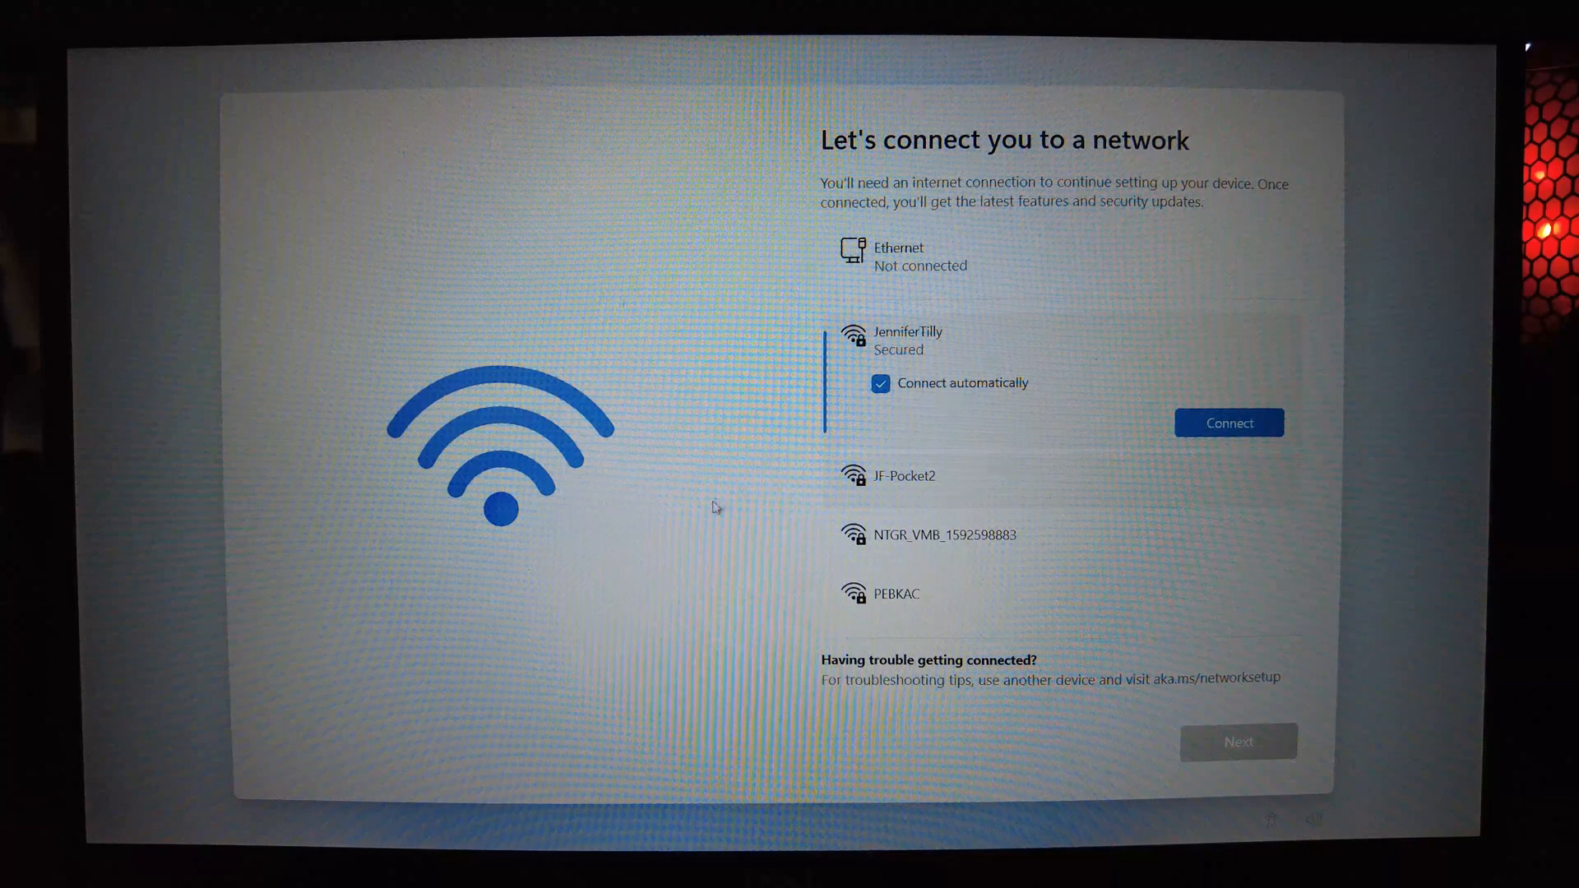
{"action": "mouse_move", "coordinate": [856, 613]}
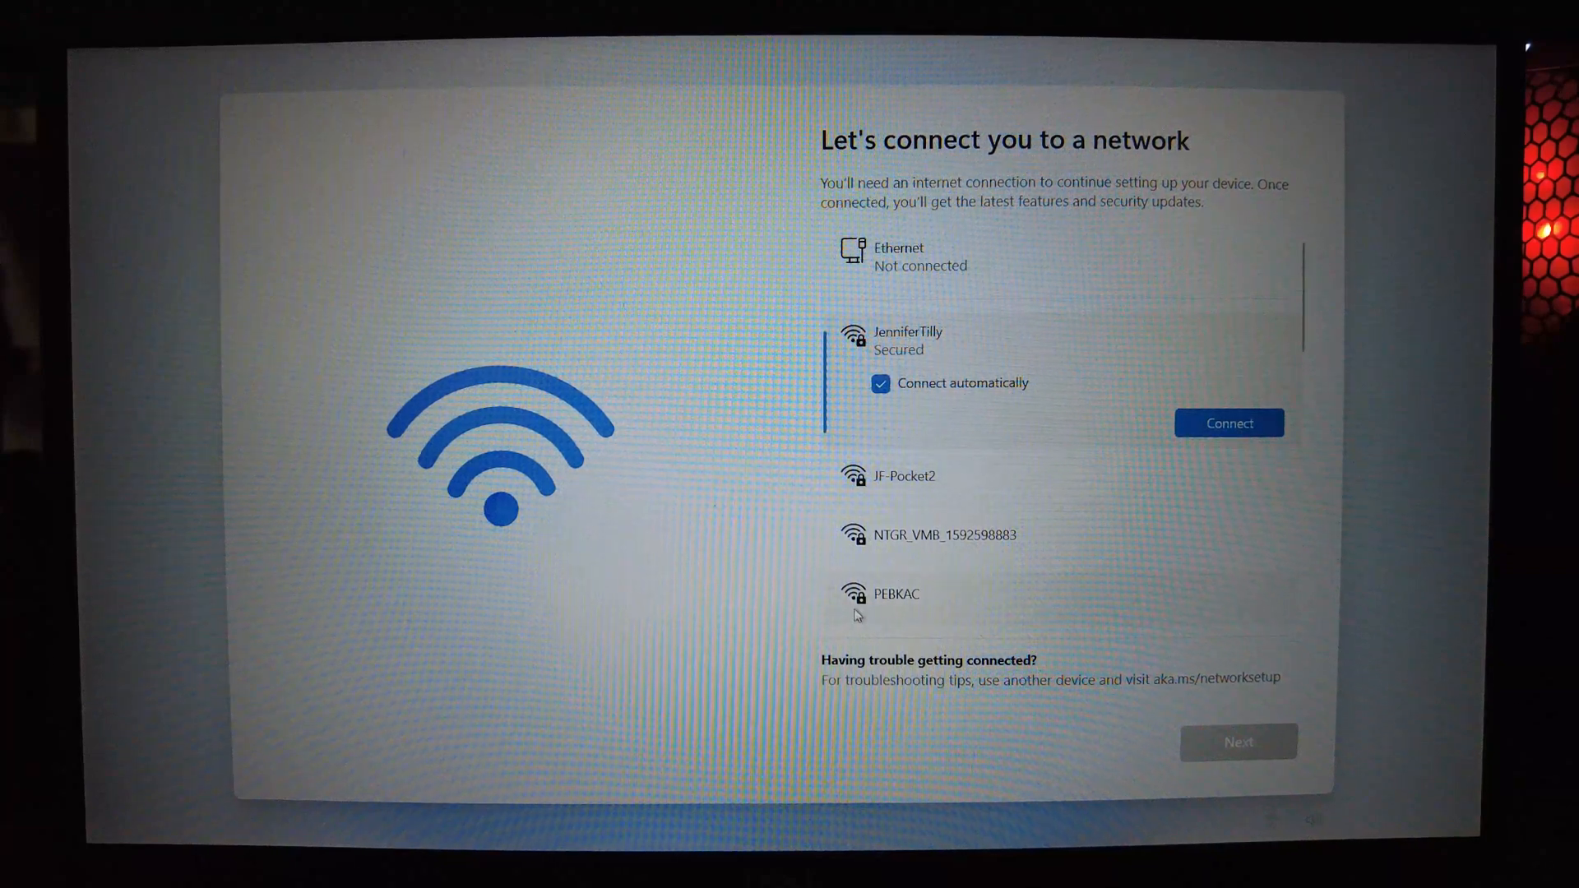
{"action": "left_click", "coordinate": [894, 594]}
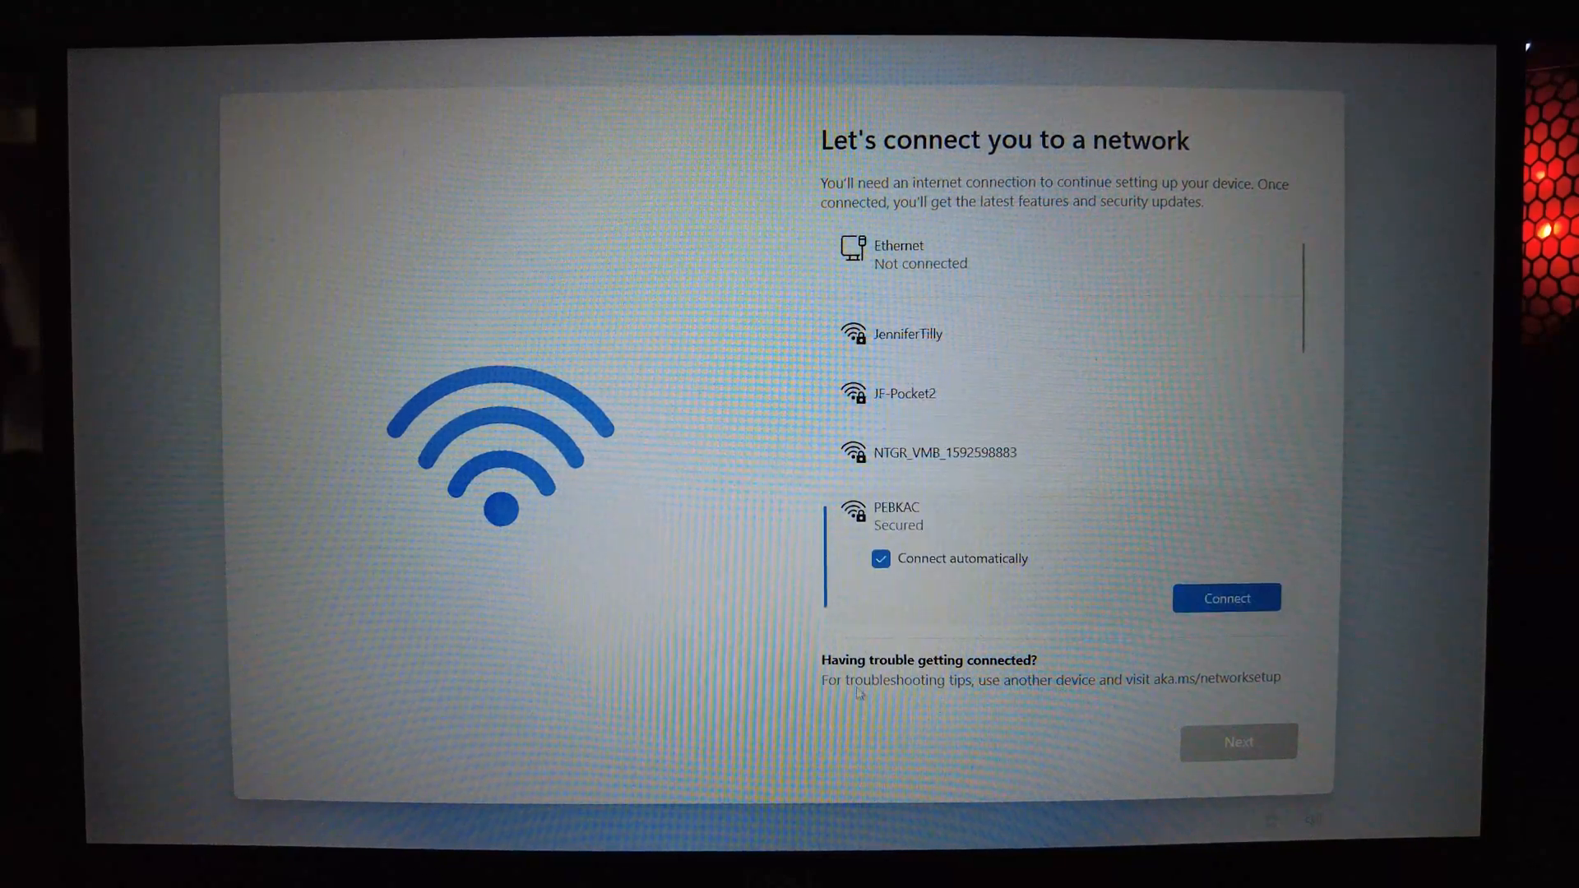
{"action": "mouse_move", "coordinate": [717, 644]}
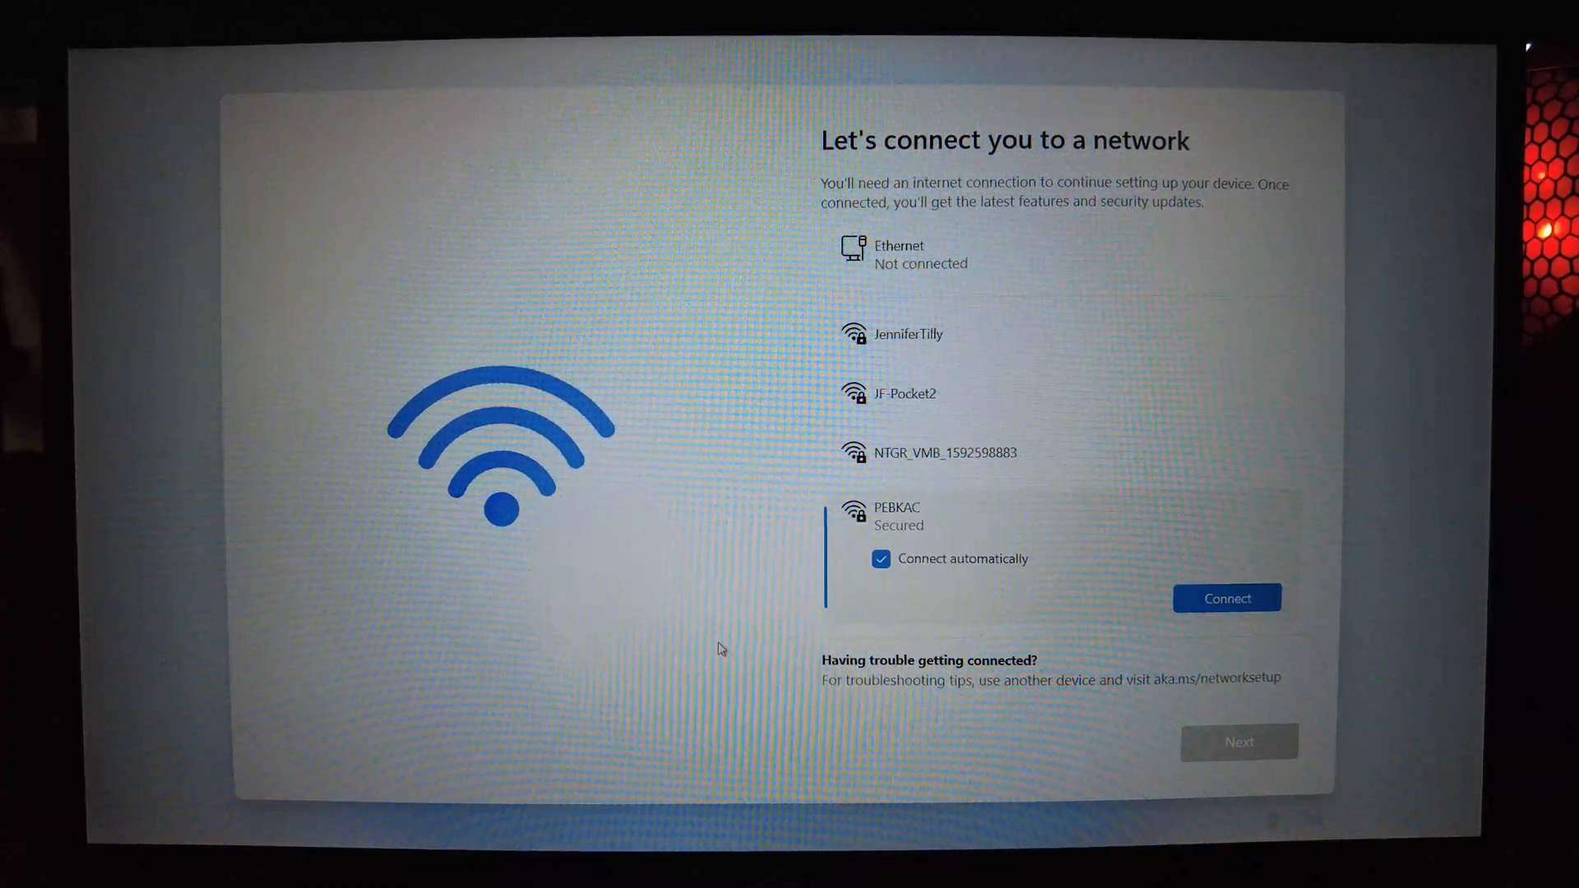
{"action": "mouse_move", "coordinate": [791, 654]}
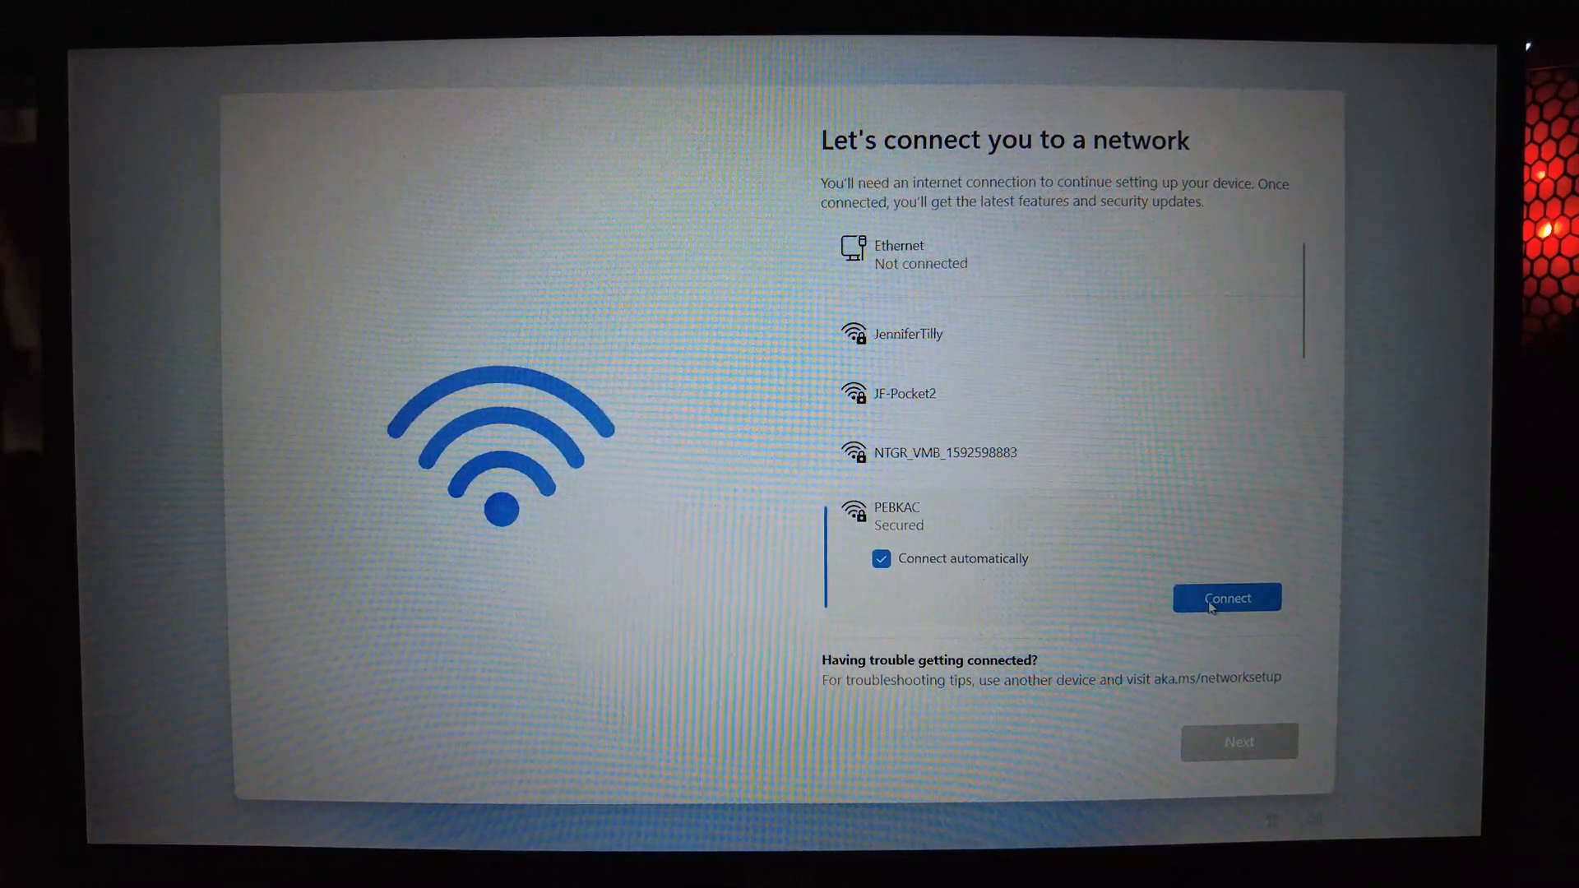
{"action": "left_click", "coordinate": [1227, 597]}
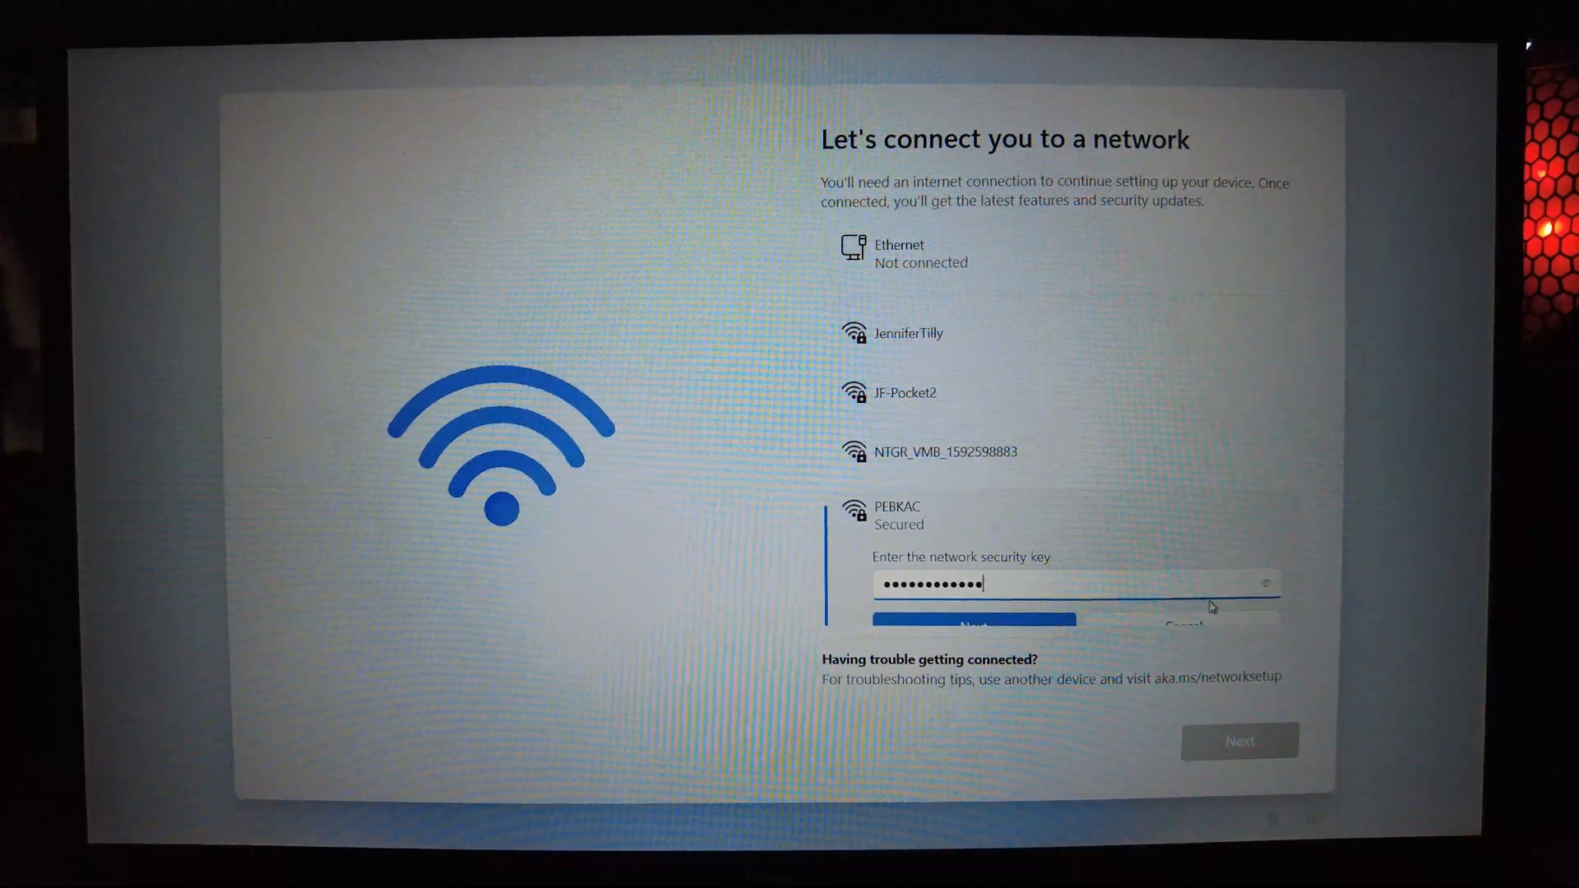
{"action": "left_click", "coordinate": [972, 621]}
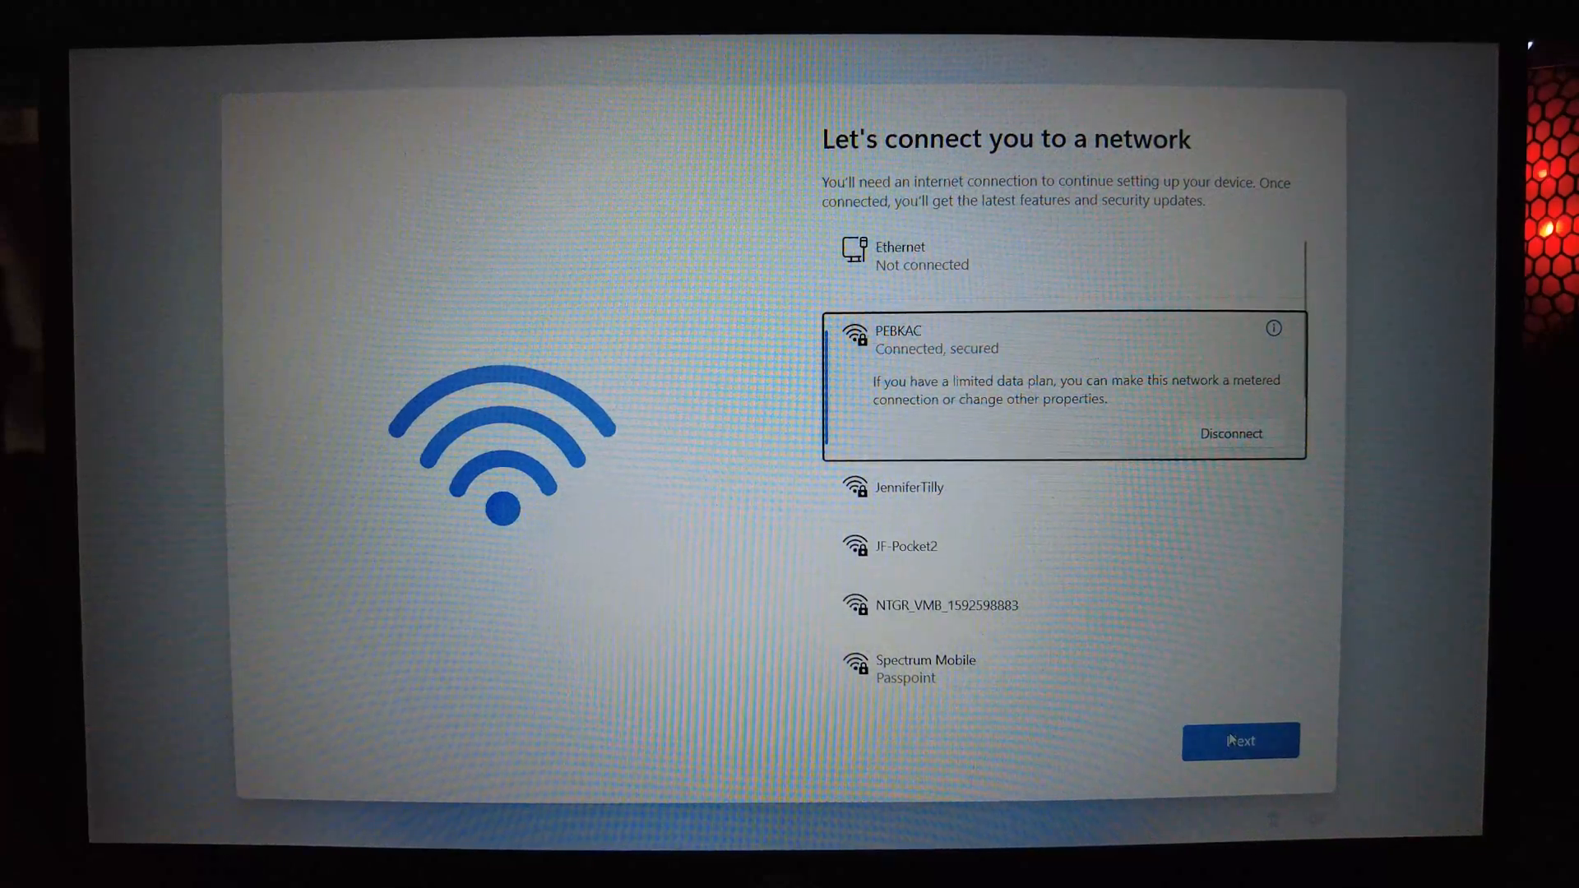
Continue past networking and enter JF-Lap as the device name.
{"action": "left_click", "coordinate": [1240, 740]}
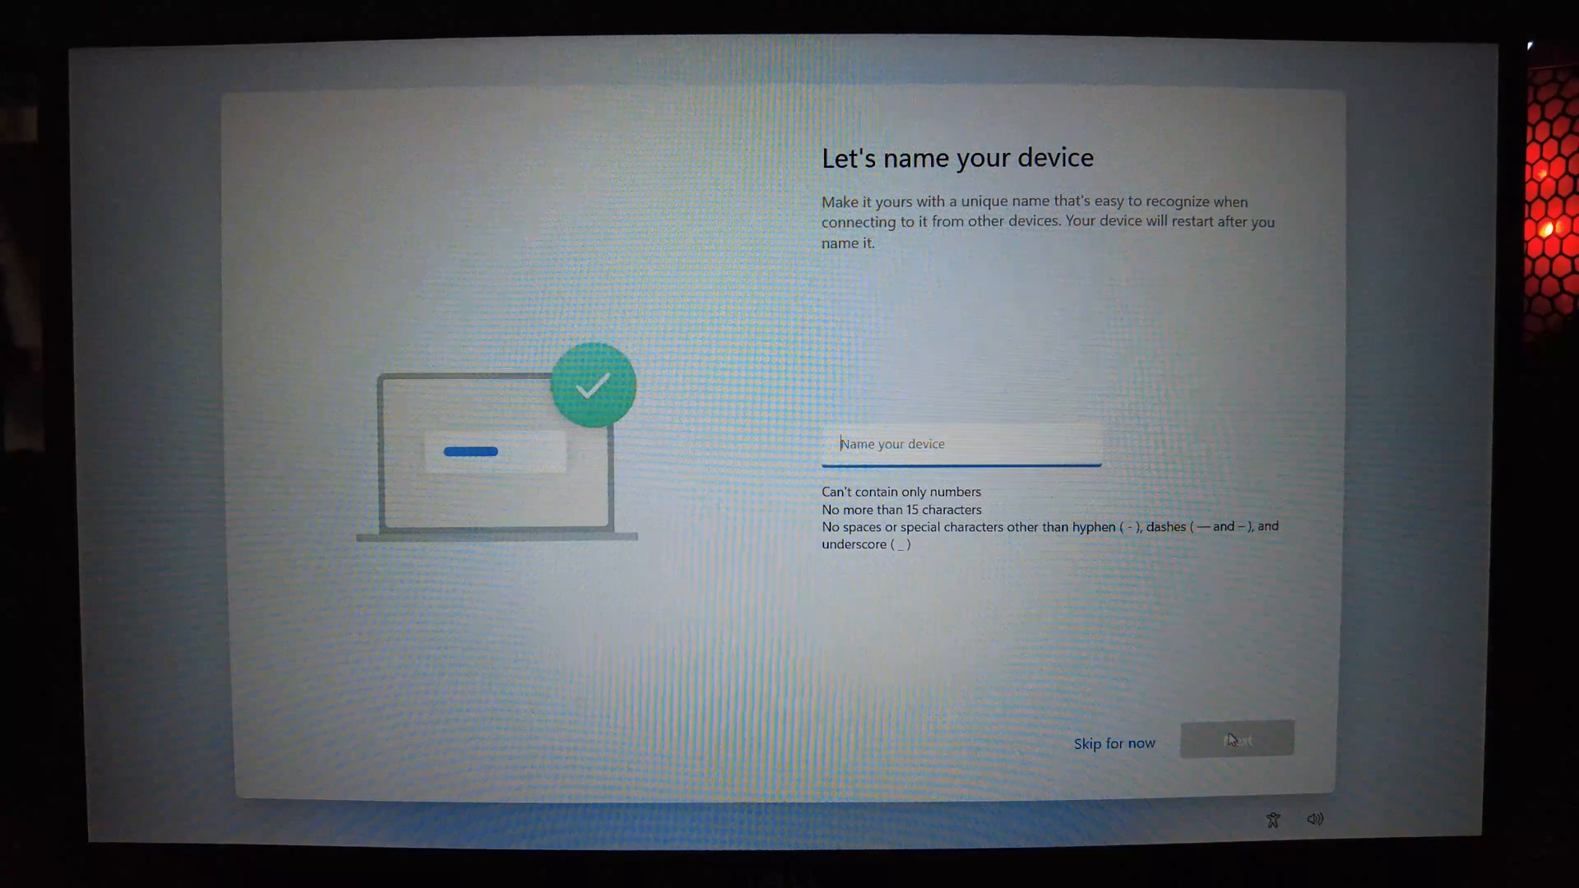
{"action": "type", "text": "JF-Lap"}
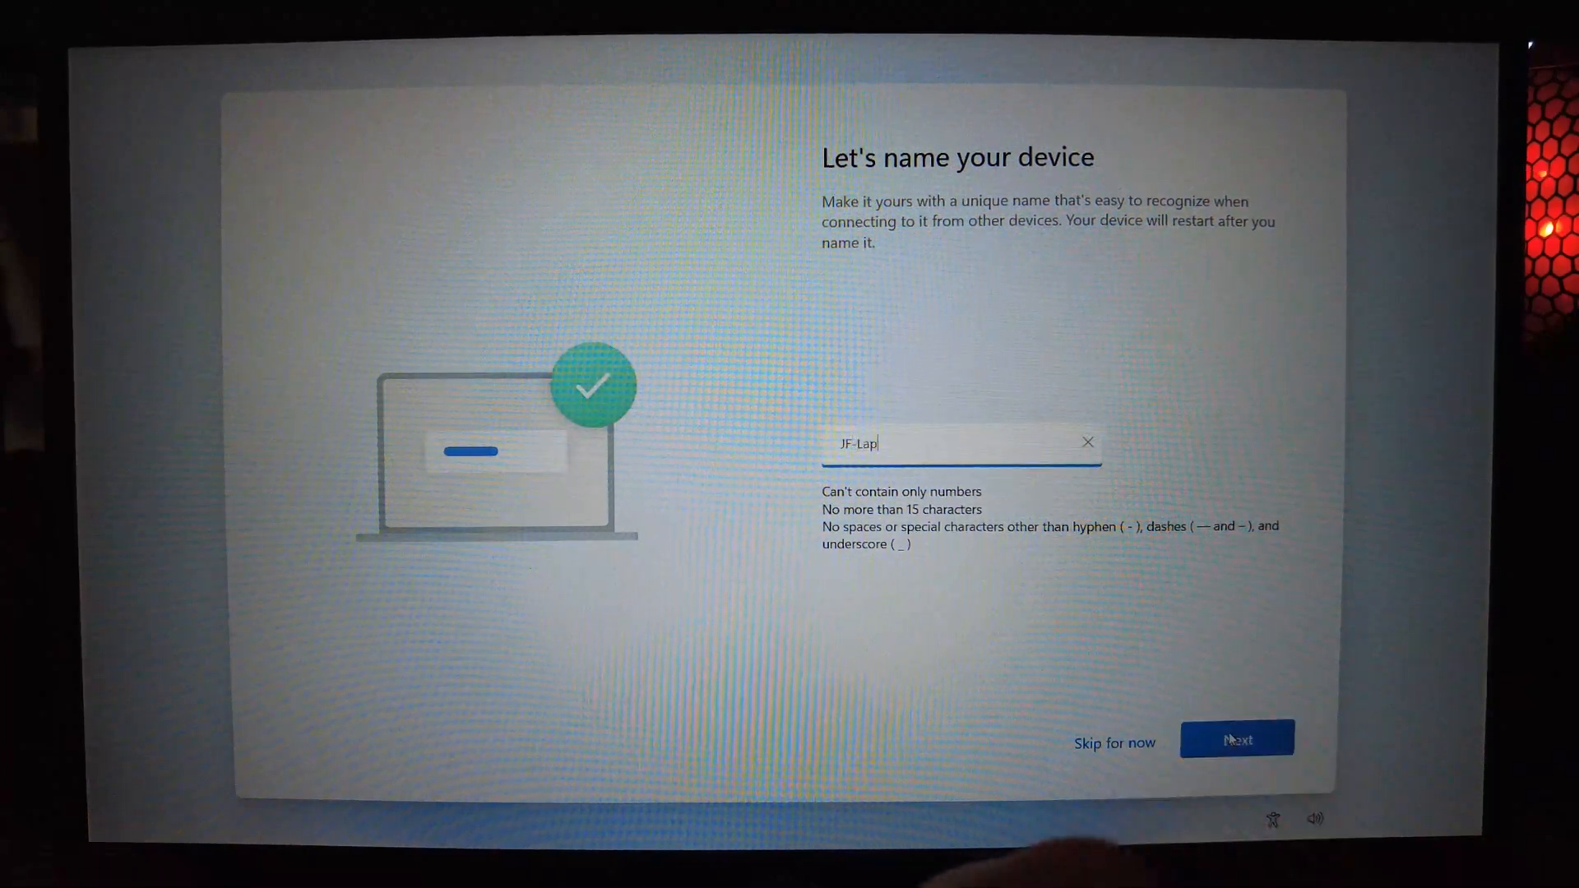
Accept JF-Lap as the device name and wait through the restart.
{"action": "left_click", "coordinate": [1236, 738]}
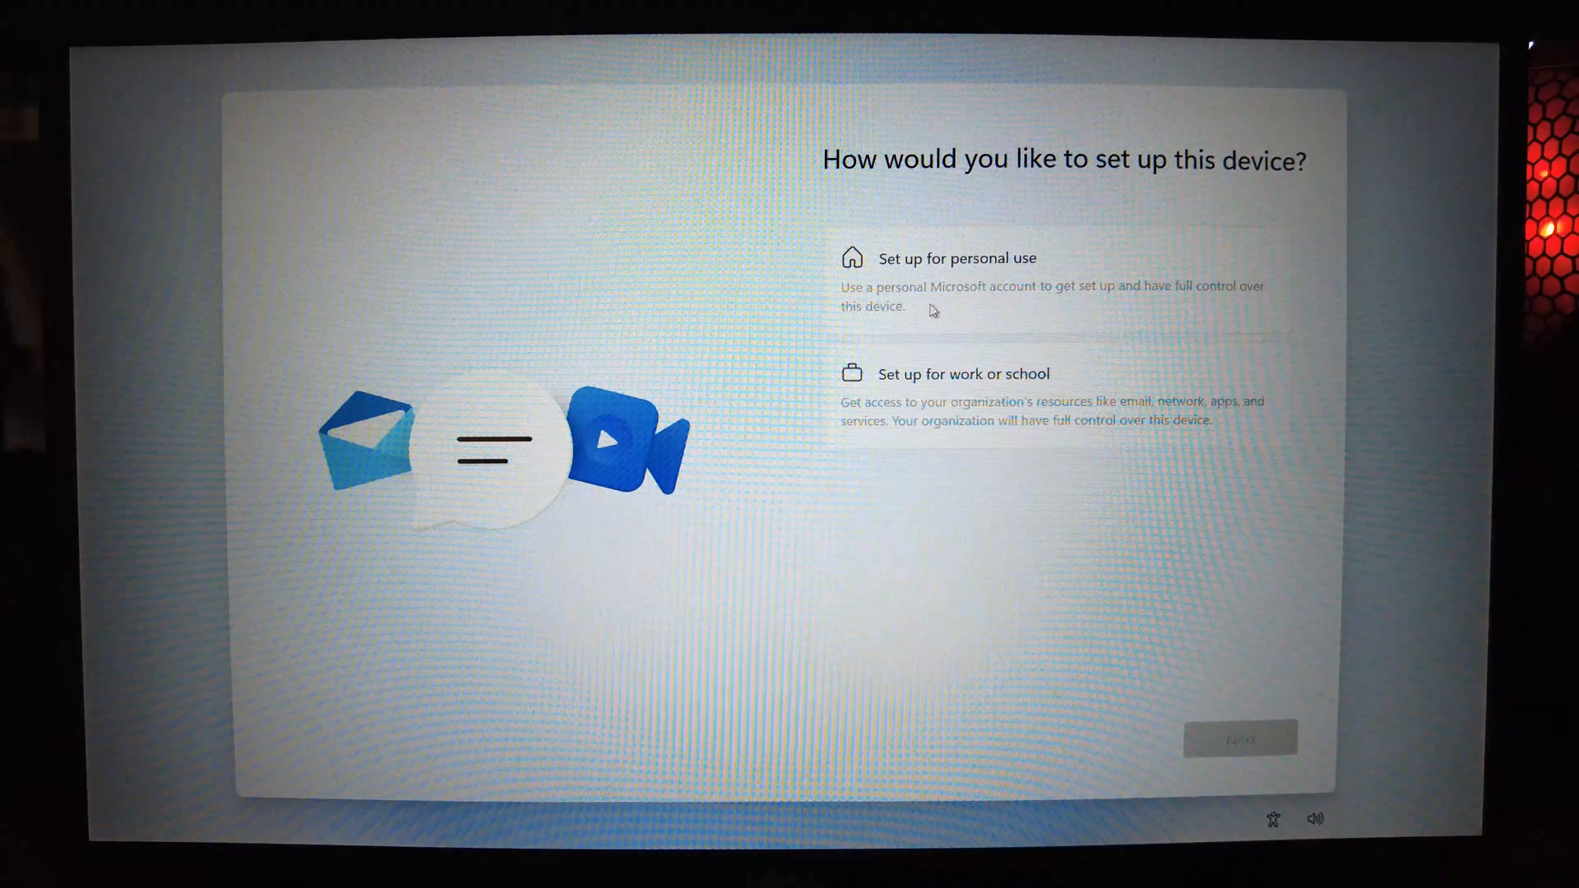
{"action": "mouse_move", "coordinate": [1057, 308]}
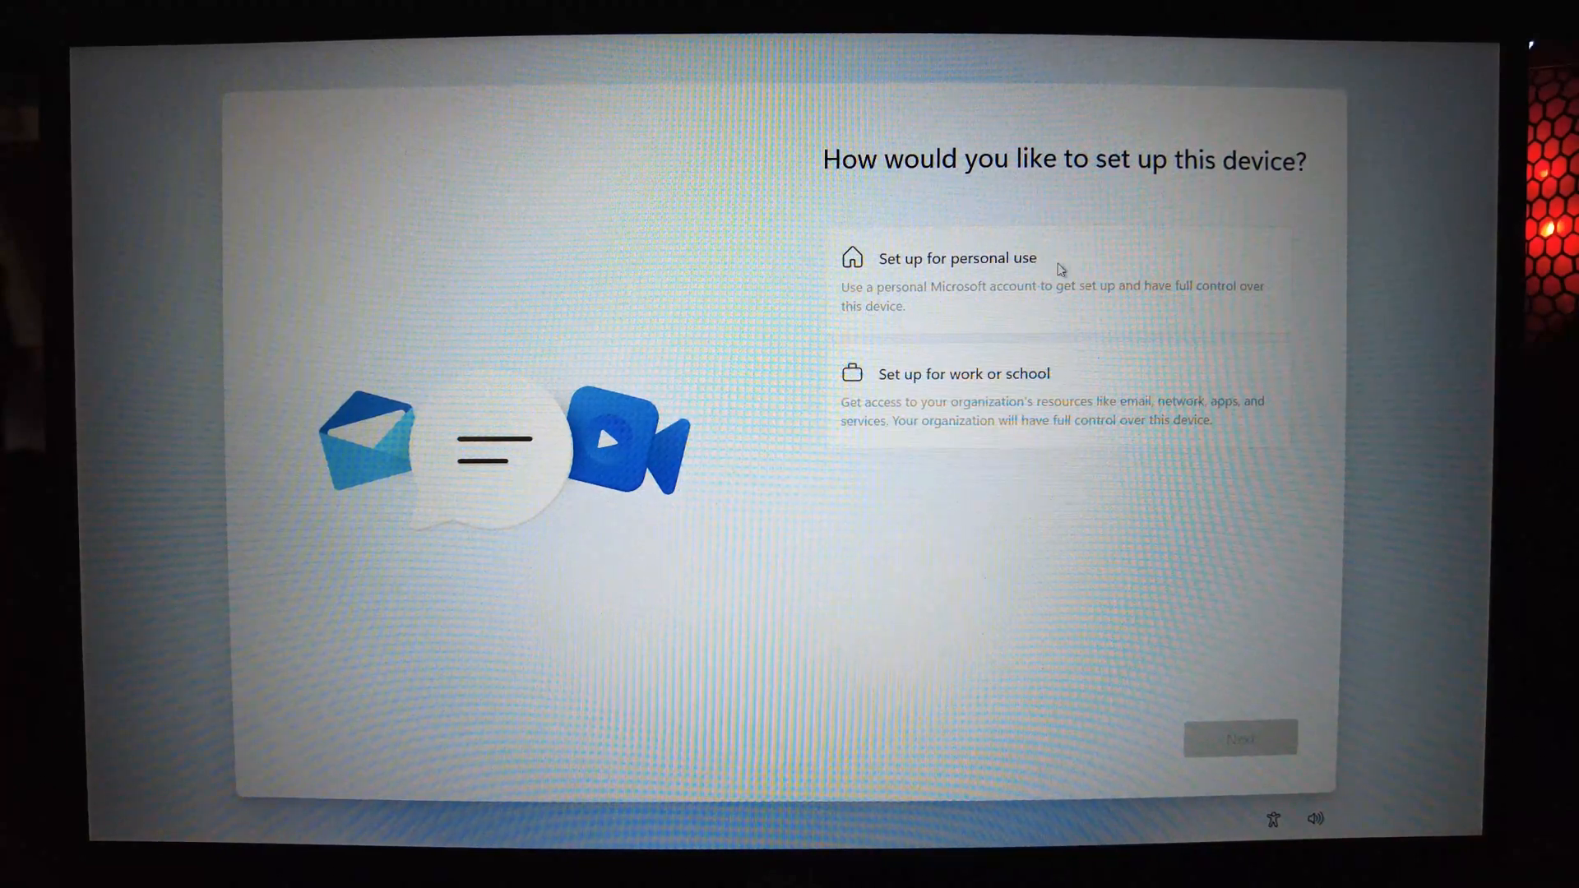
Choose Set up for personal use and proceed to the Microsoft account sign-in.
{"action": "left_click", "coordinate": [1007, 259]}
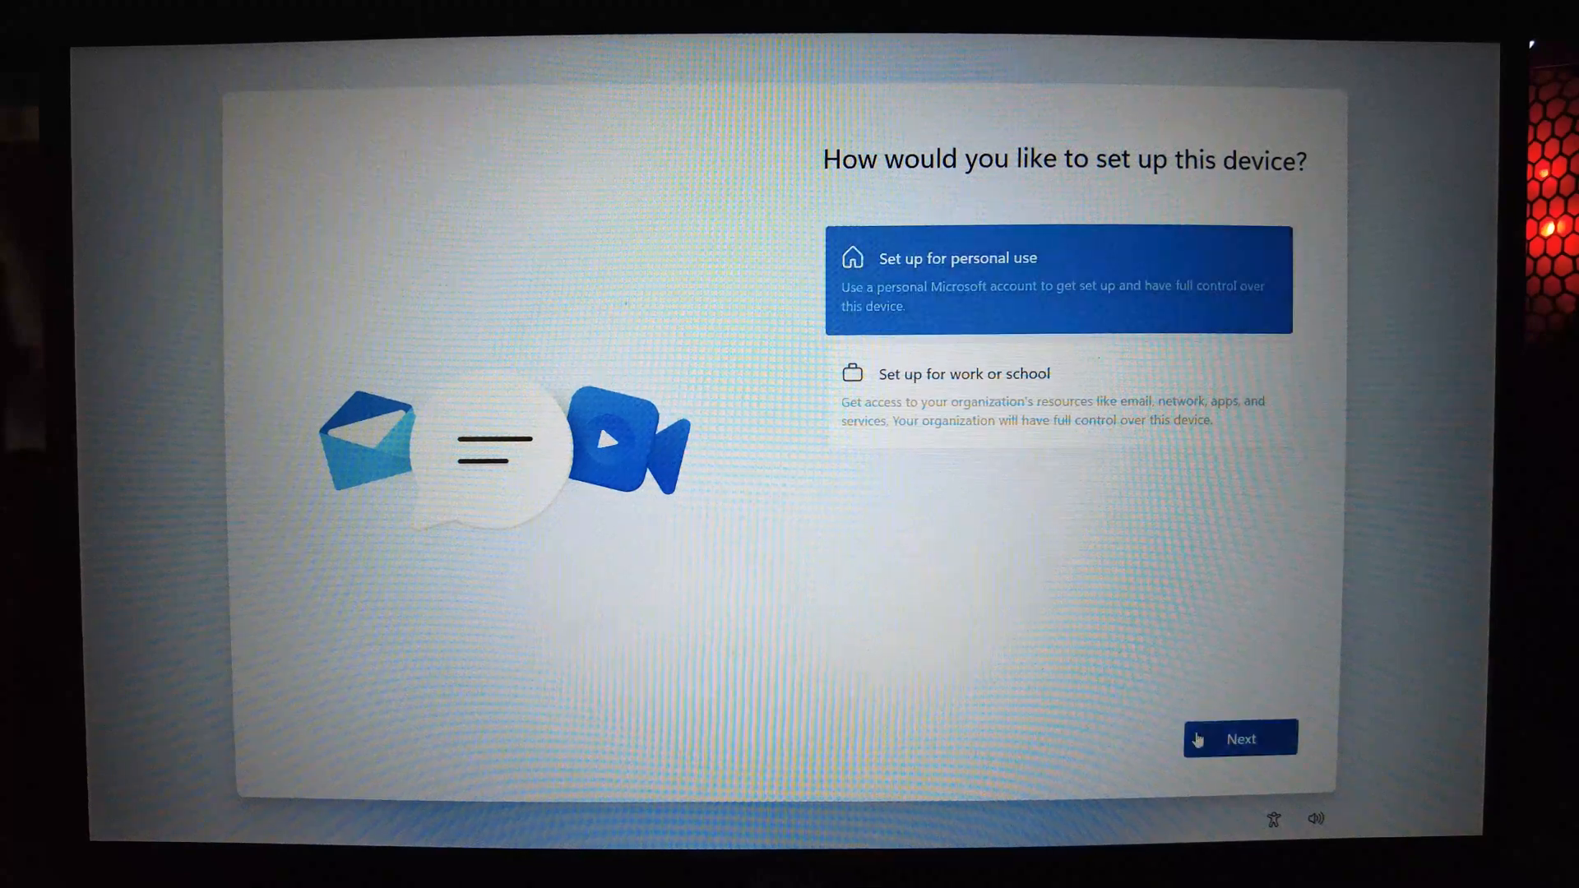
{"action": "left_click", "coordinate": [1240, 738]}
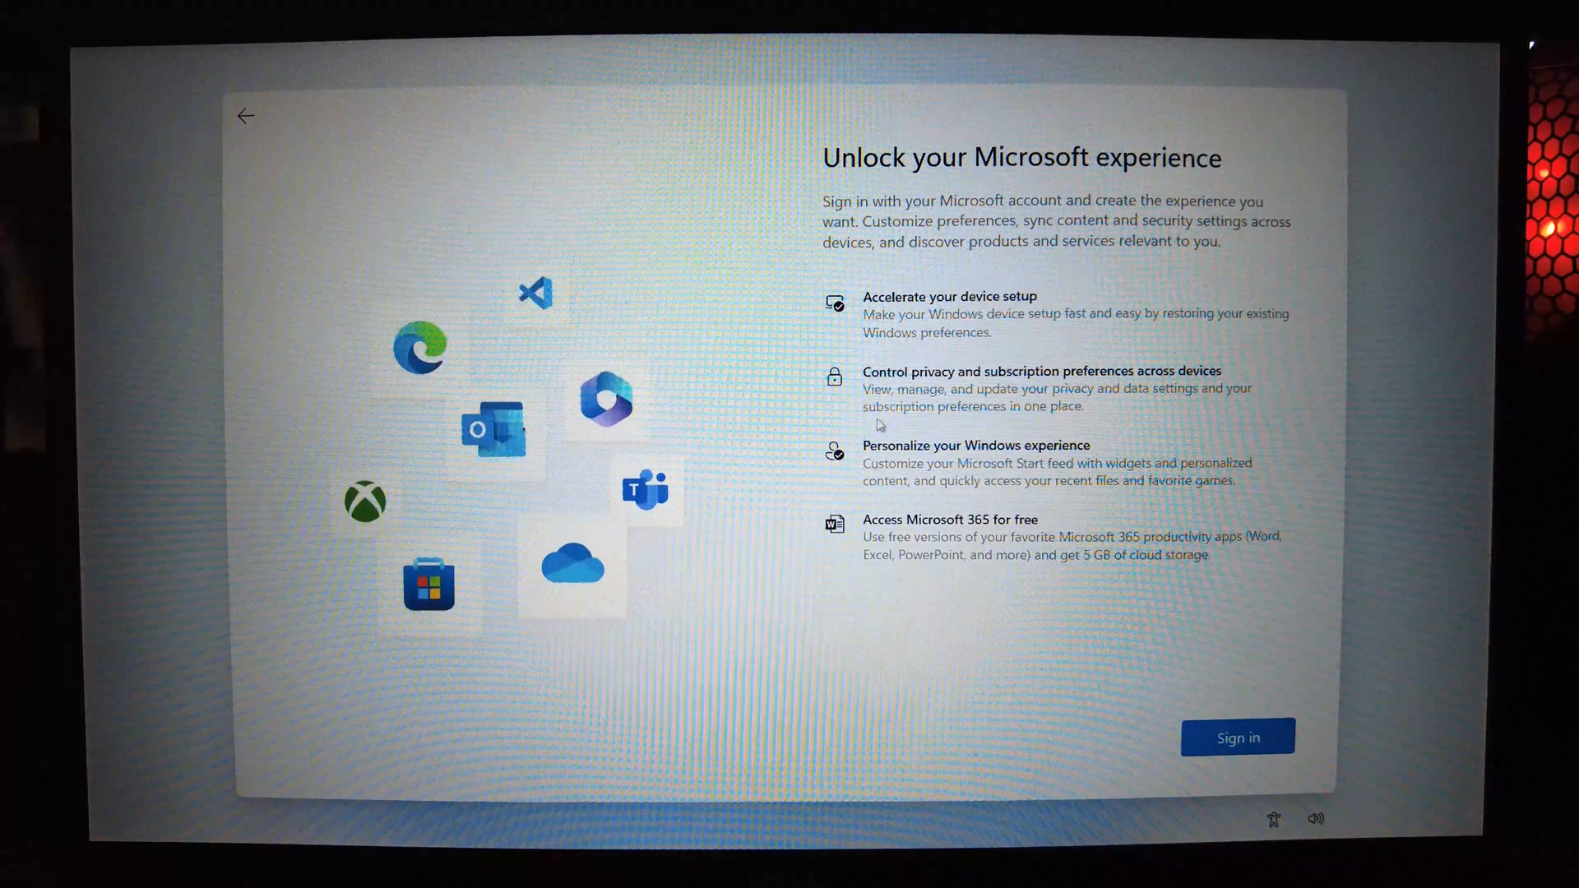
{"action": "mouse_move", "coordinate": [1132, 712]}
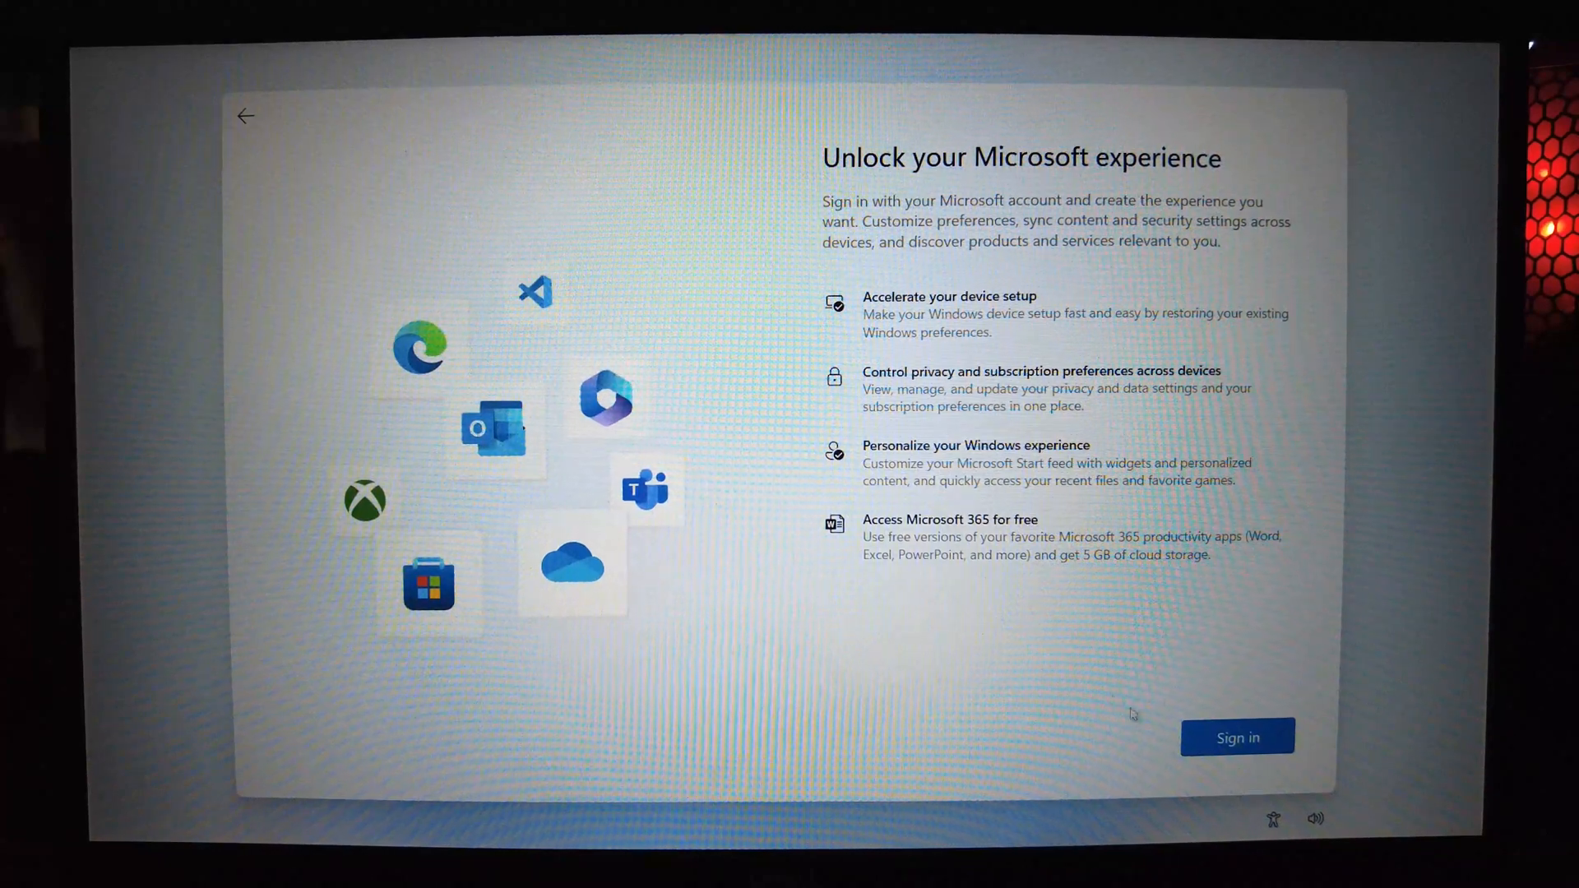
{"action": "mouse_move", "coordinate": [997, 131]}
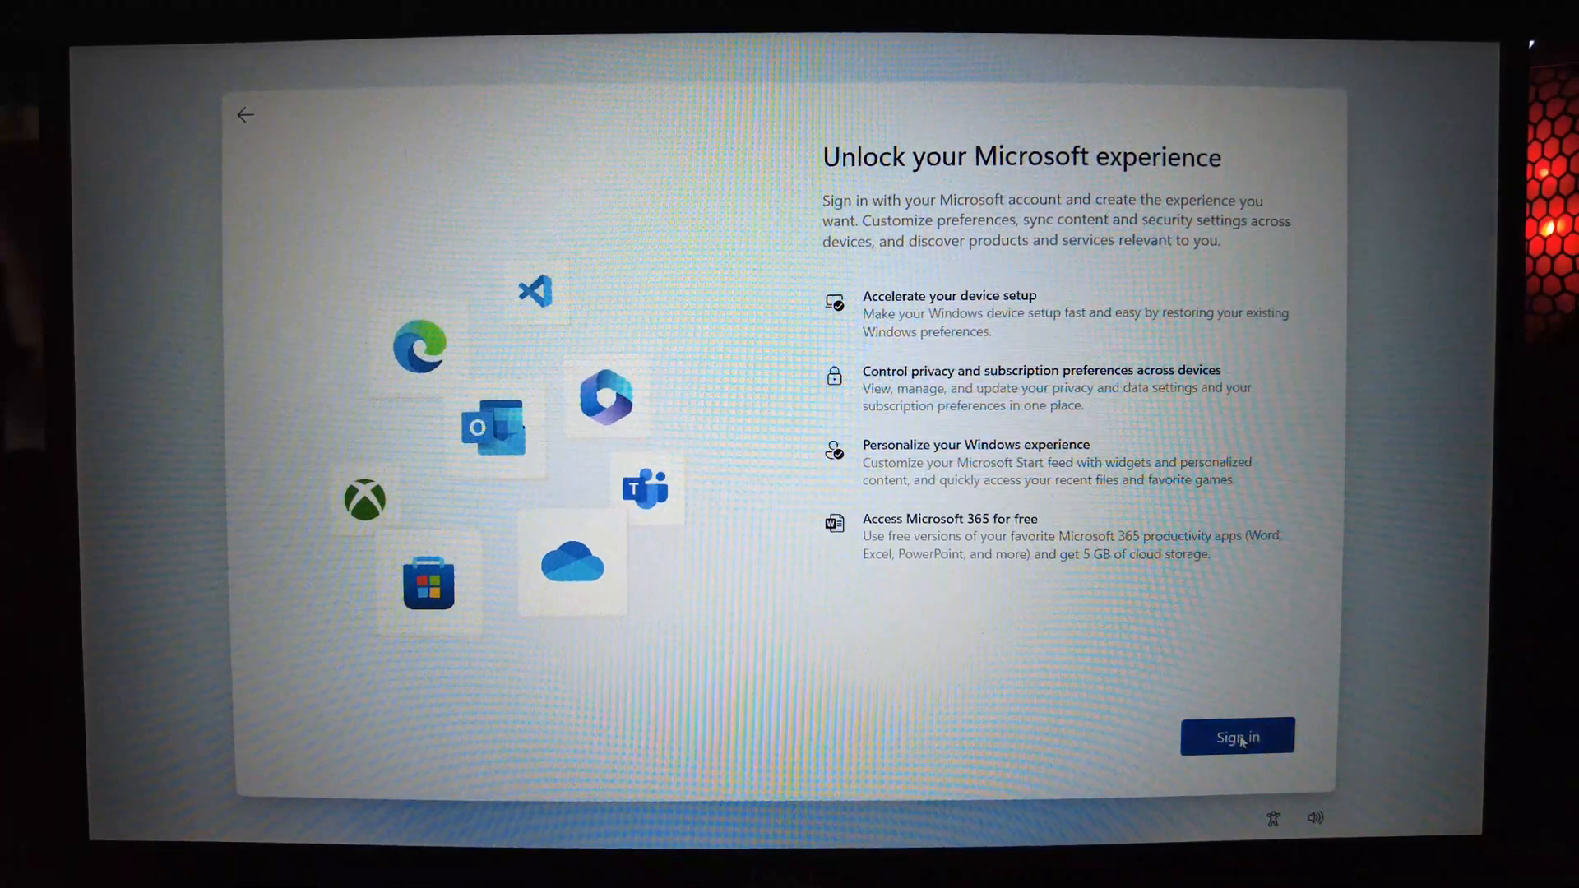
{"action": "left_click", "coordinate": [1235, 737]}
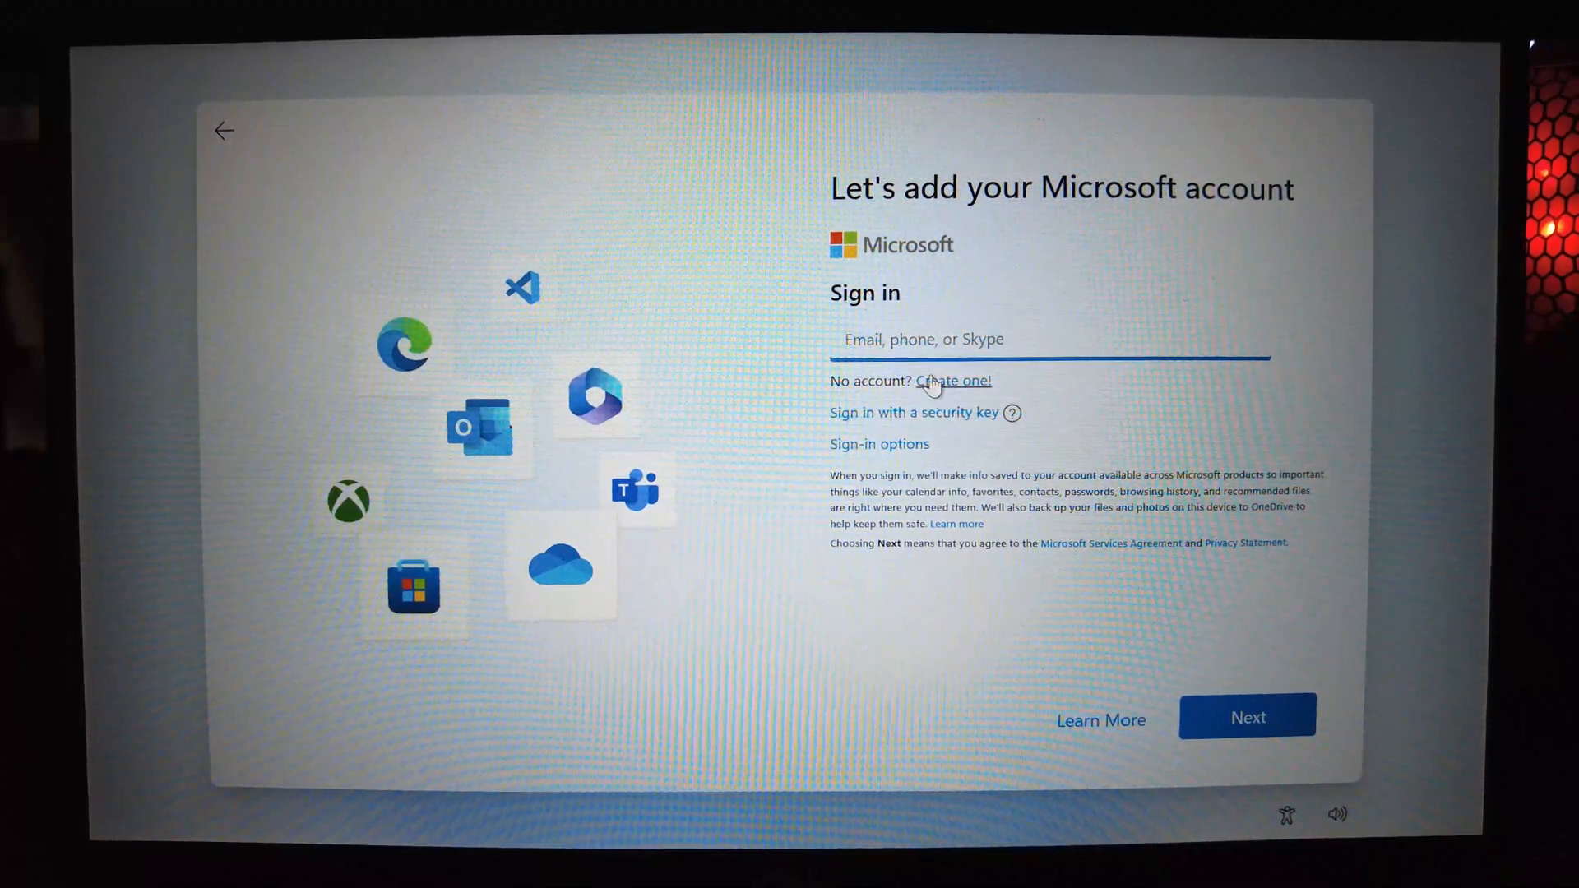
Show the alternative sign-in options on the Microsoft account page.
{"action": "left_click", "coordinate": [878, 443]}
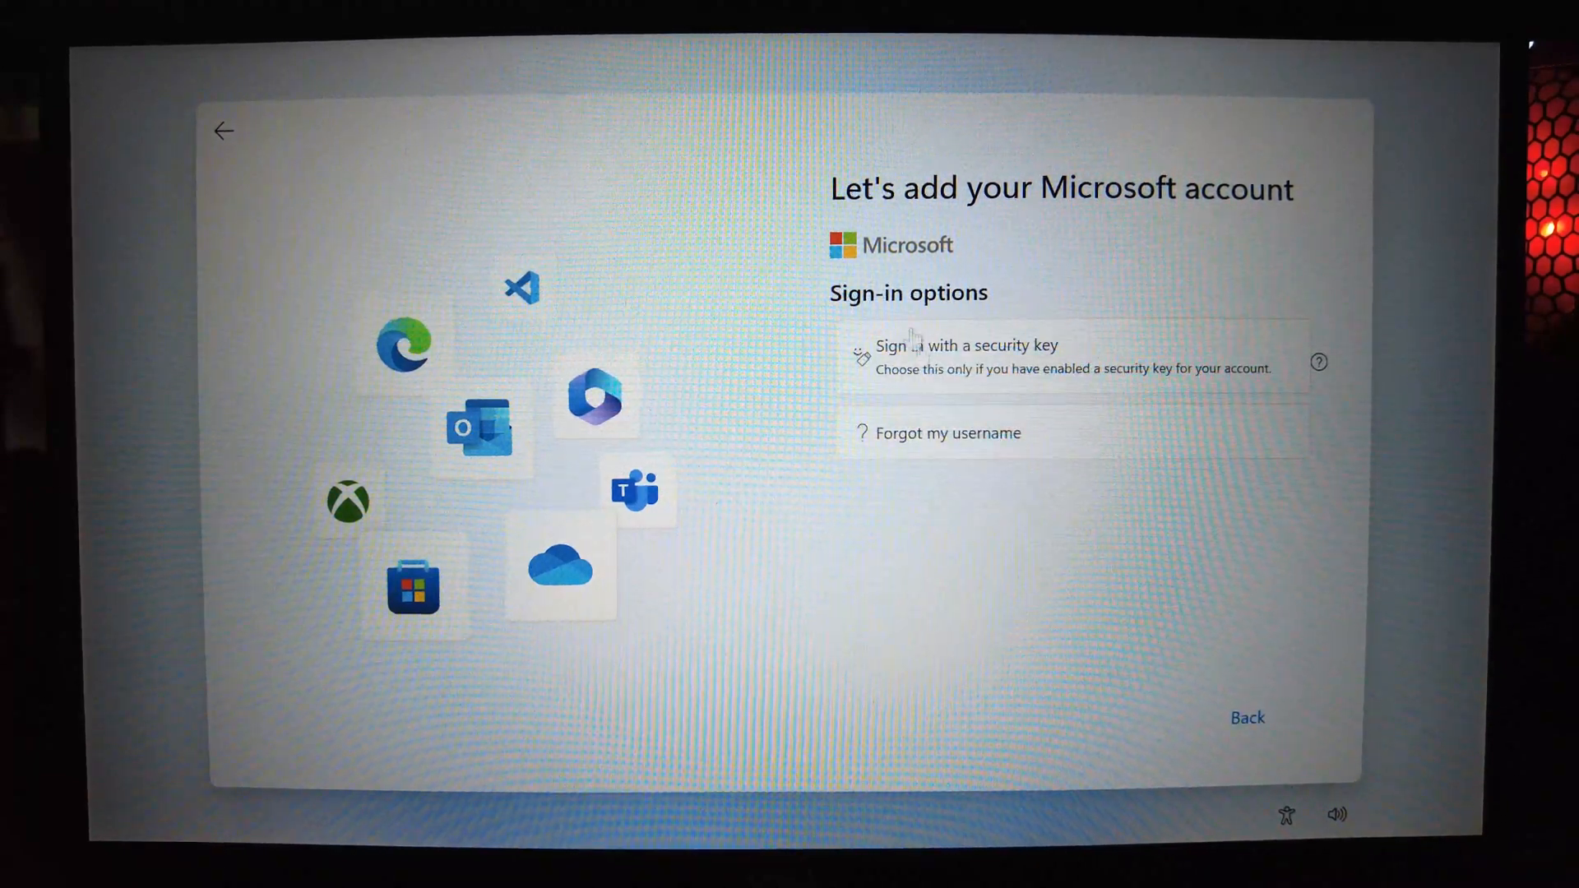
{"action": "mouse_move", "coordinate": [947, 452]}
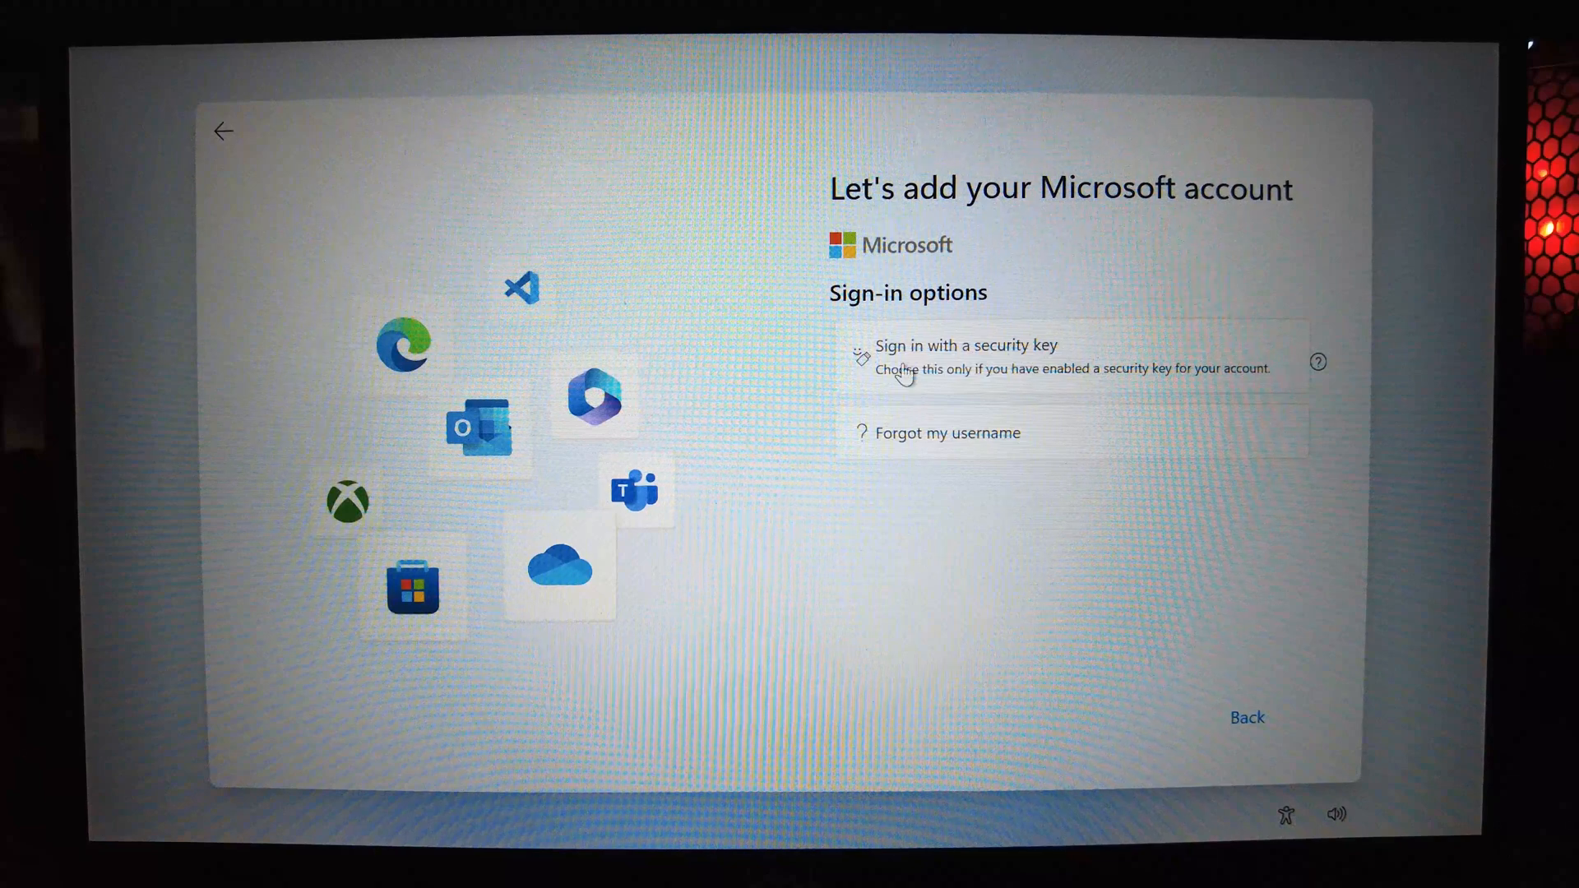
{"action": "mouse_move", "coordinate": [842, 528]}
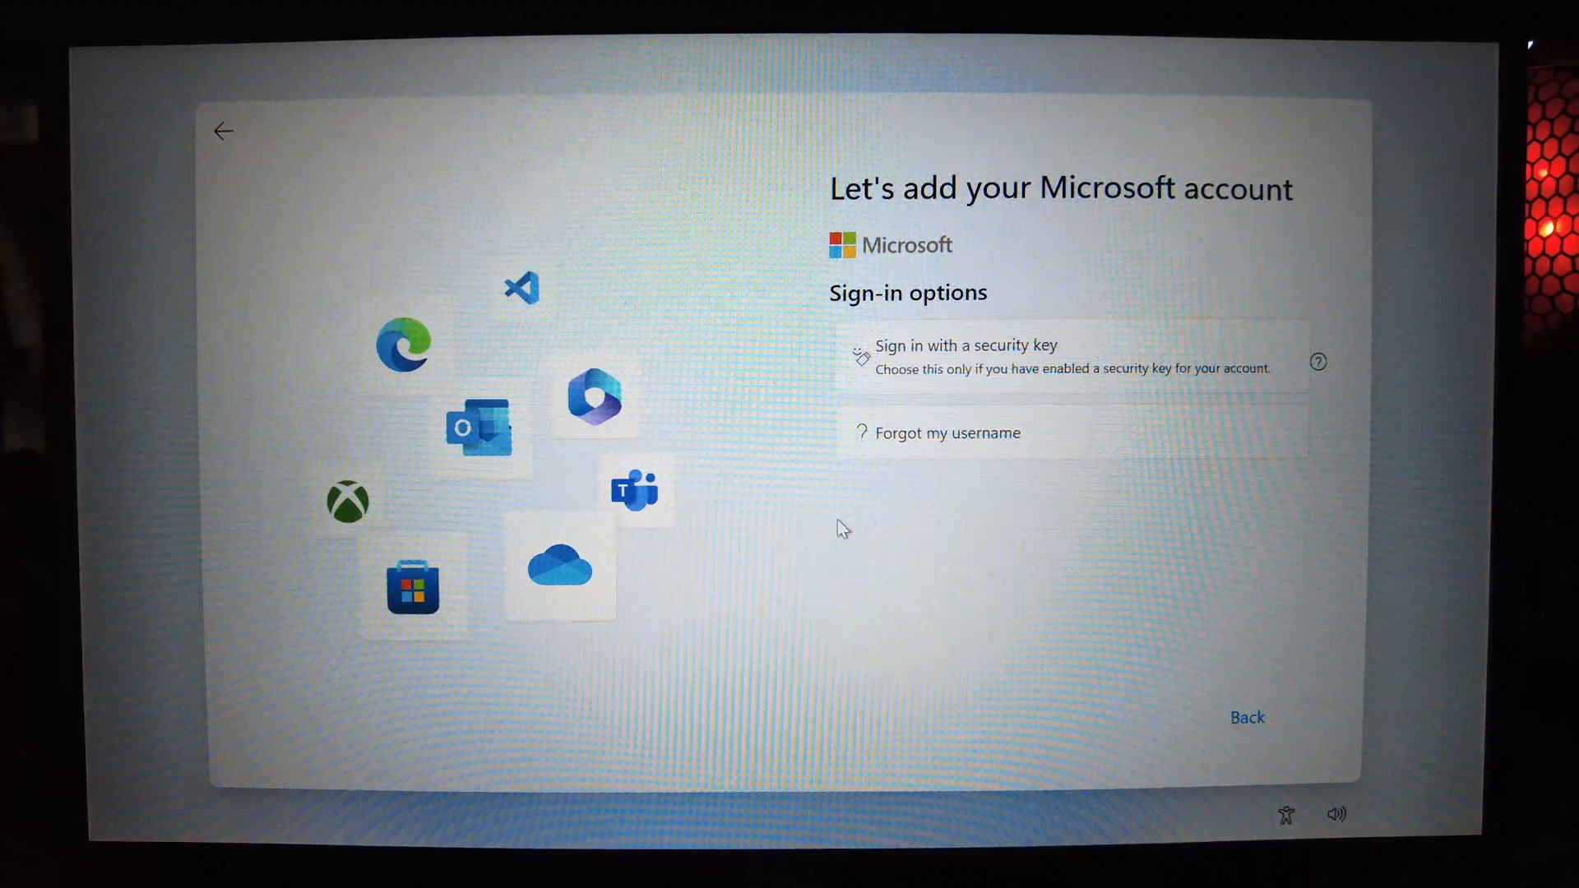
{"action": "mouse_move", "coordinate": [227, 168]}
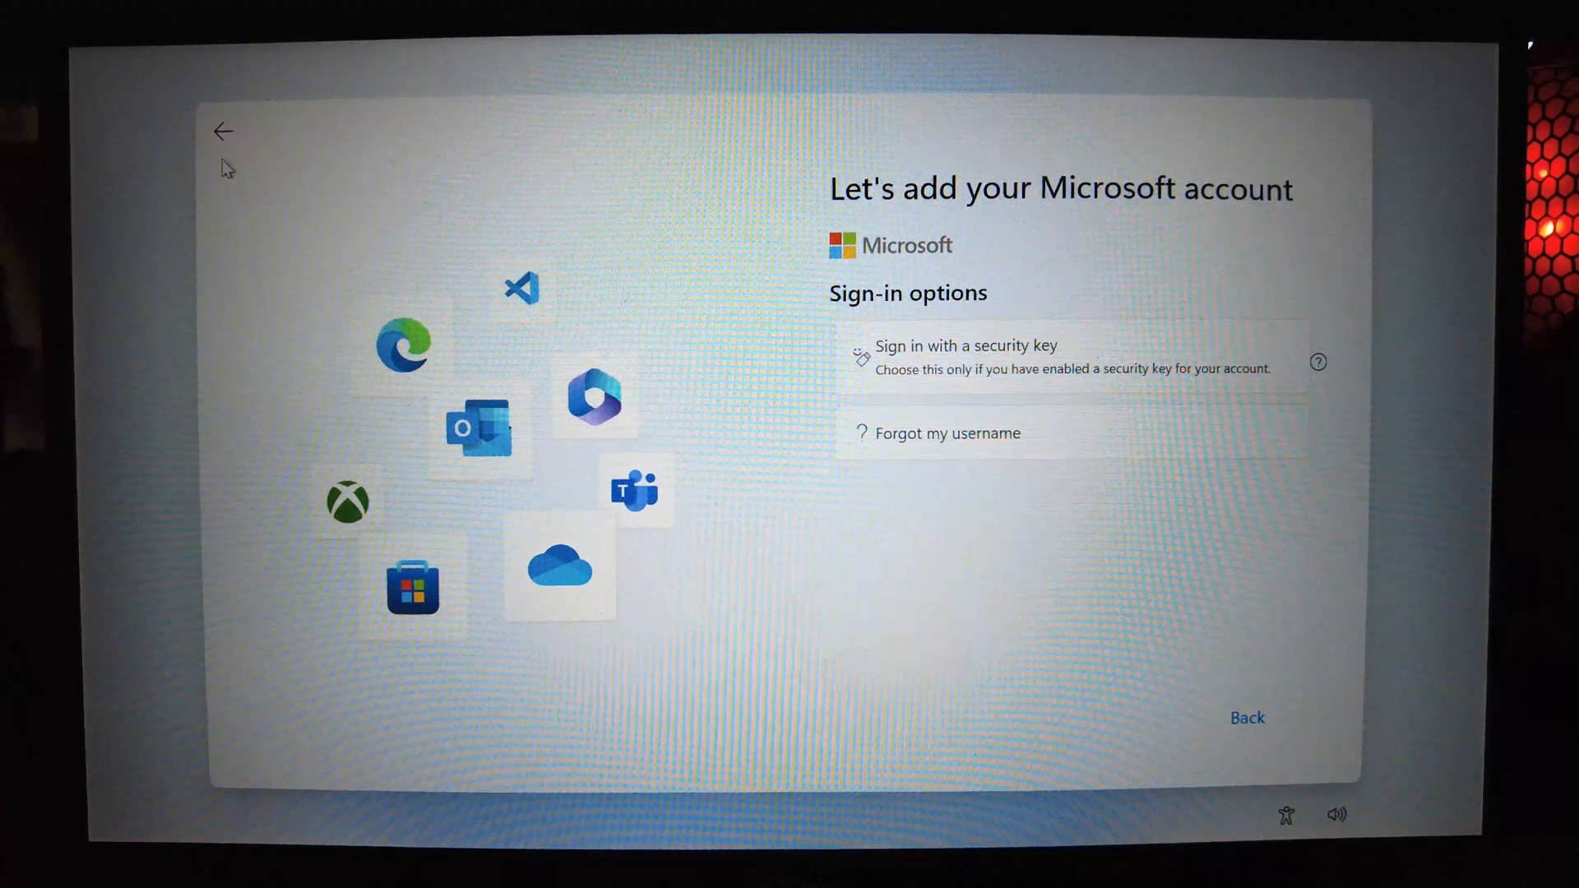
{"action": "mouse_move", "coordinate": [312, 692]}
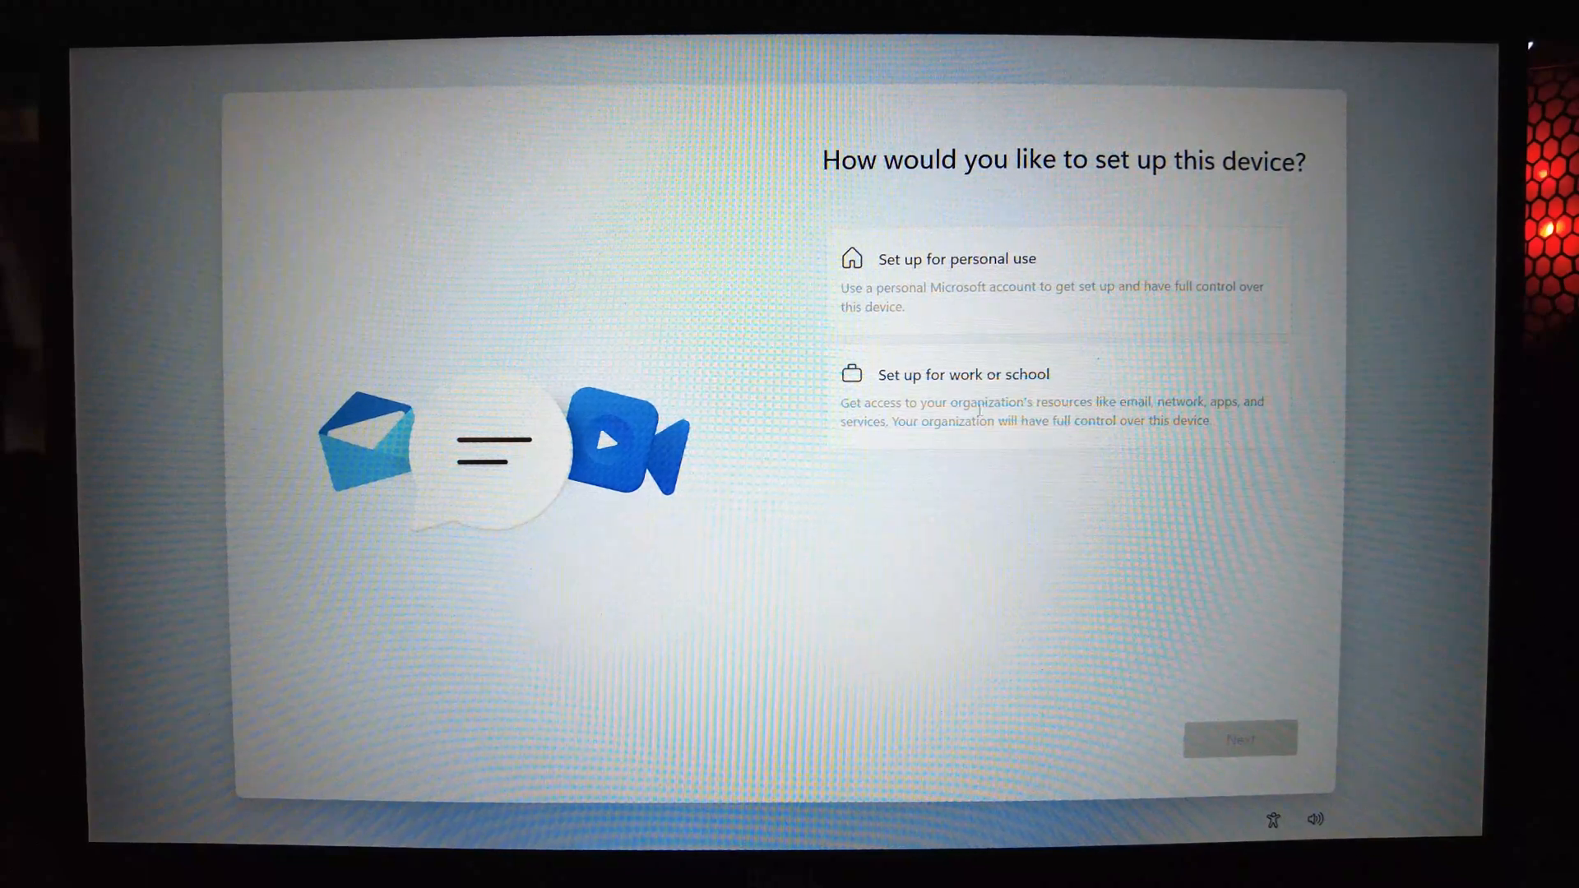
Switch to Set up for work or school and reach the organization sign-in.
{"action": "left_click", "coordinate": [1054, 397]}
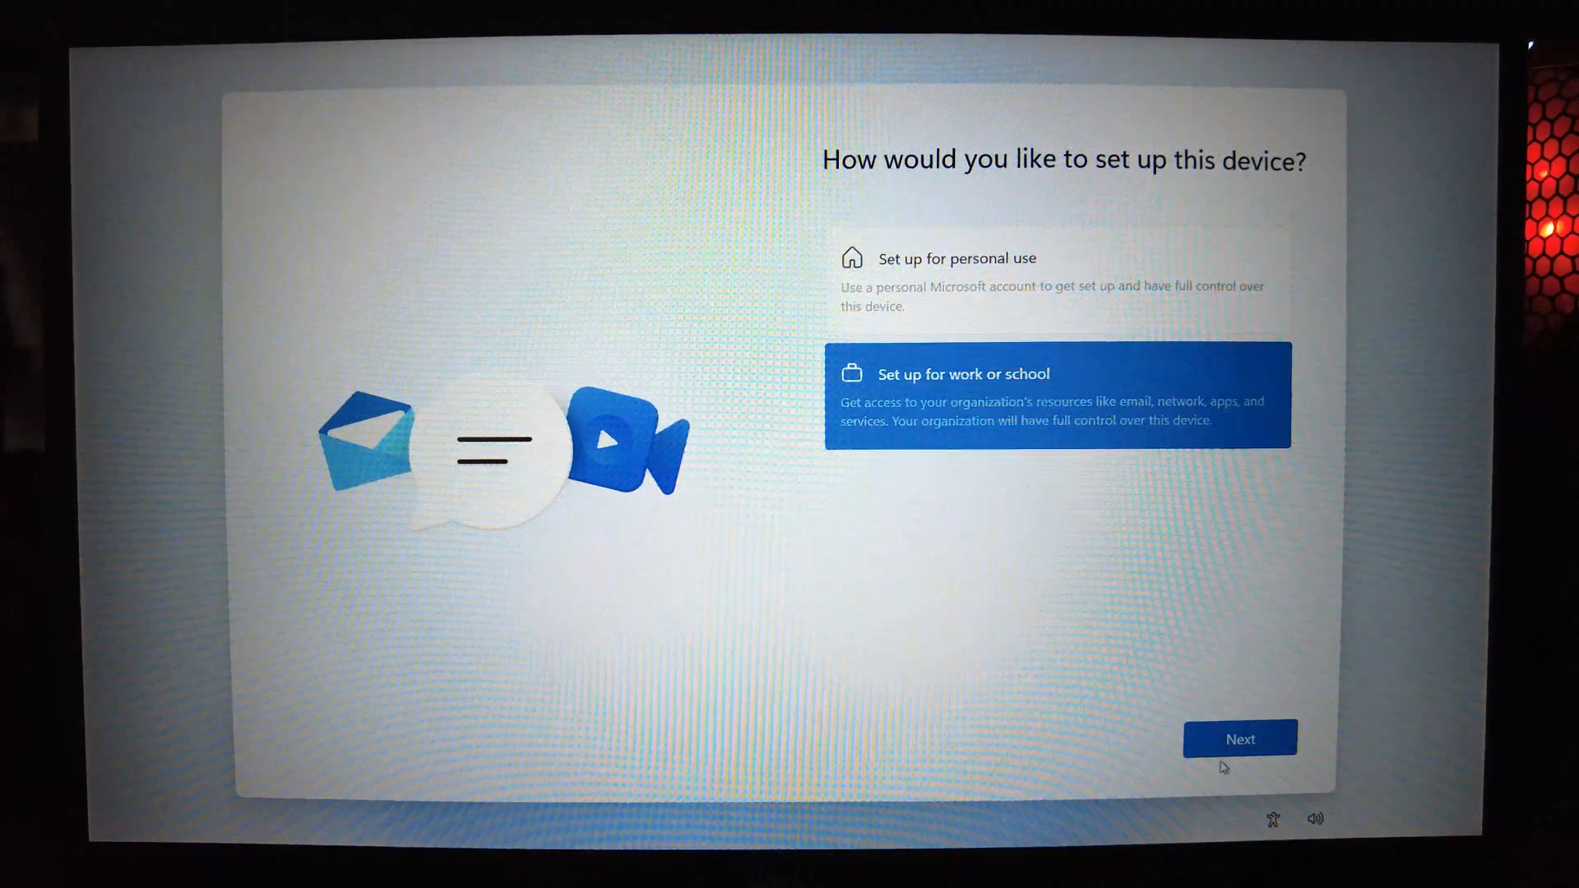
{"action": "left_click", "coordinate": [1239, 738]}
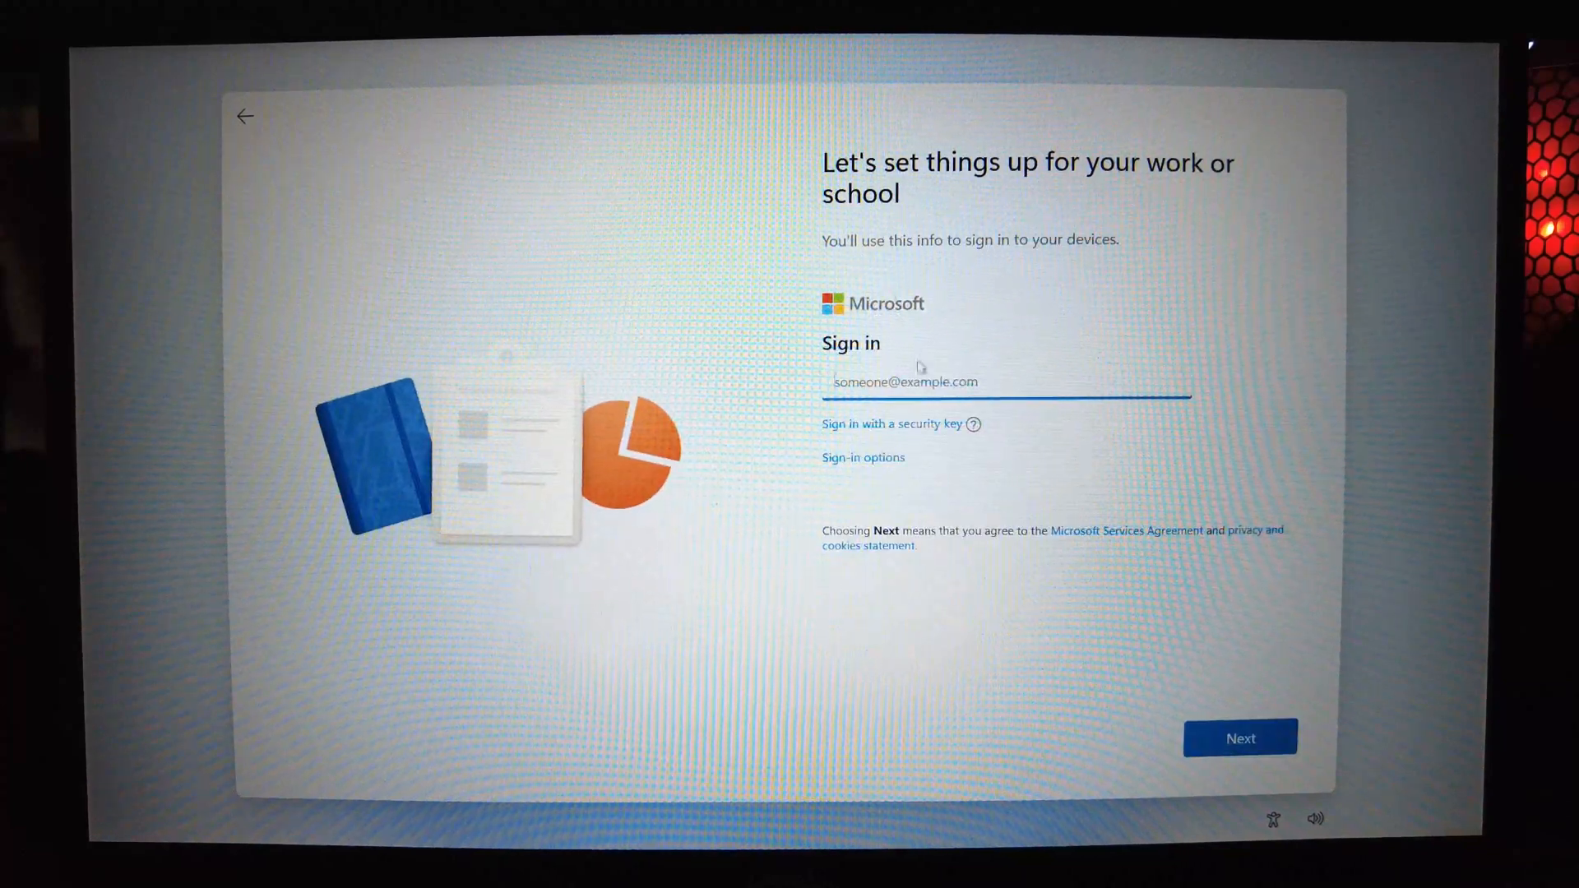
Use Sign-in options and Domain join instead to reach the local account name page.
{"action": "left_click", "coordinate": [1005, 380]}
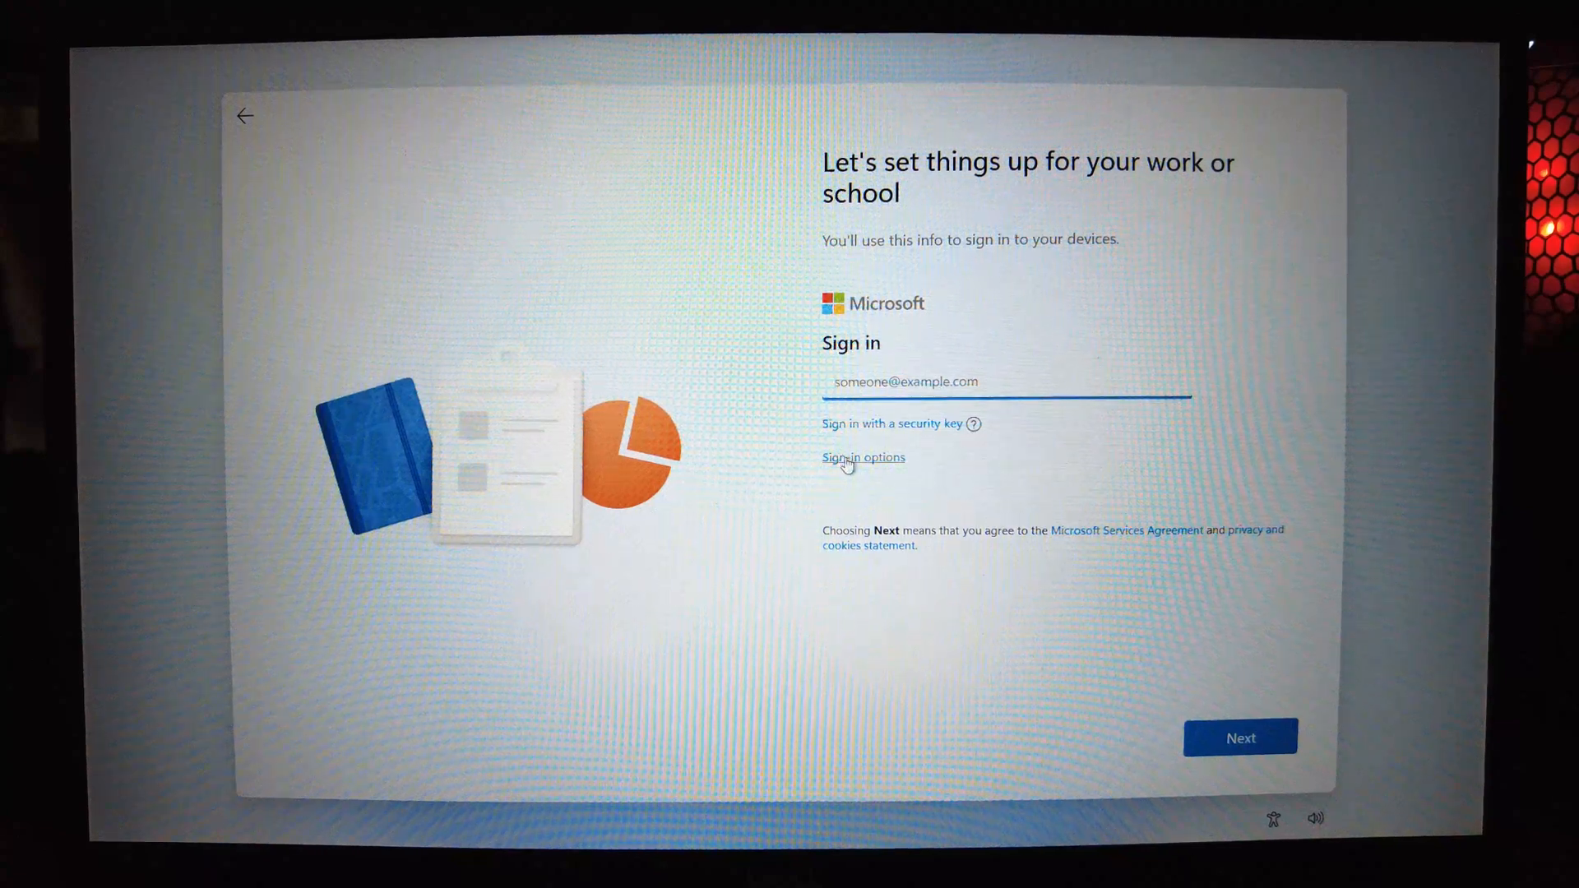
{"action": "left_click", "coordinate": [863, 457]}
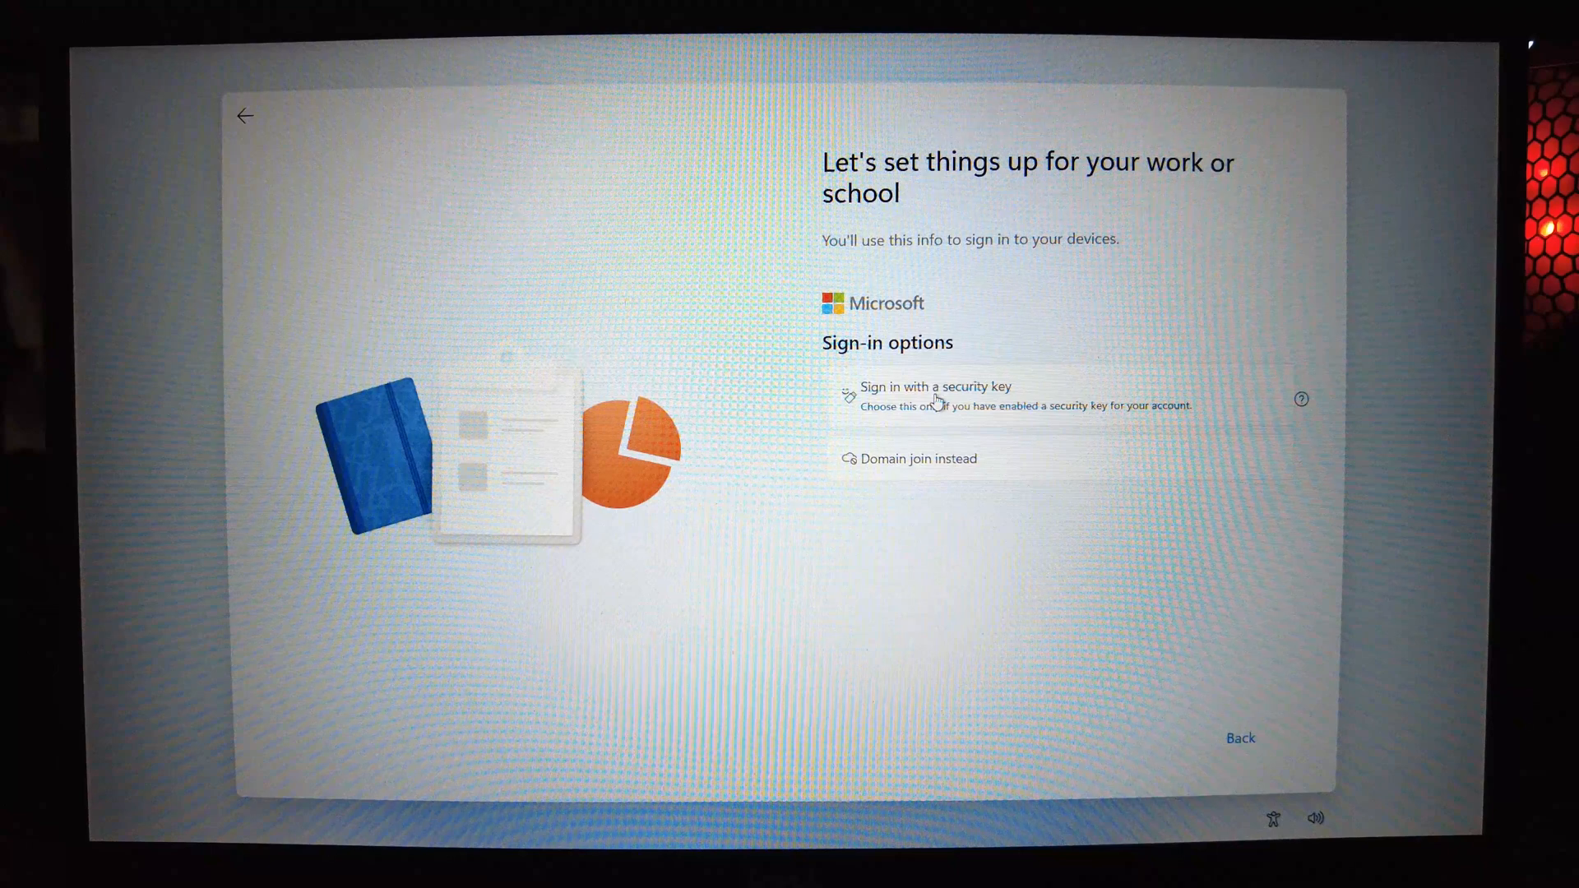
{"action": "mouse_move", "coordinate": [886, 477]}
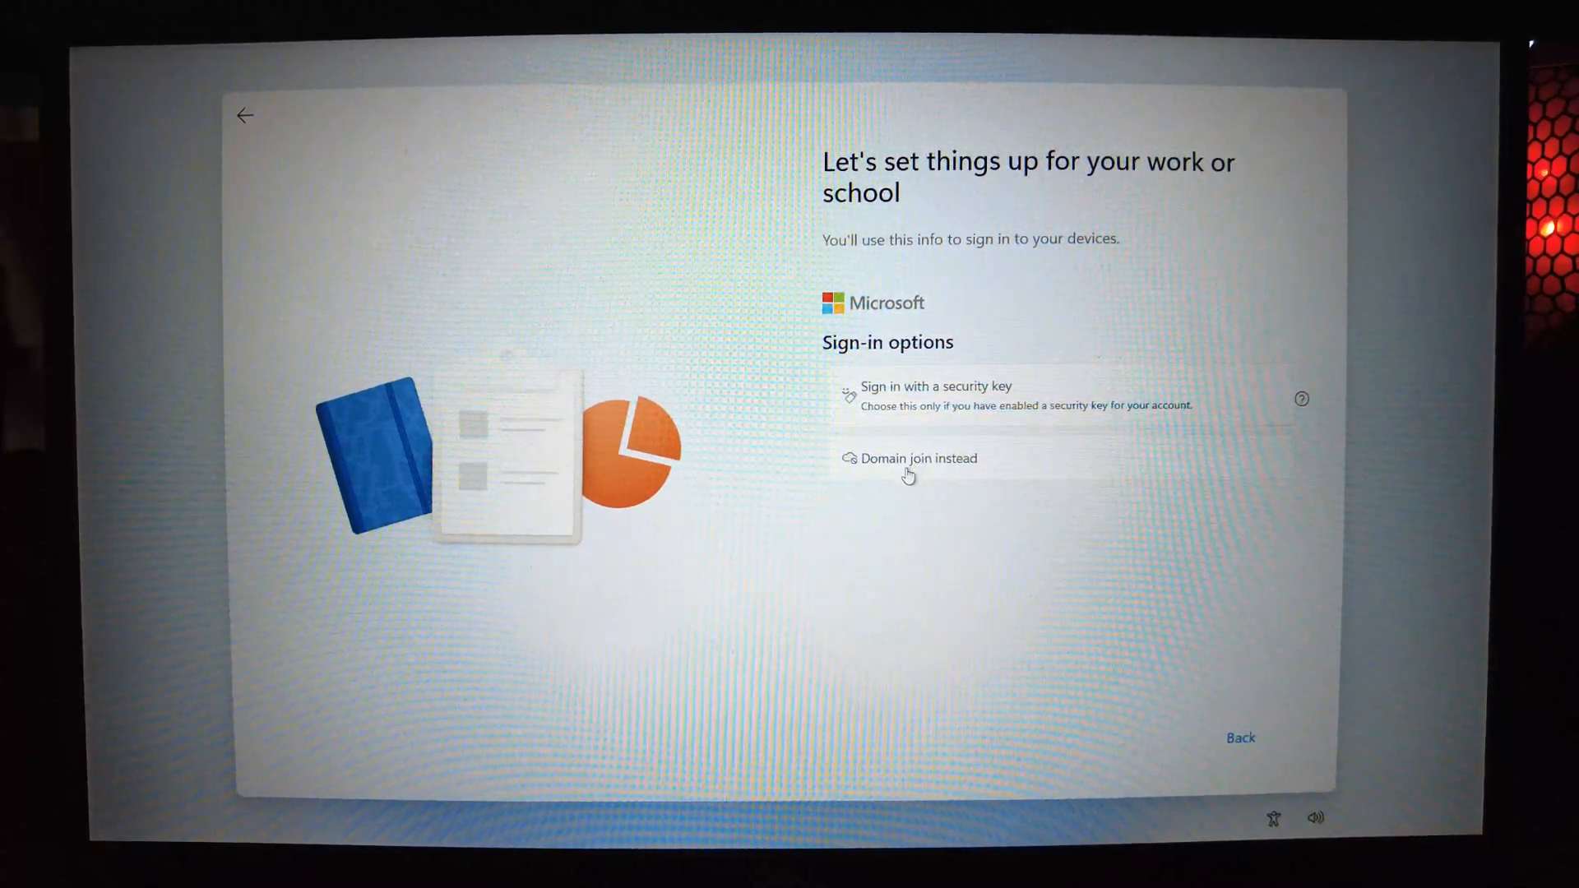
{"action": "left_click", "coordinate": [916, 459]}
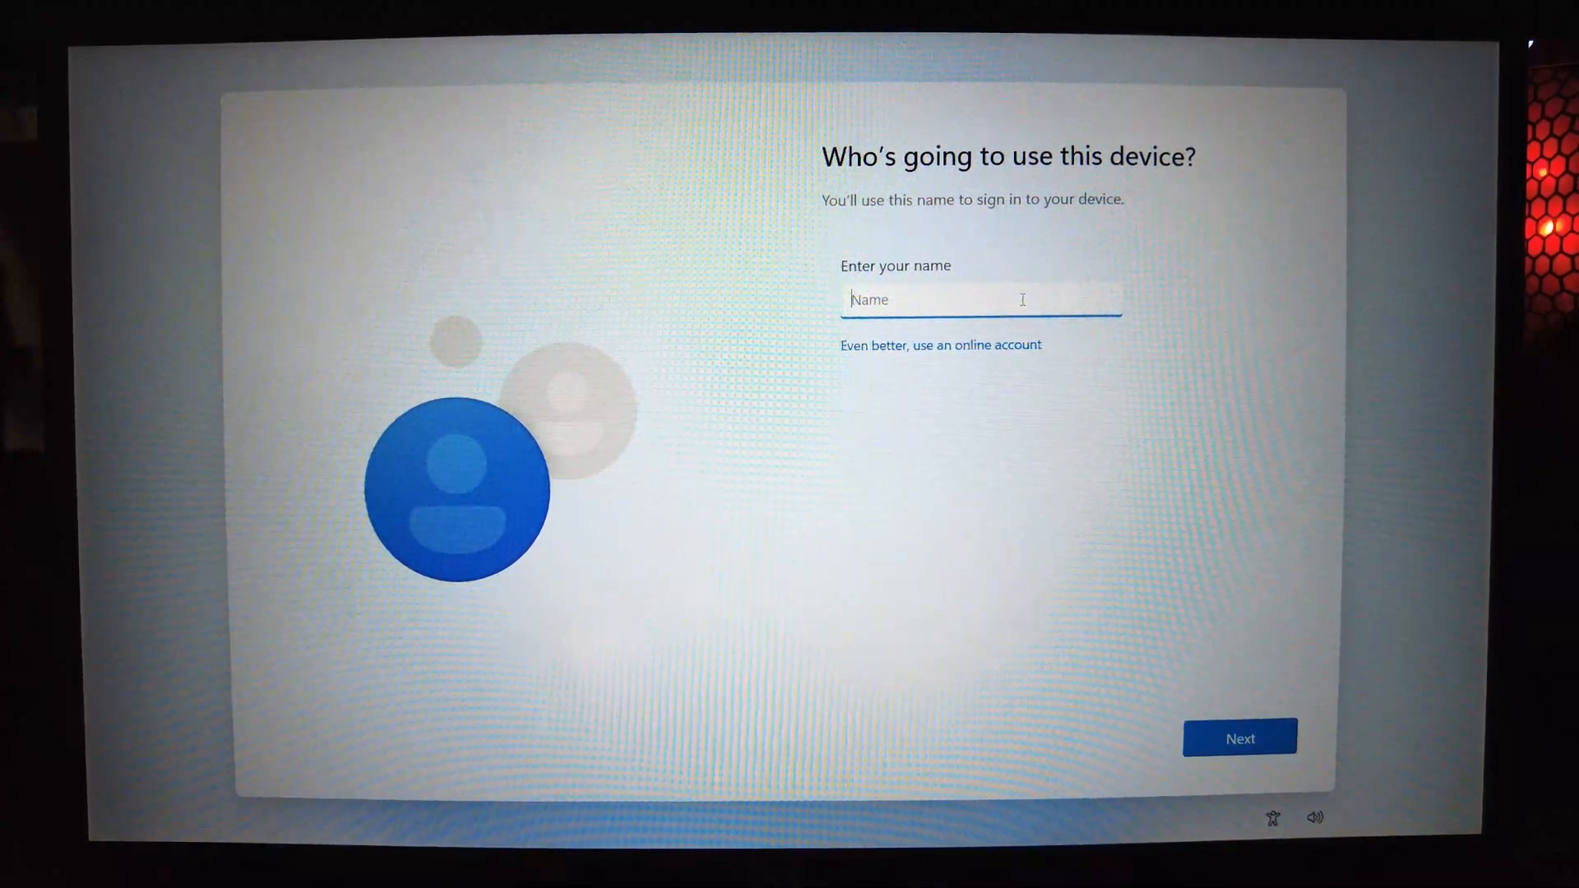
Create the local account 'admin' with no password and reach privacy settings.
{"action": "type", "text": "admin"}
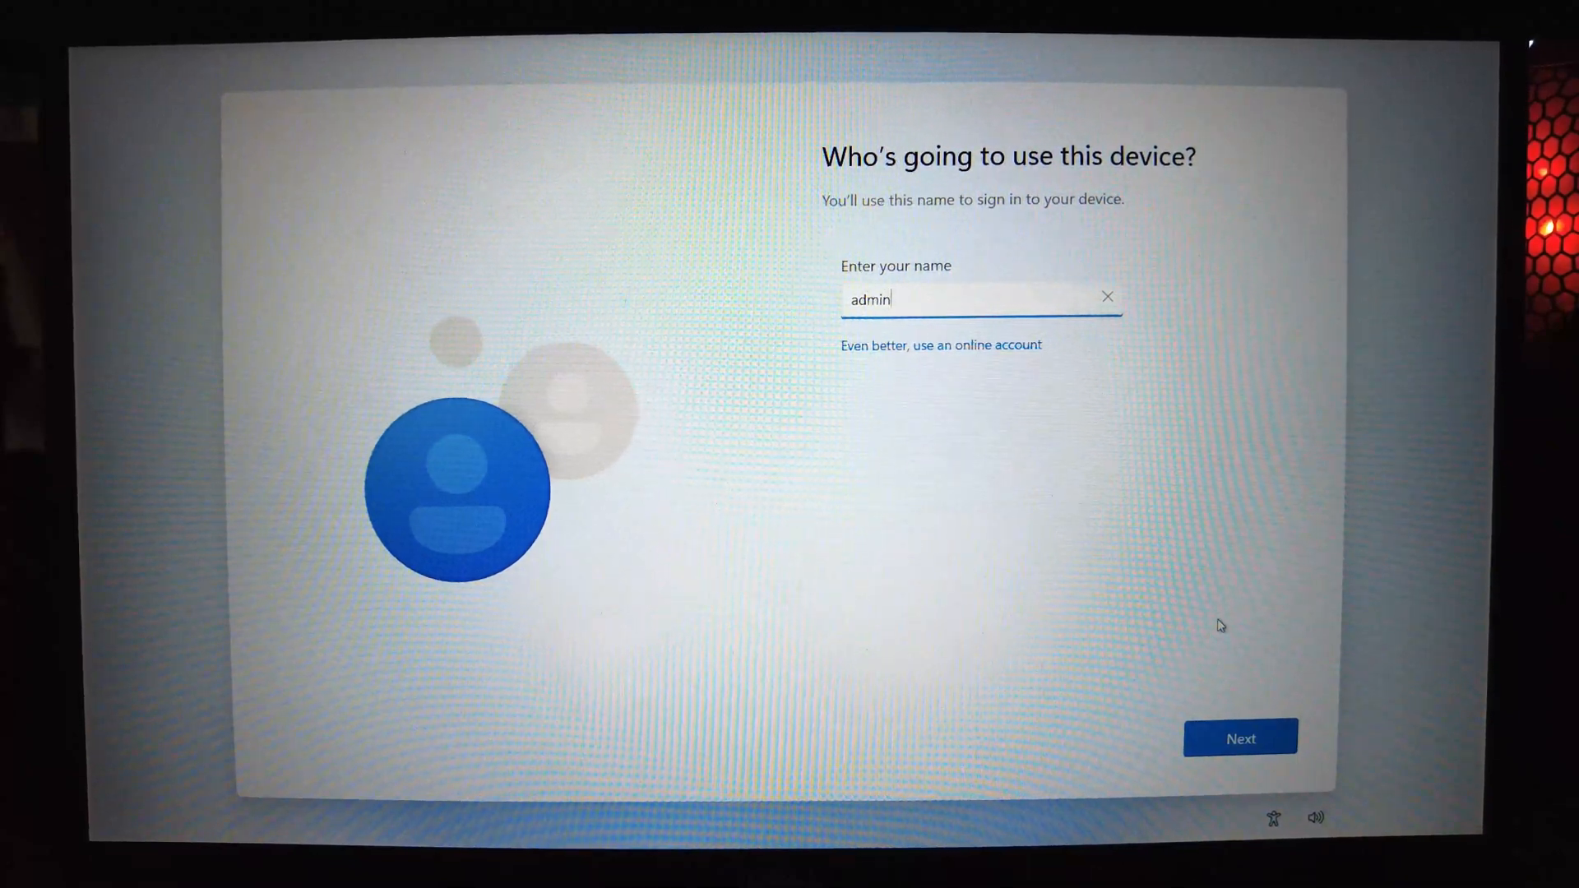
{"action": "mouse_move", "coordinate": [1021, 426]}
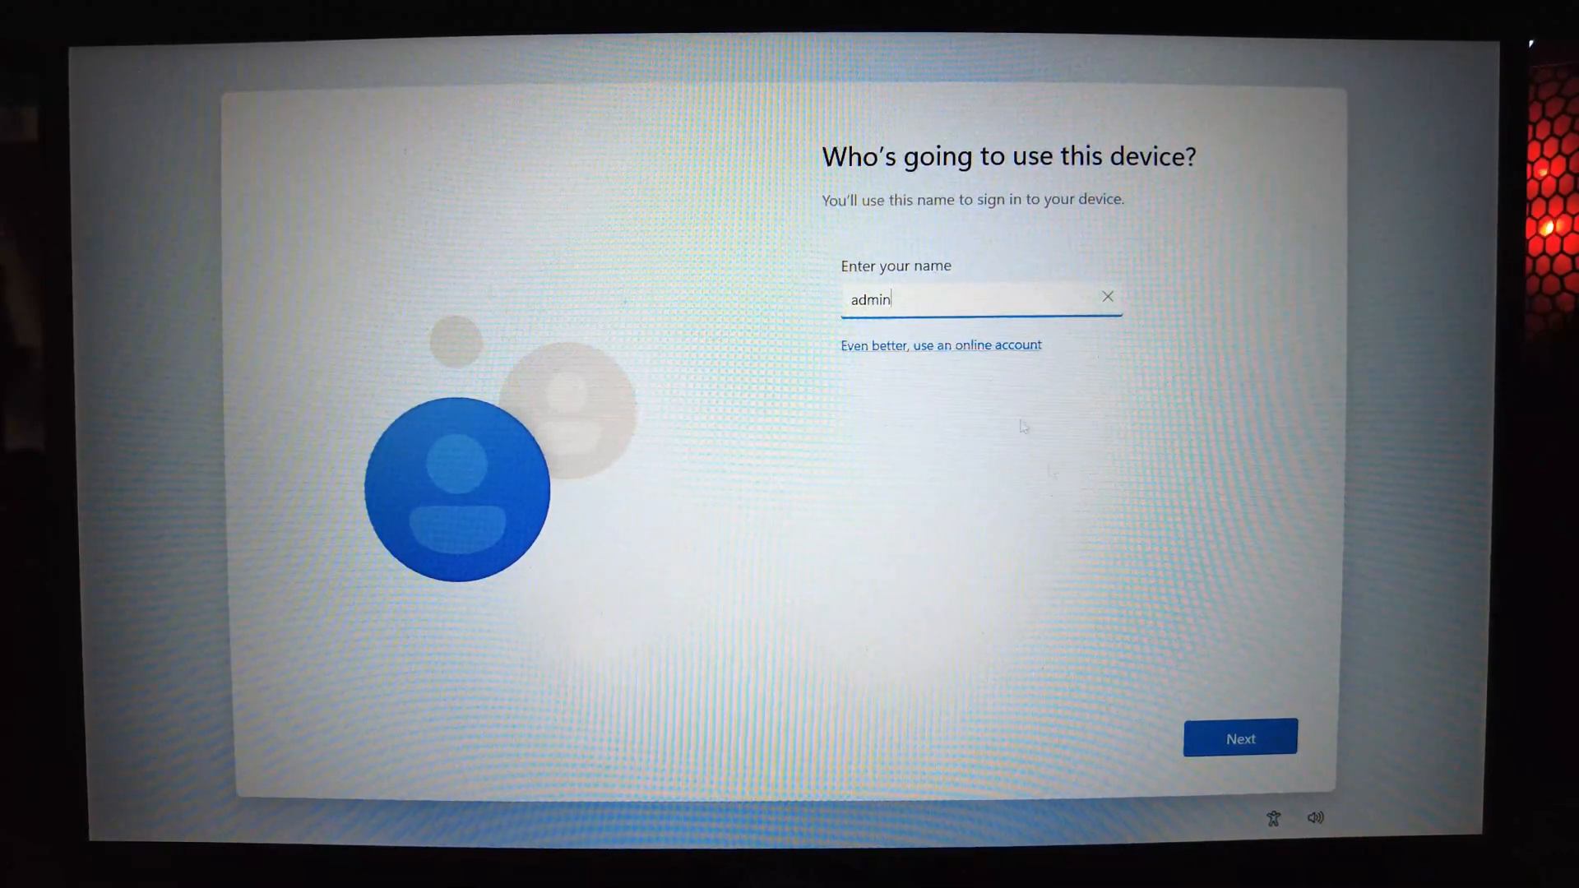
{"action": "left_click", "coordinate": [1240, 739]}
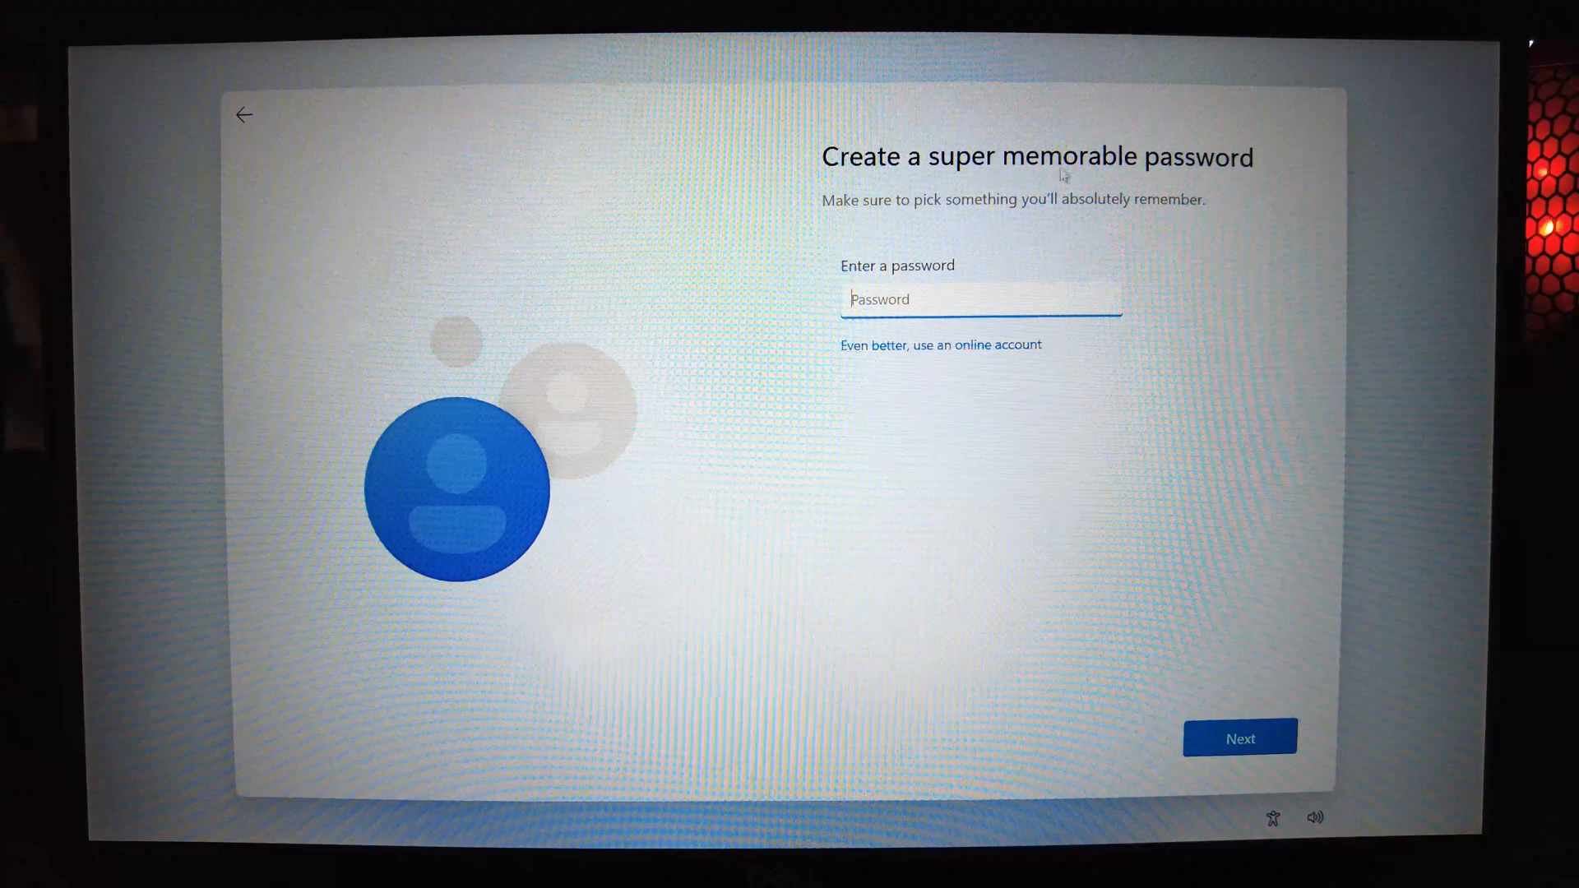
{"action": "left_click", "coordinate": [1239, 737]}
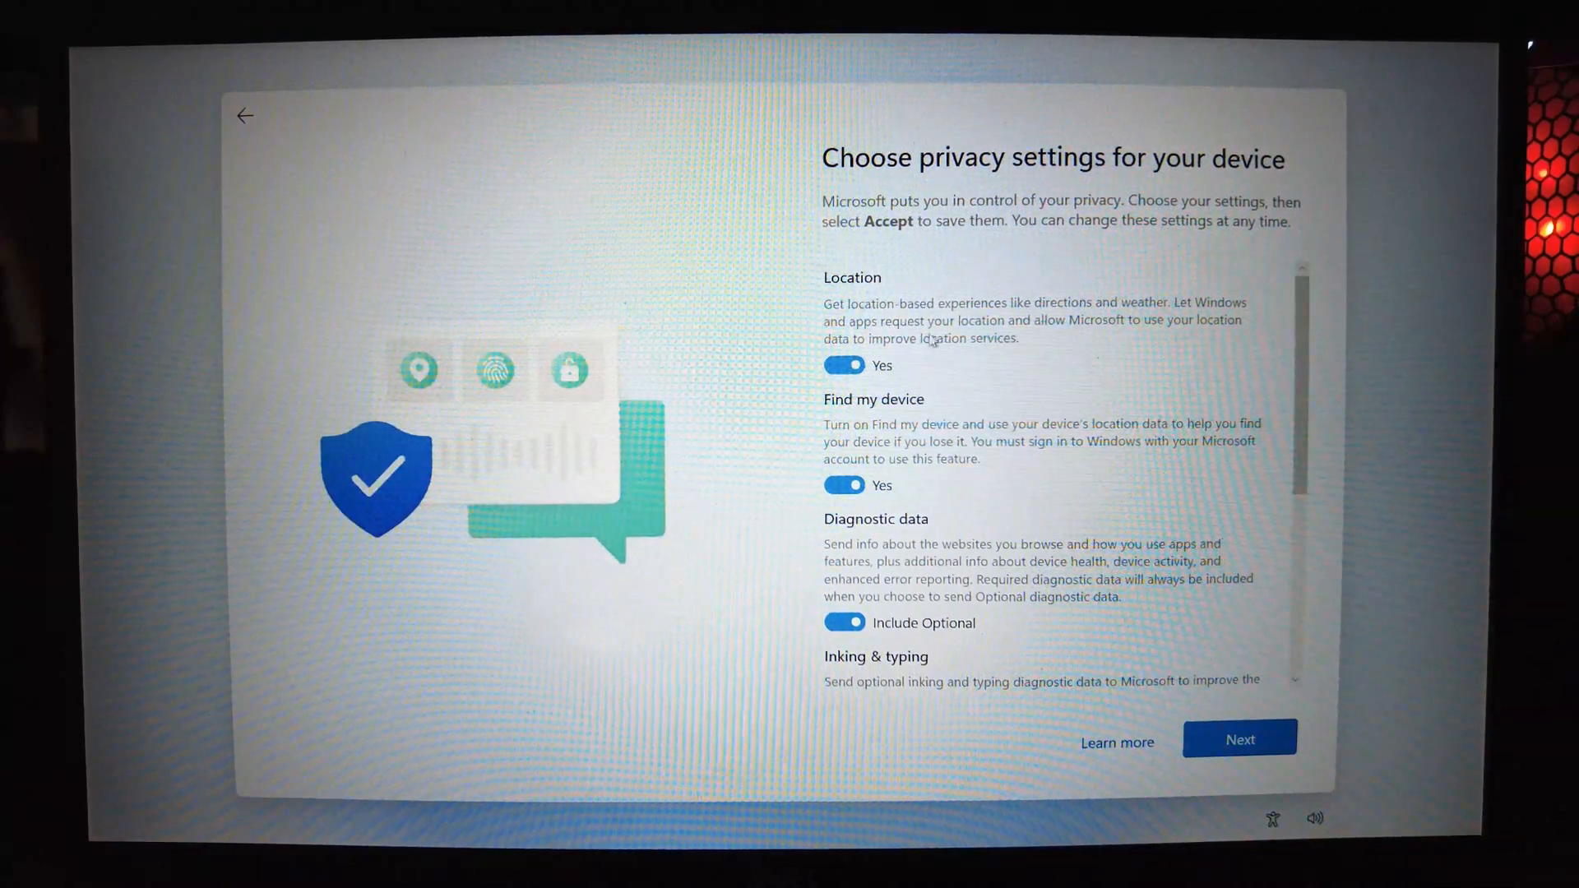
Turn off location, tailored experiences and advertising ID, then accept the privacy settings.
{"action": "left_click", "coordinate": [843, 365]}
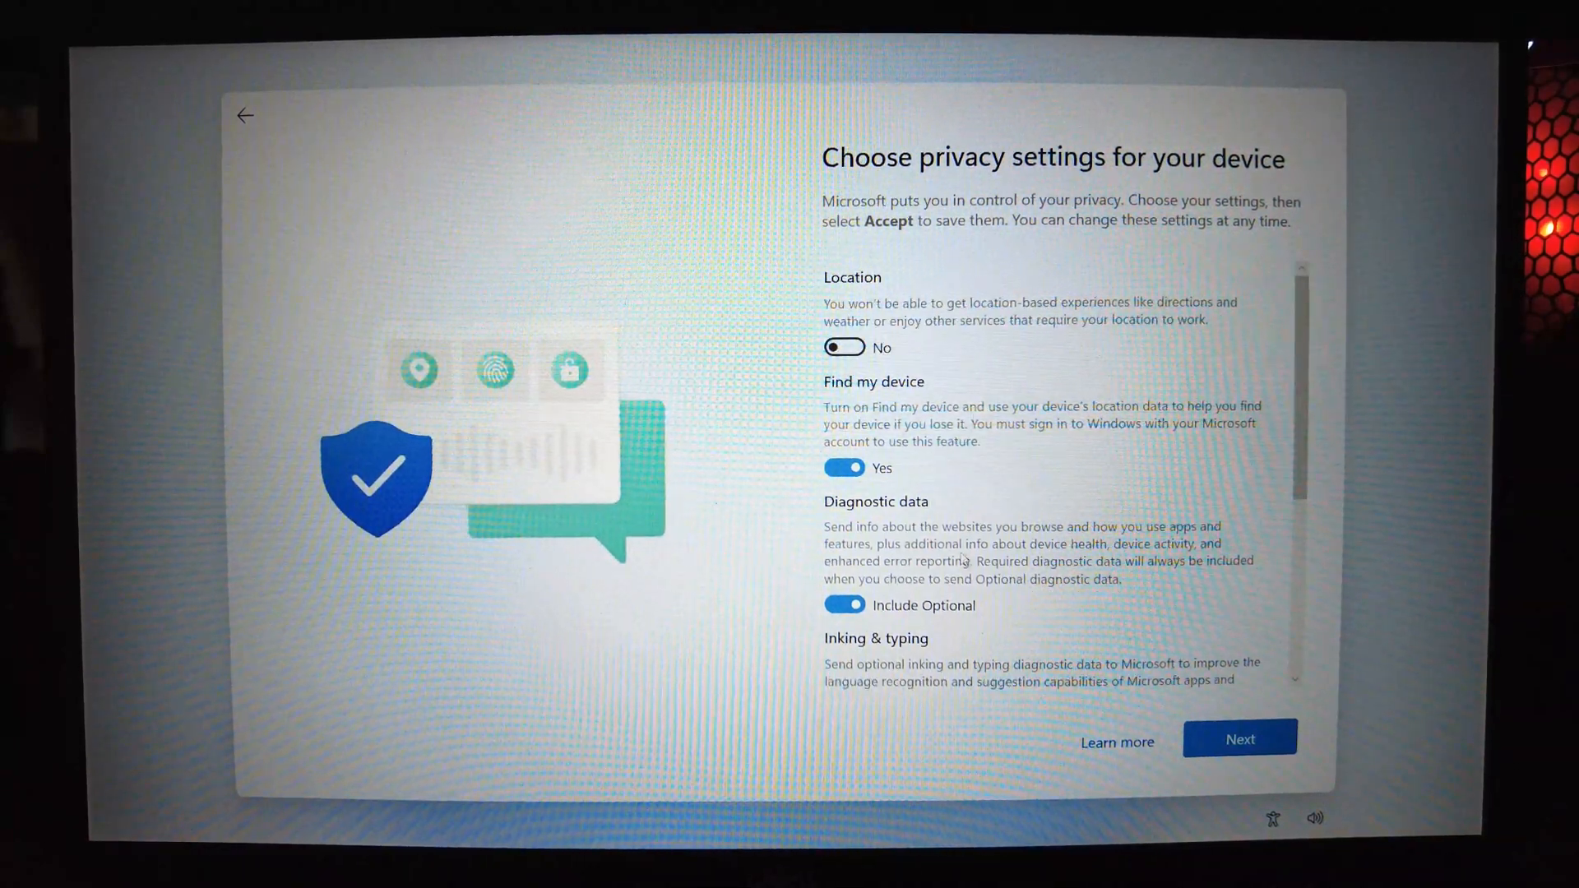
{"action": "scroll", "scroll_direction": "down", "scroll_amount": 3}
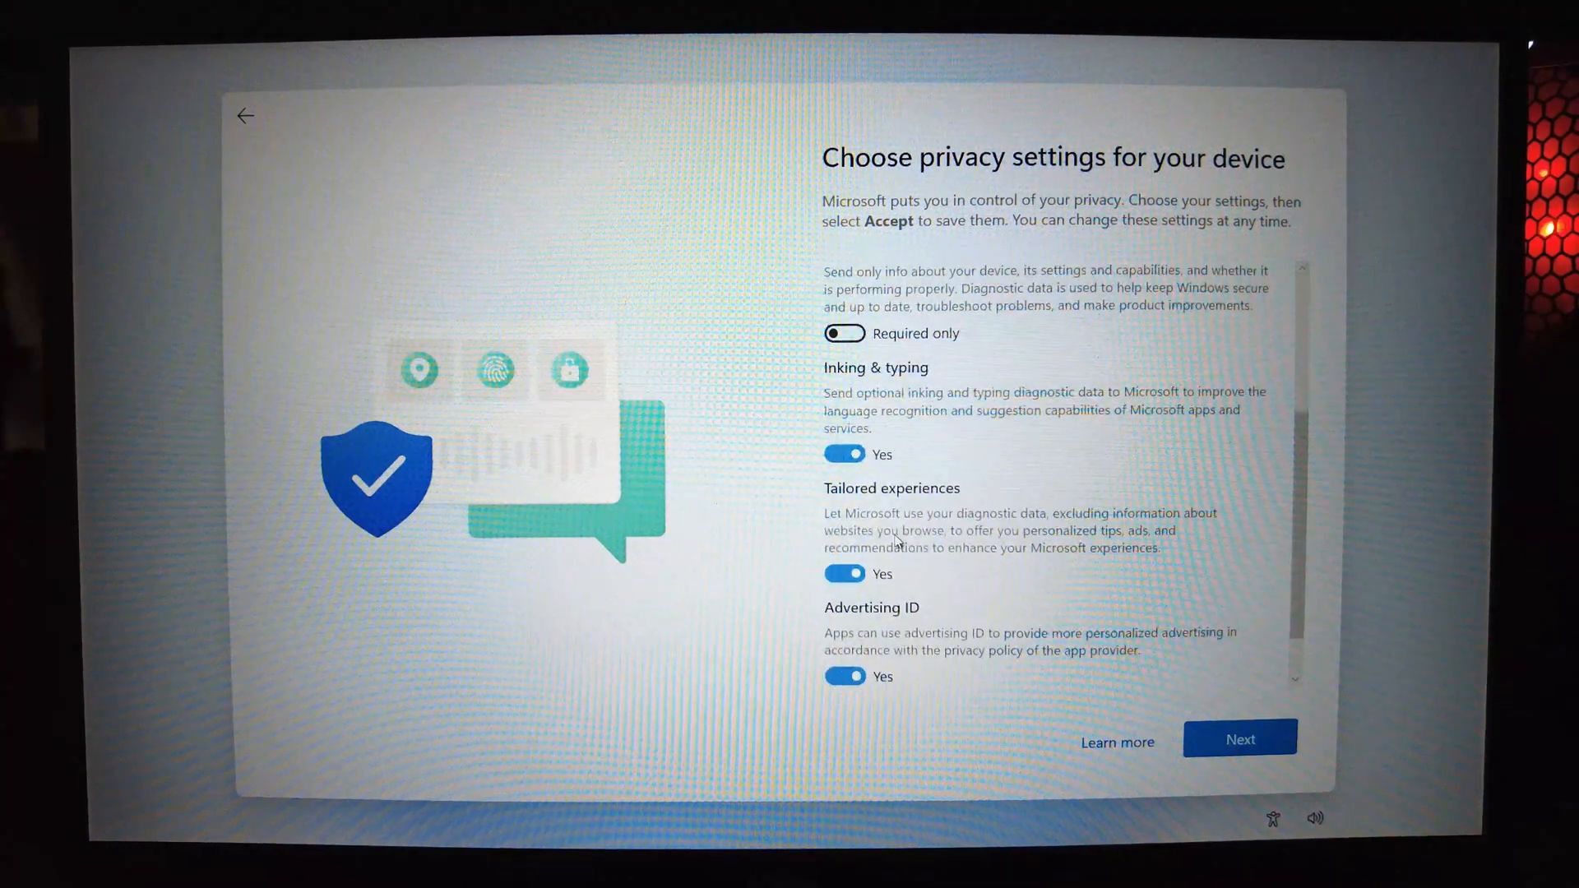
{"action": "left_click", "coordinate": [844, 454]}
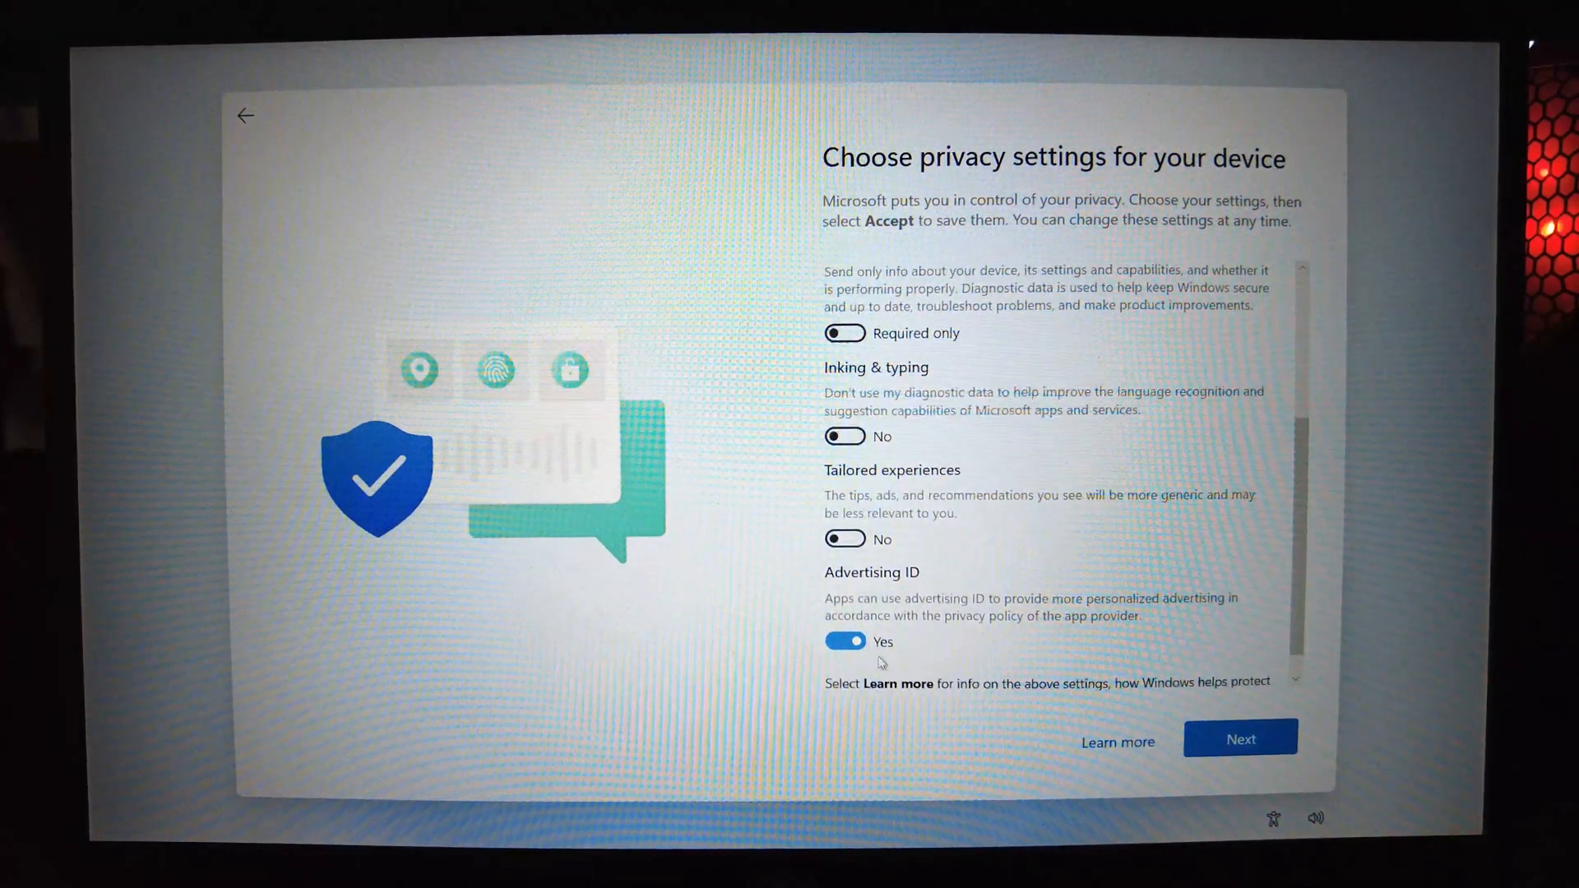
{"action": "left_click", "coordinate": [846, 640]}
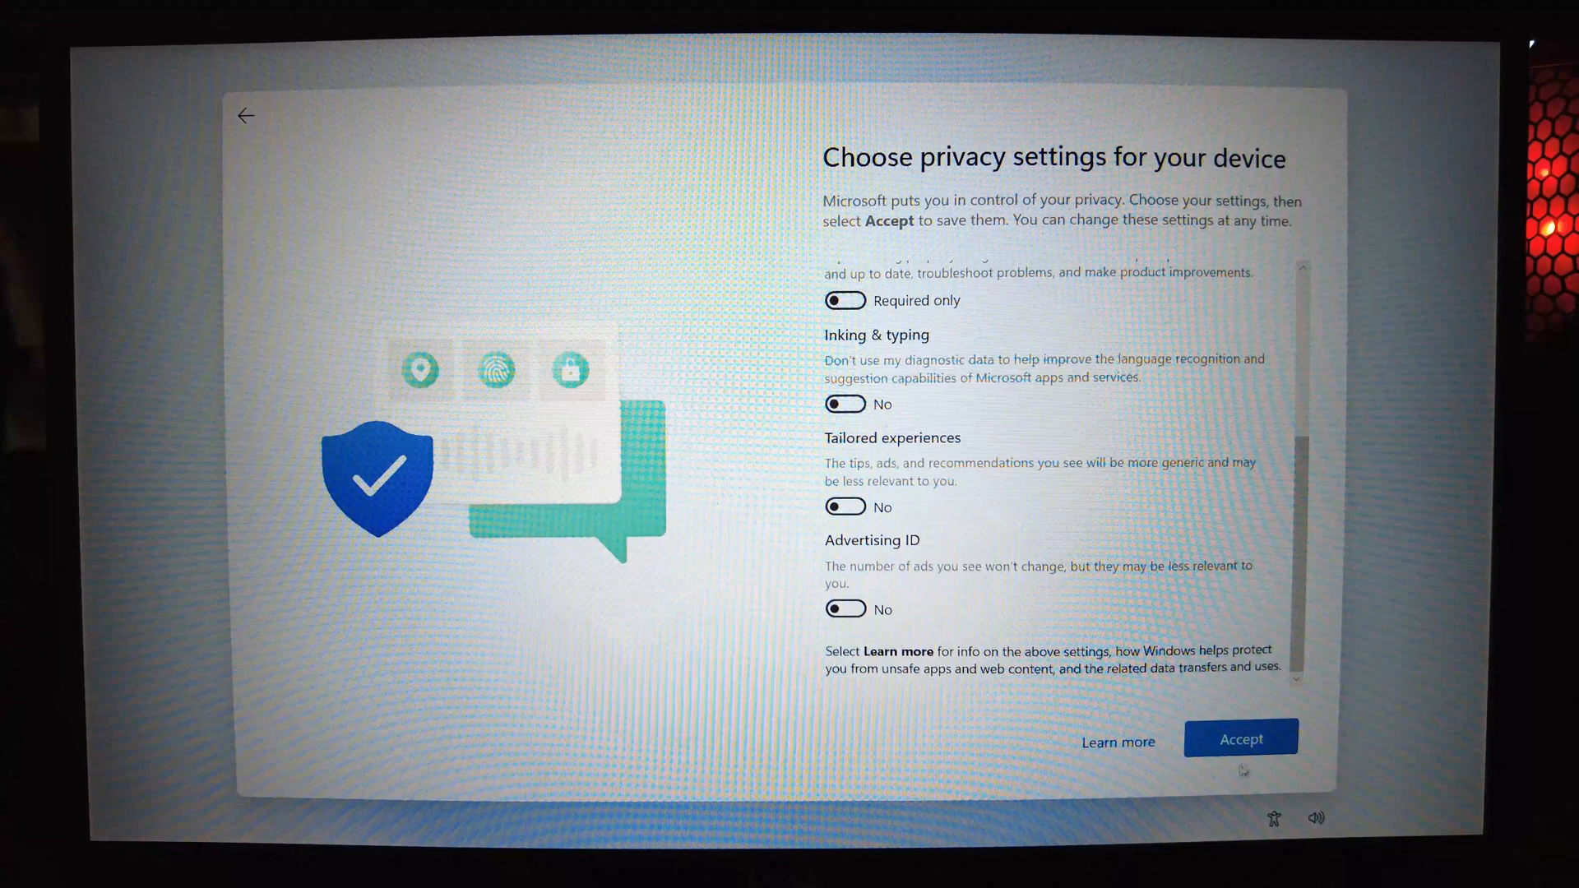
{"action": "left_click", "coordinate": [1240, 738]}
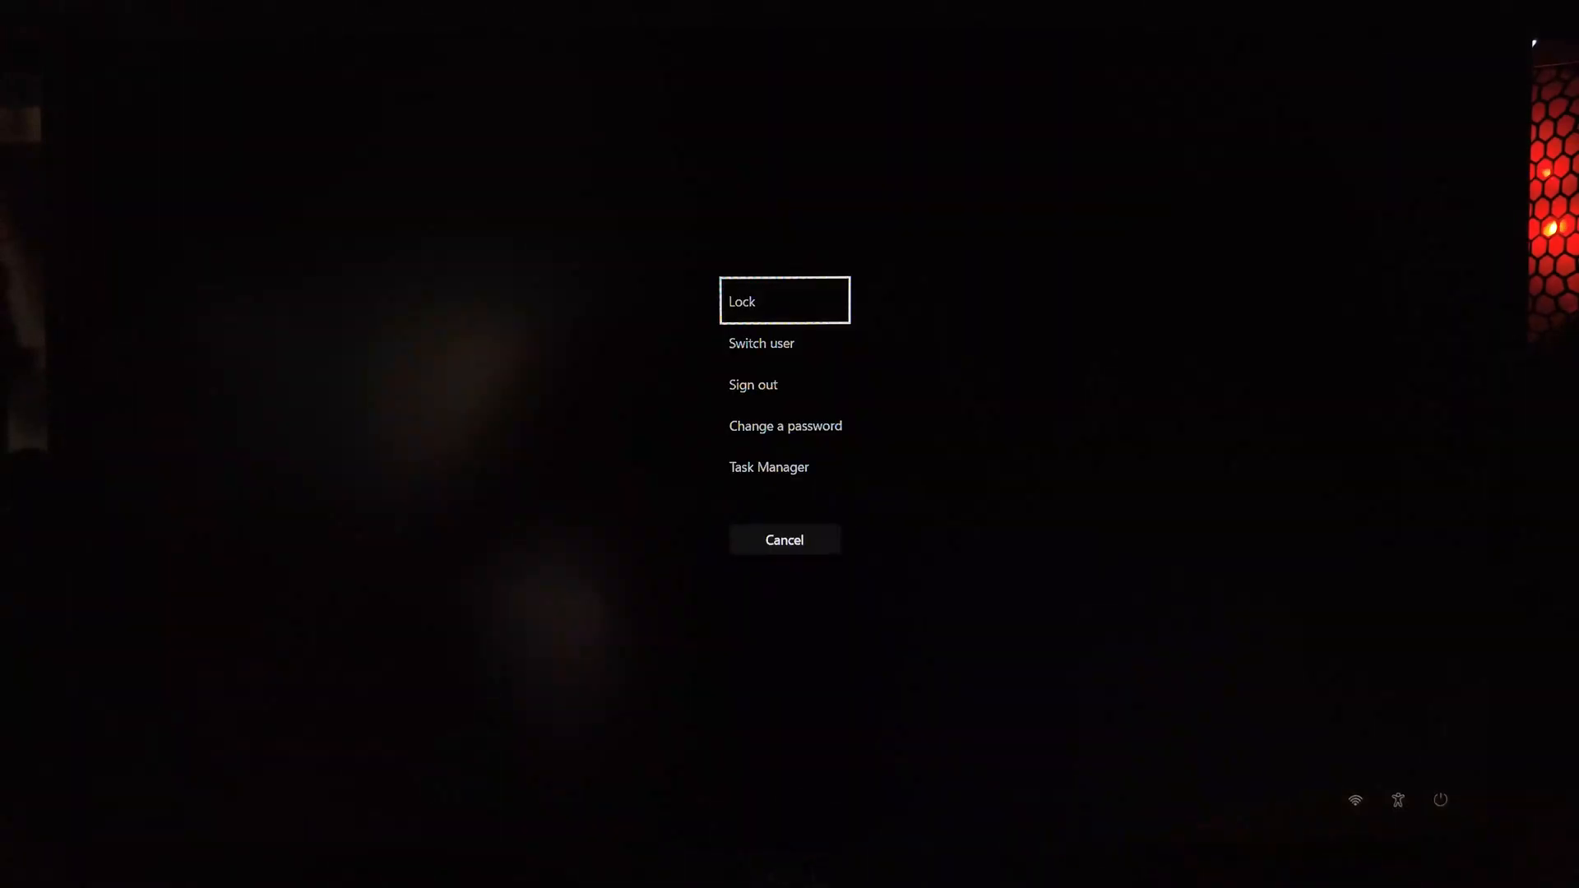
Change the admin account's password, confirming the new password and acknowledging success.
{"action": "left_click", "coordinate": [785, 425]}
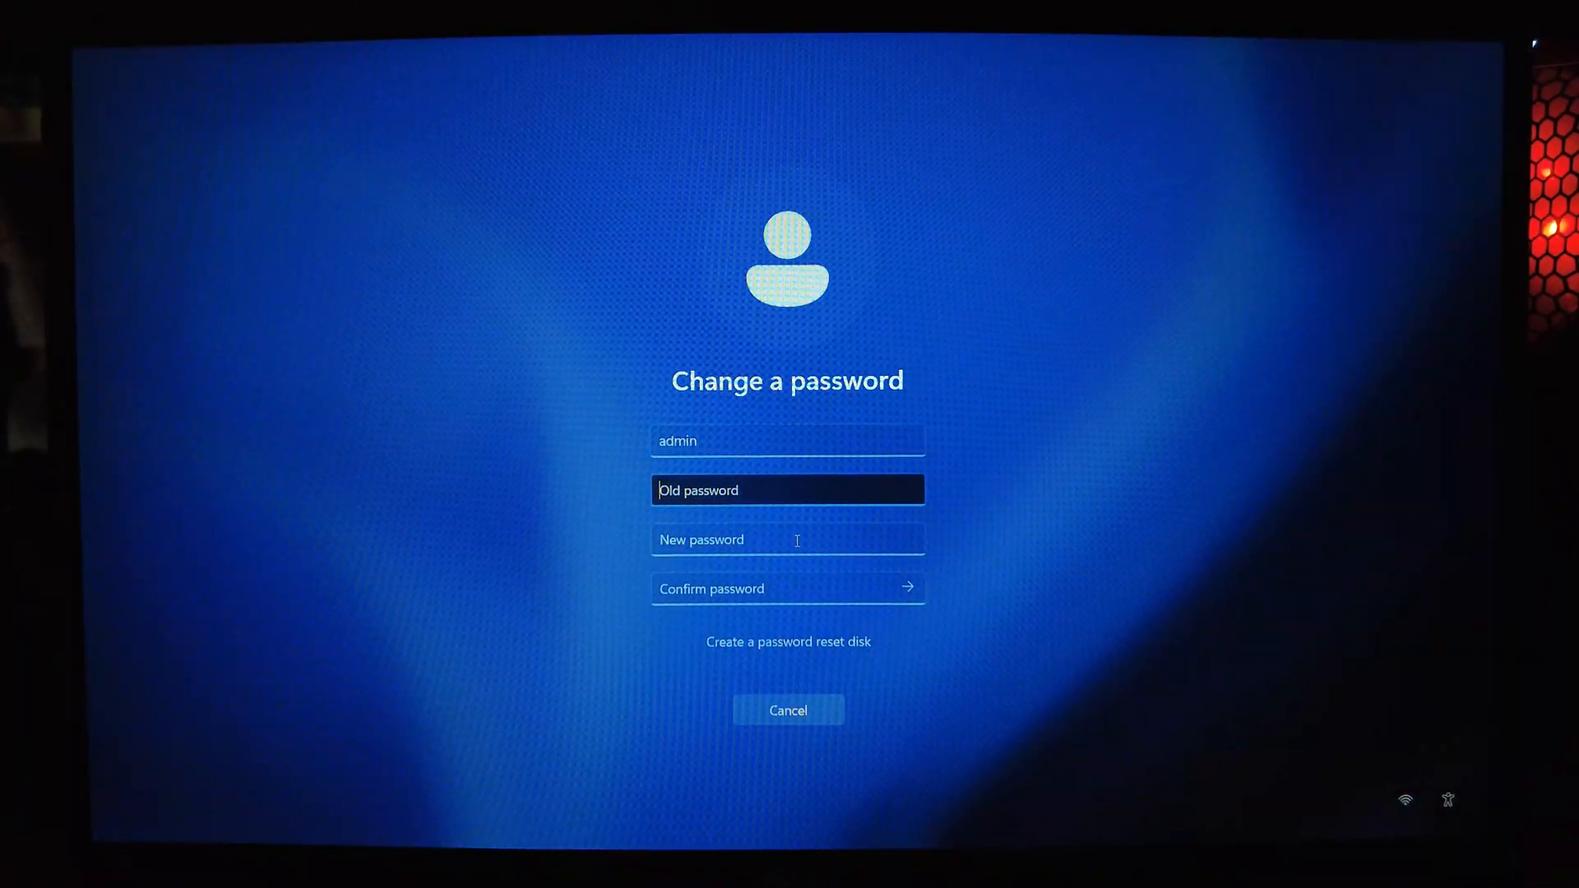
{"action": "left_click", "coordinate": [788, 539]}
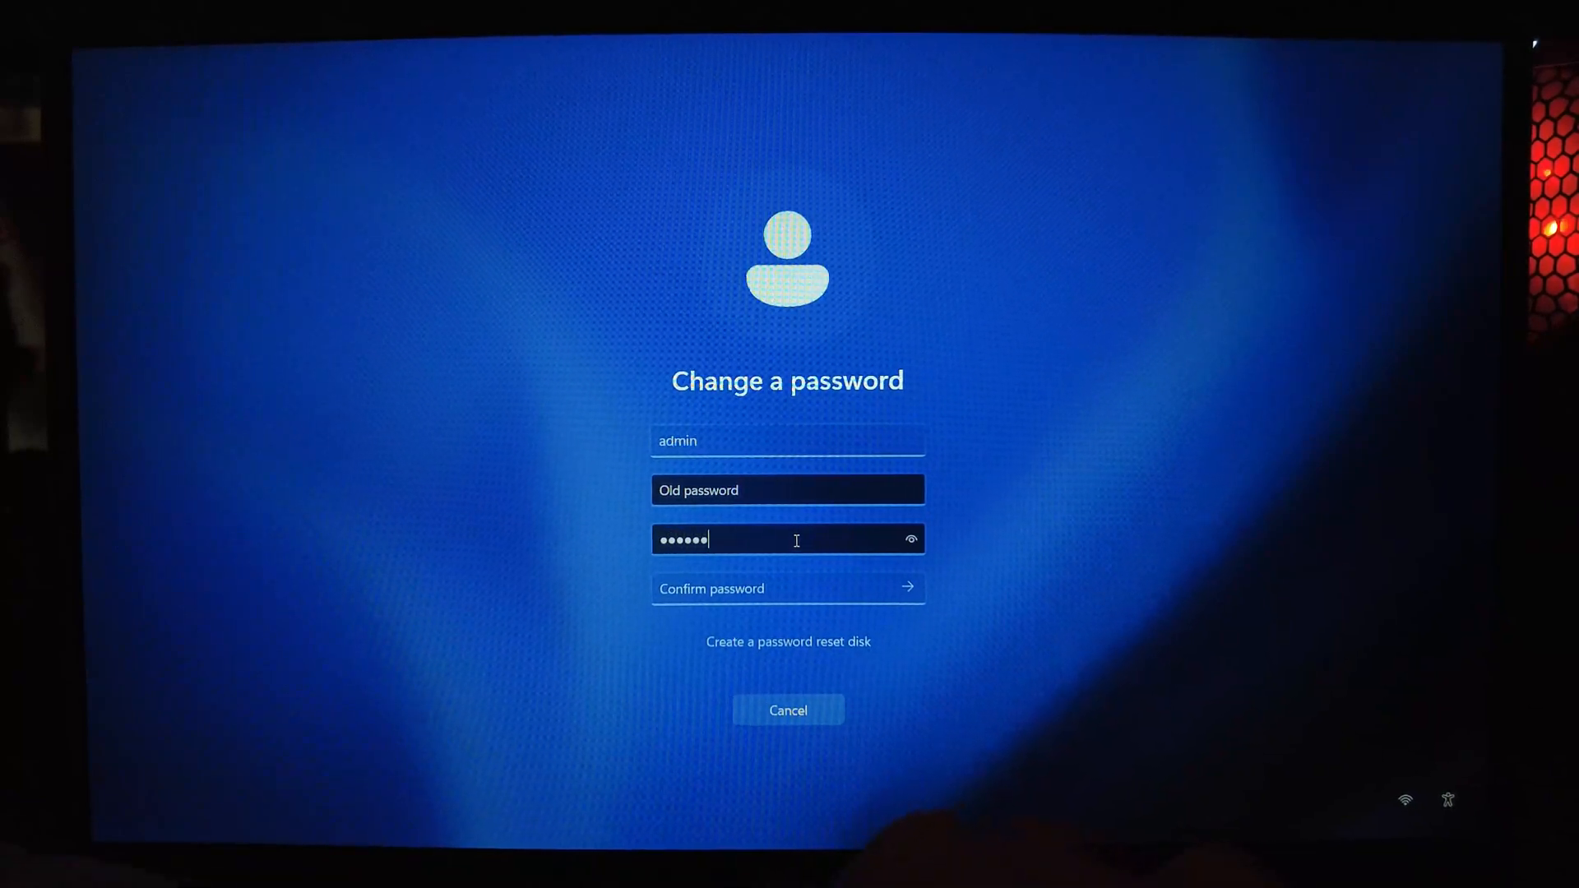
{"action": "type", "text": "password"}
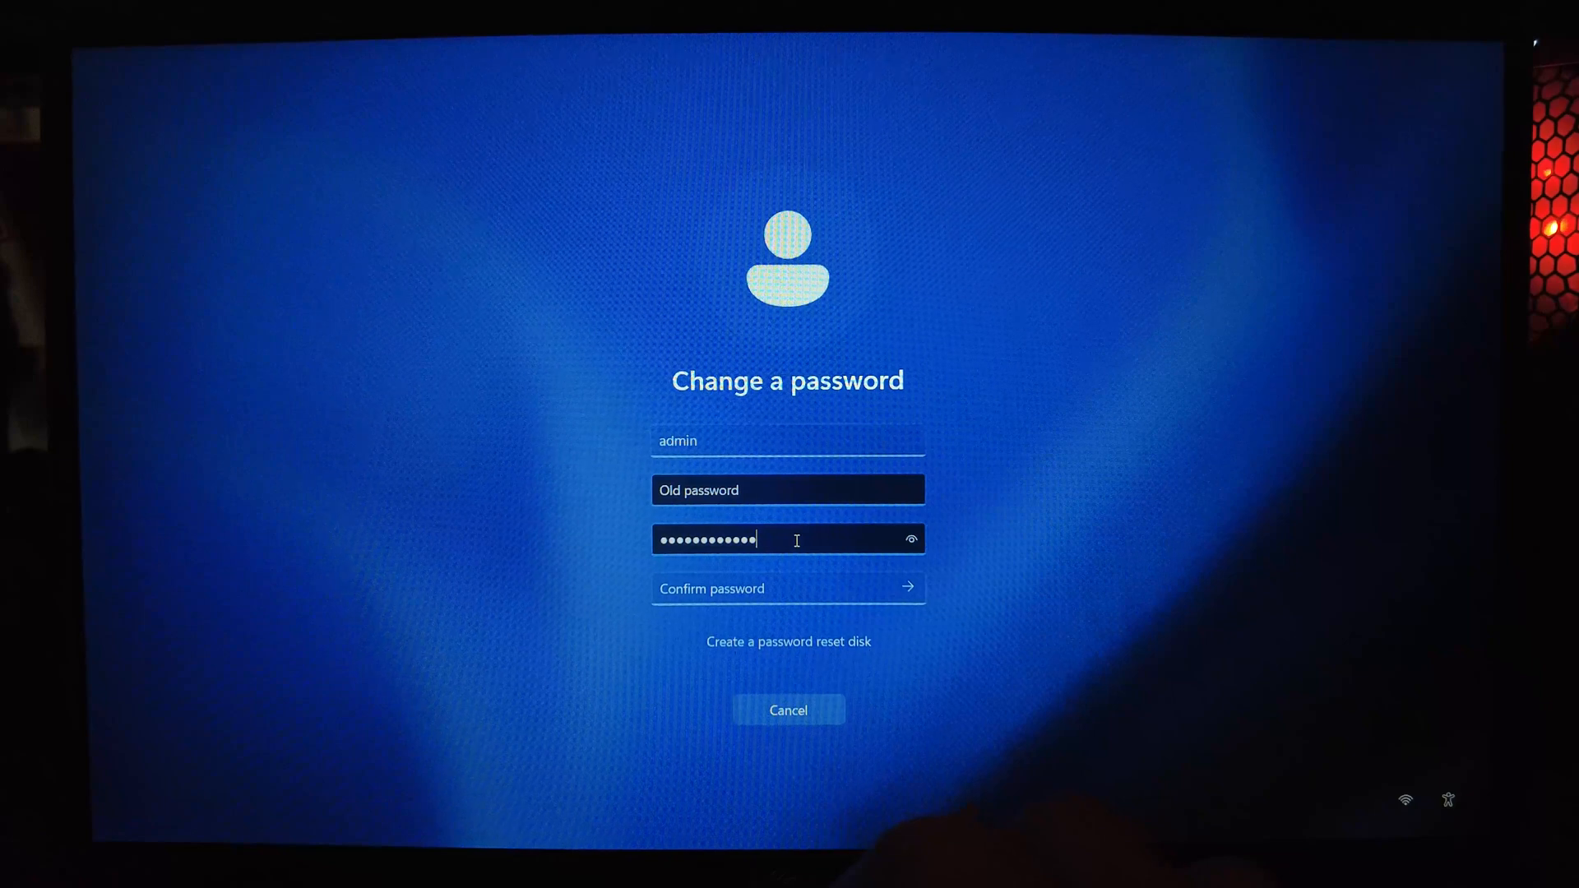
{"action": "type", "text": "••••••"}
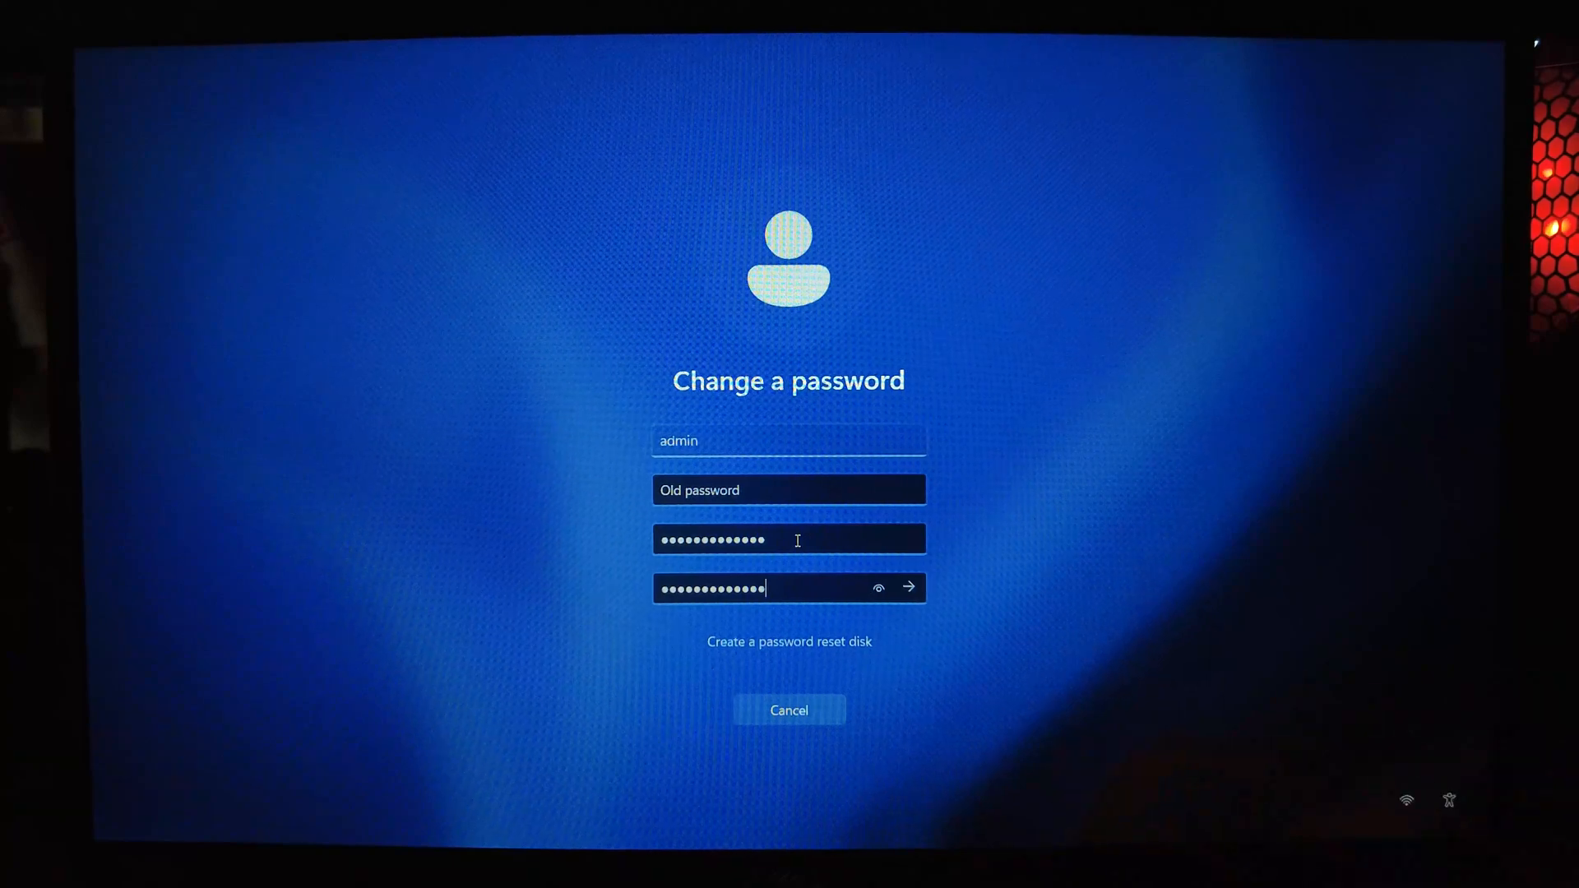
{"action": "left_click", "coordinate": [907, 587]}
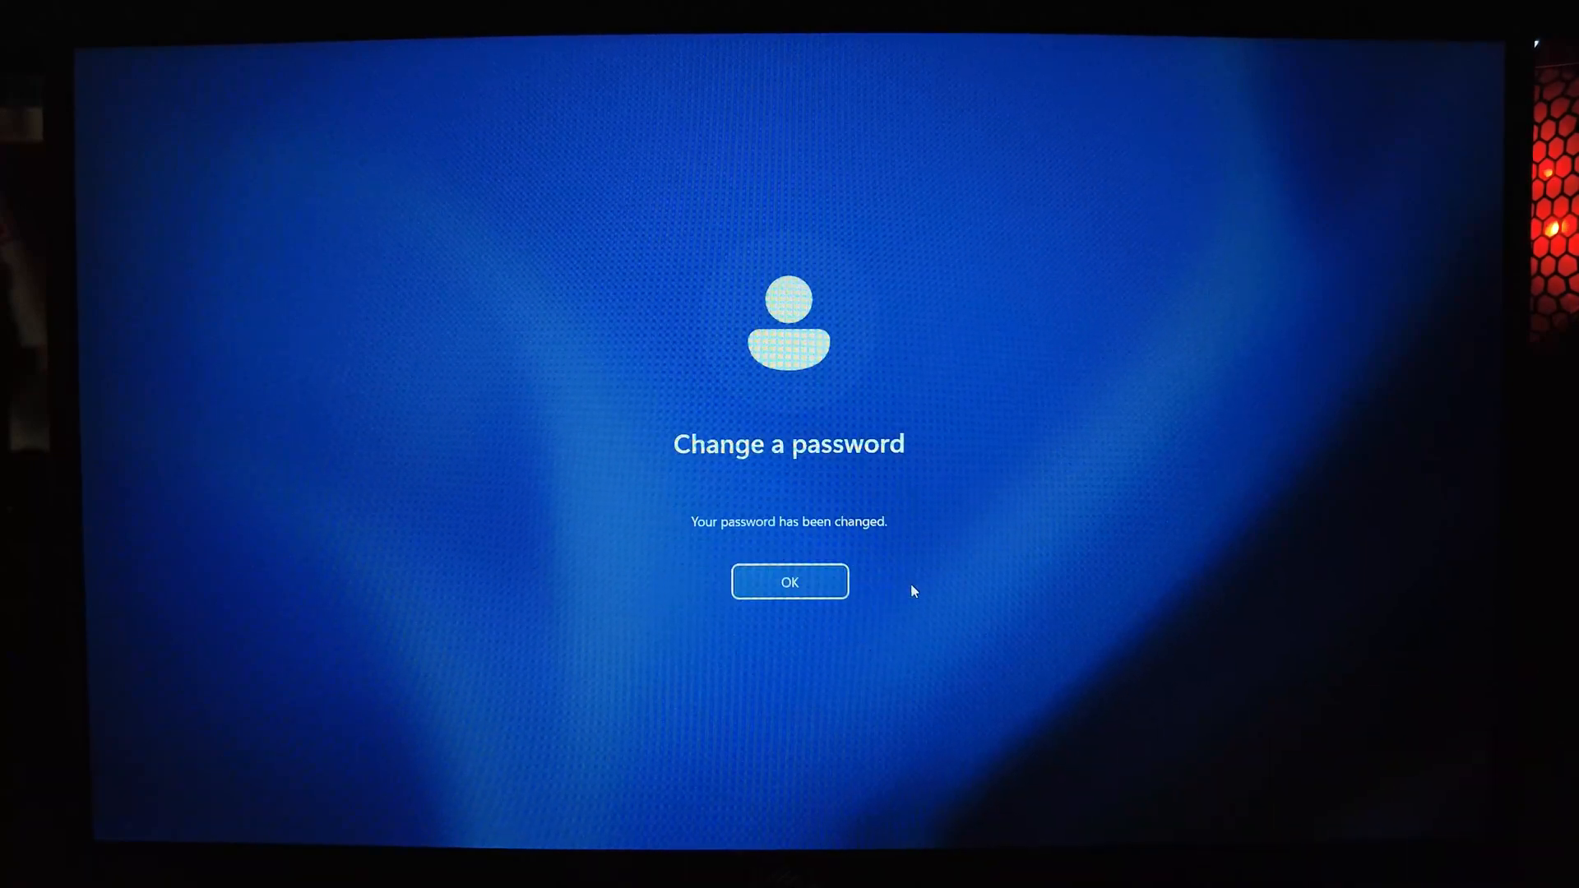
{"action": "left_click", "coordinate": [790, 580]}
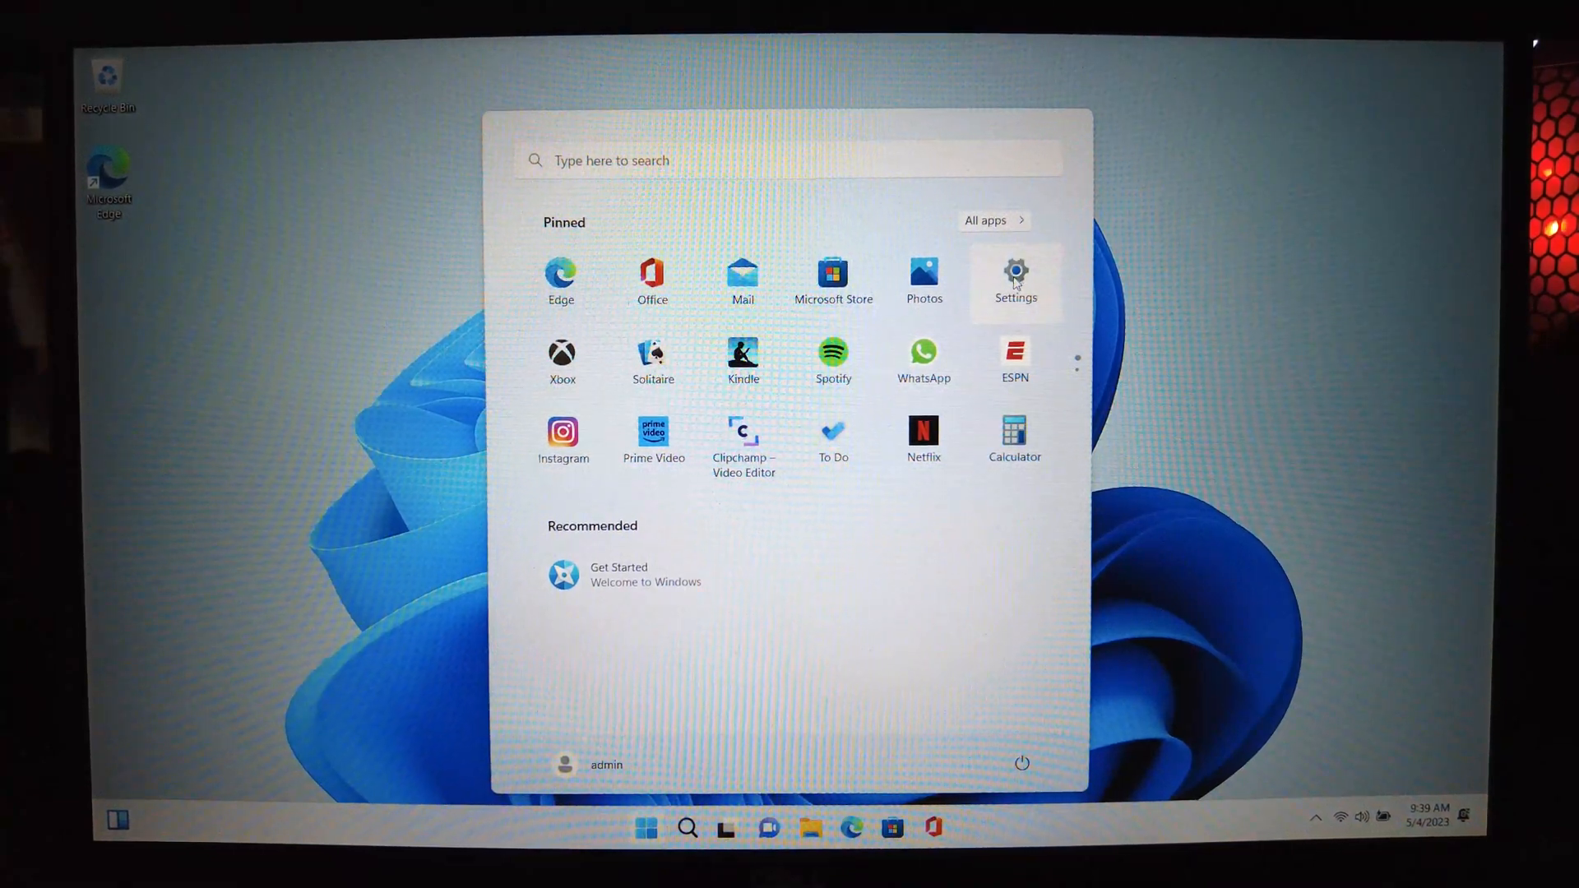
{"action": "left_click", "coordinate": [1014, 280]}
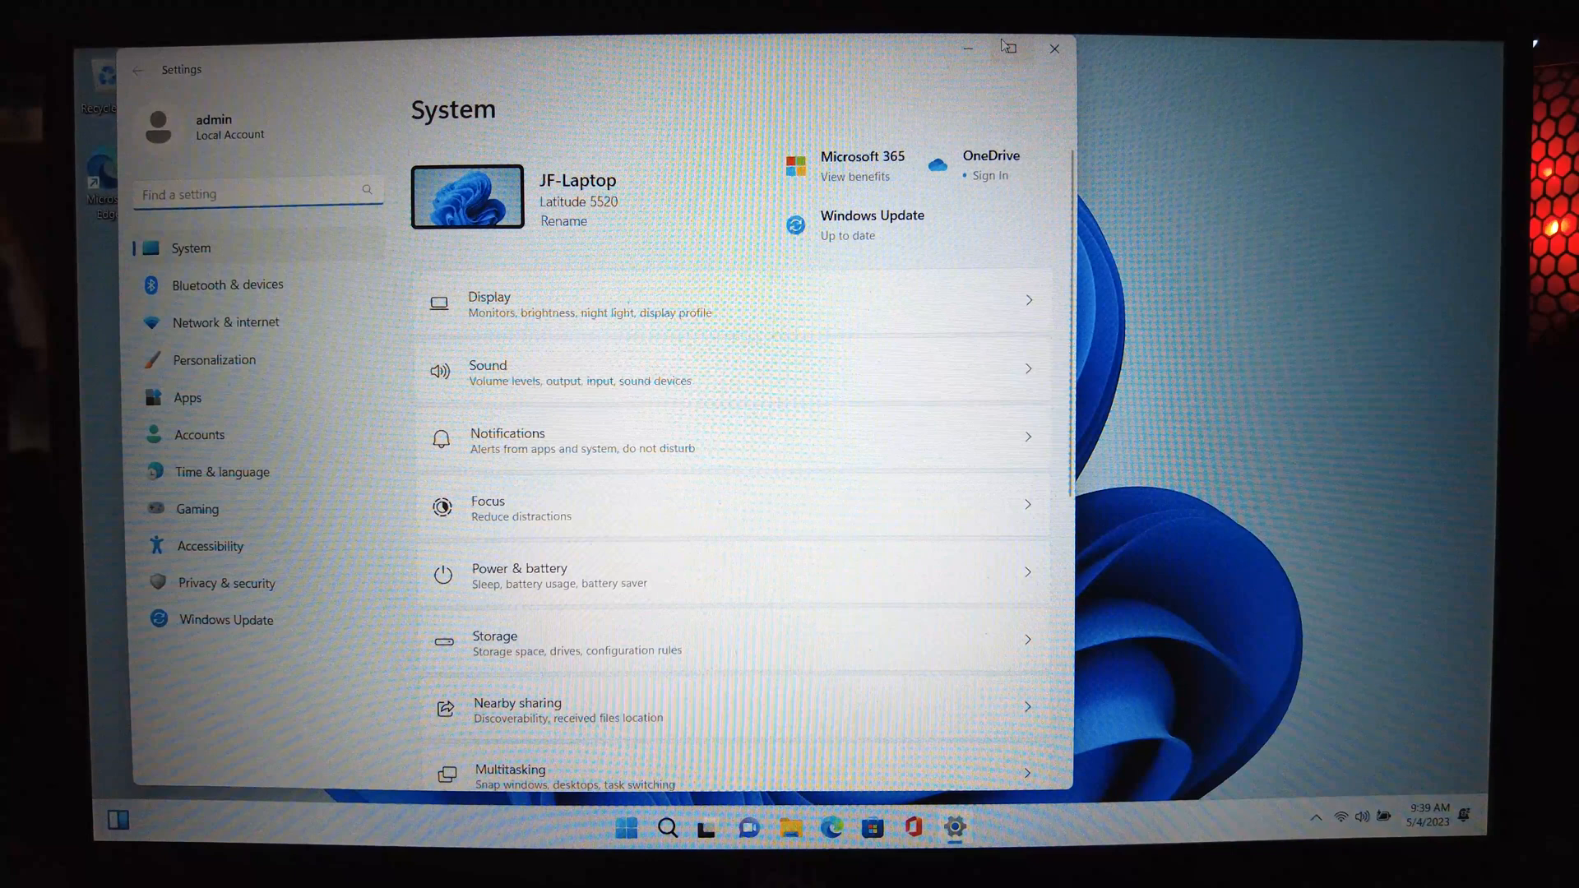
{"action": "left_click", "coordinate": [1008, 48]}
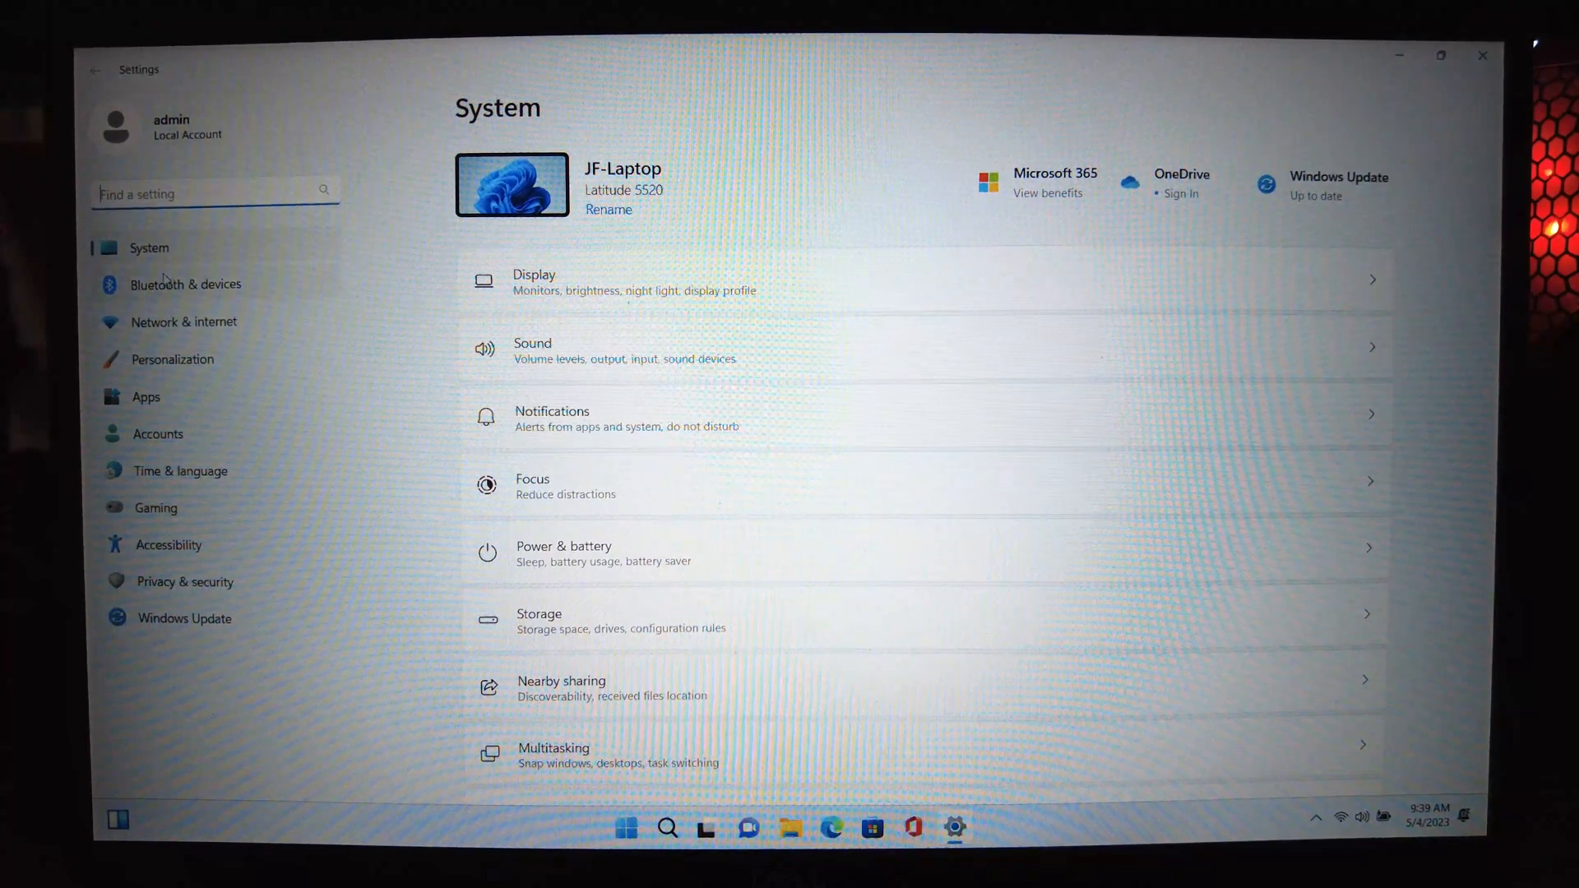
{"action": "left_click", "coordinate": [158, 433]}
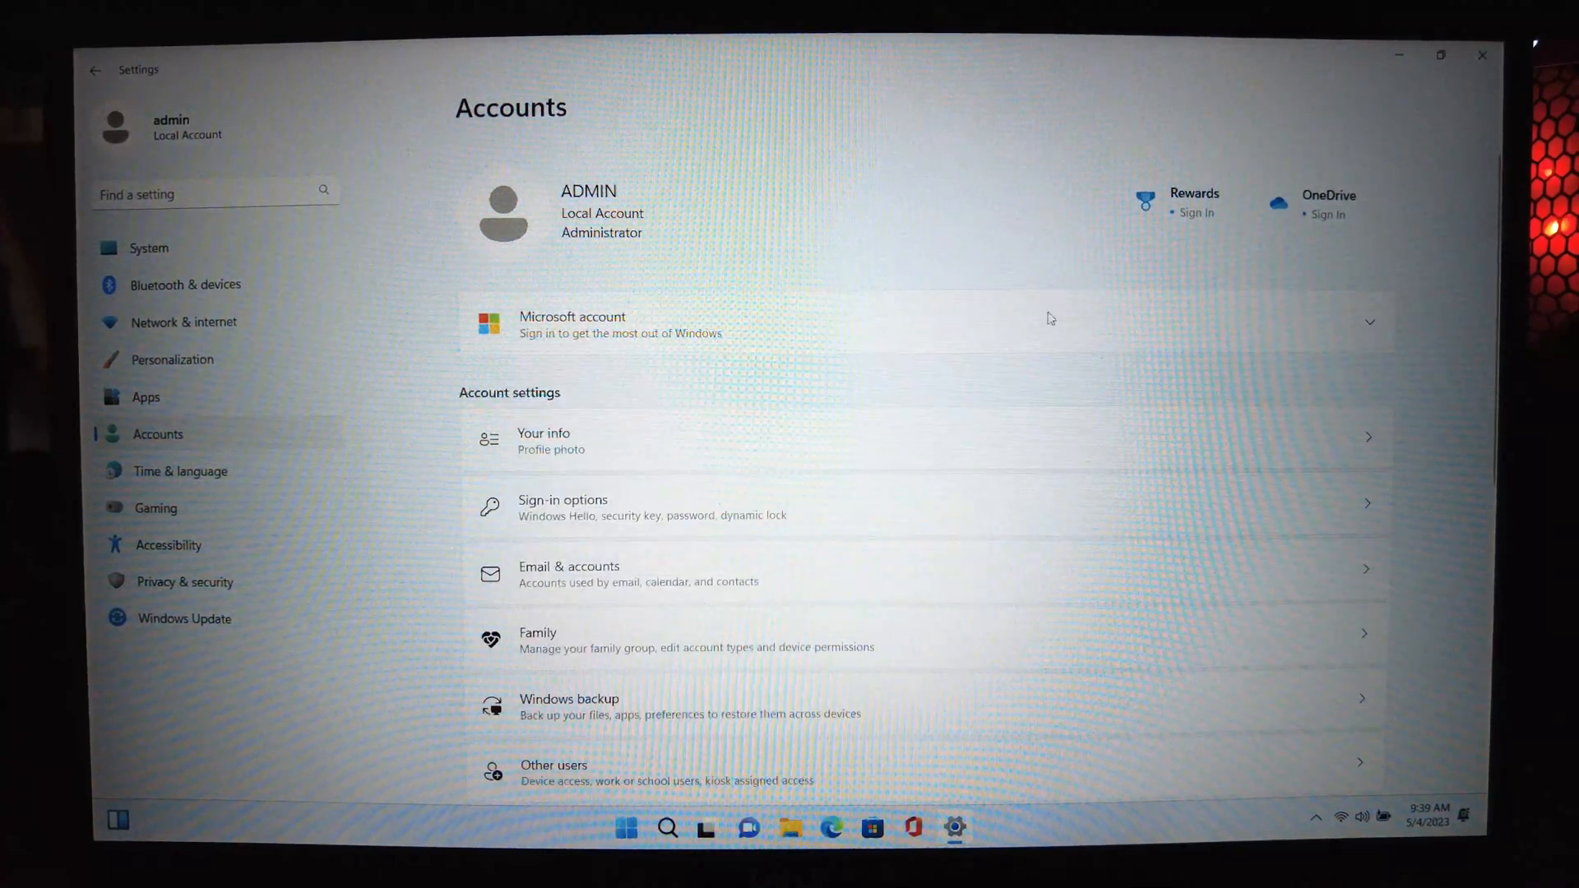
{"action": "scroll", "scroll_direction": "down", "scroll_amount": 3}
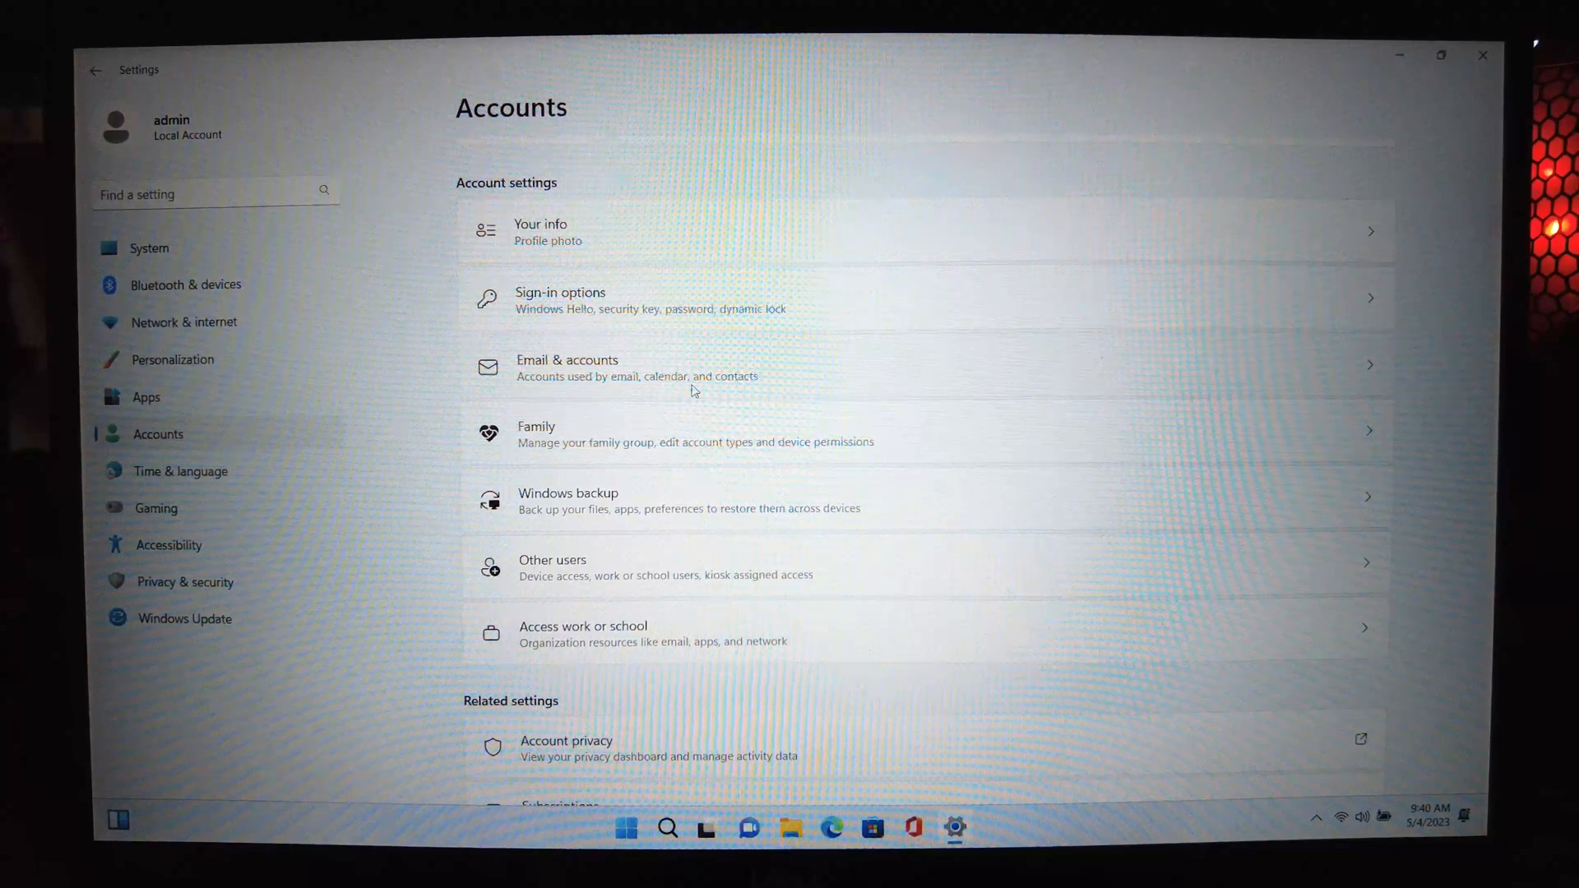
{"action": "mouse_move", "coordinate": [709, 420]}
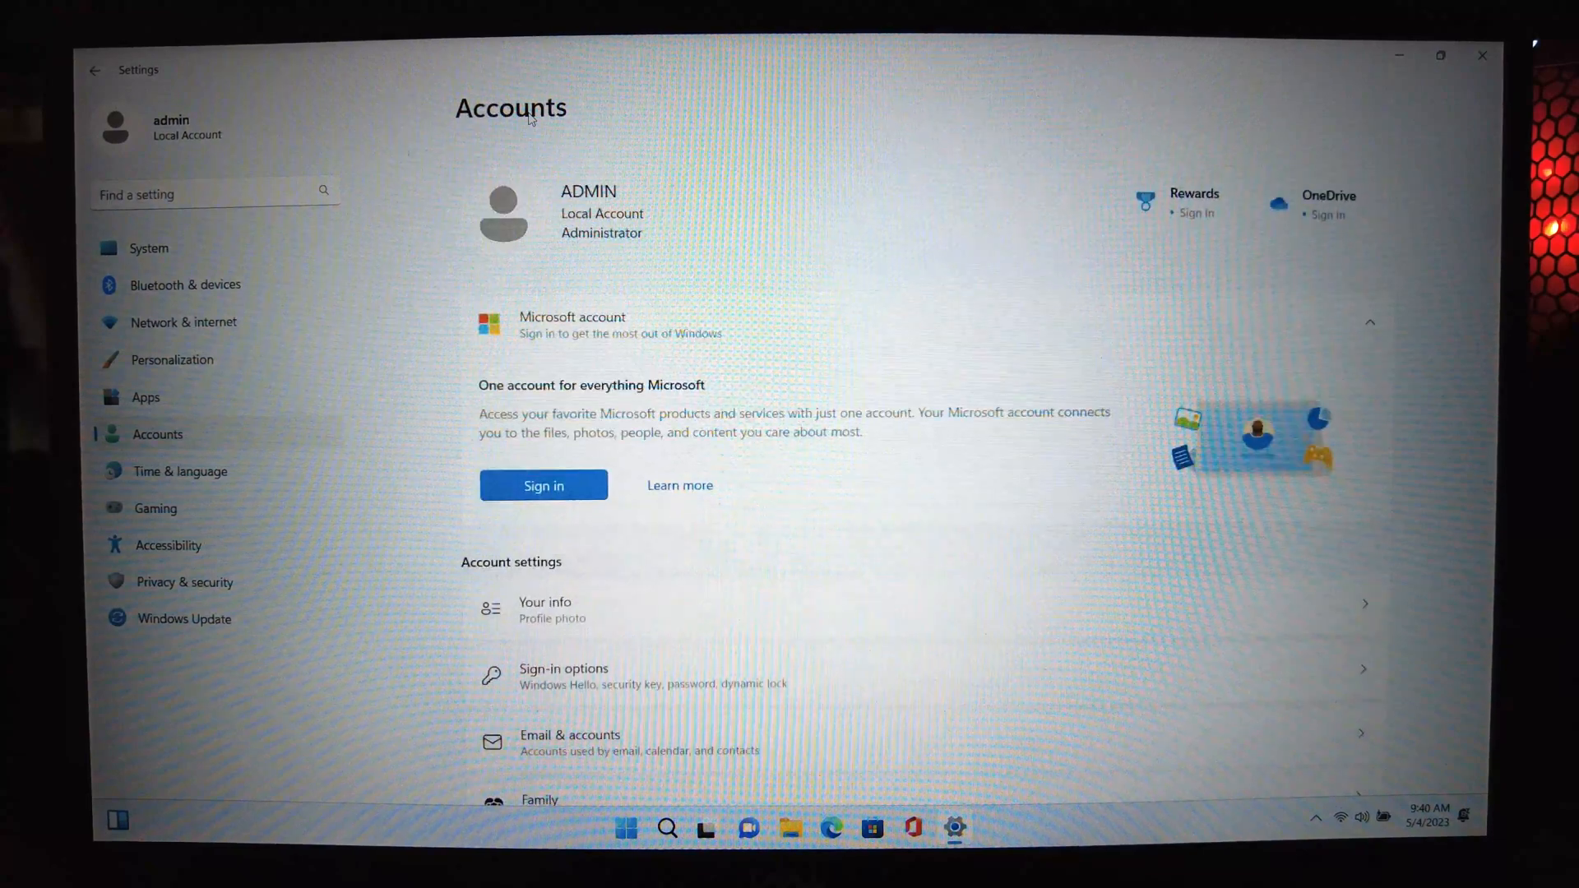
{"action": "scroll", "scroll_direction": "down", "scroll_amount": 3}
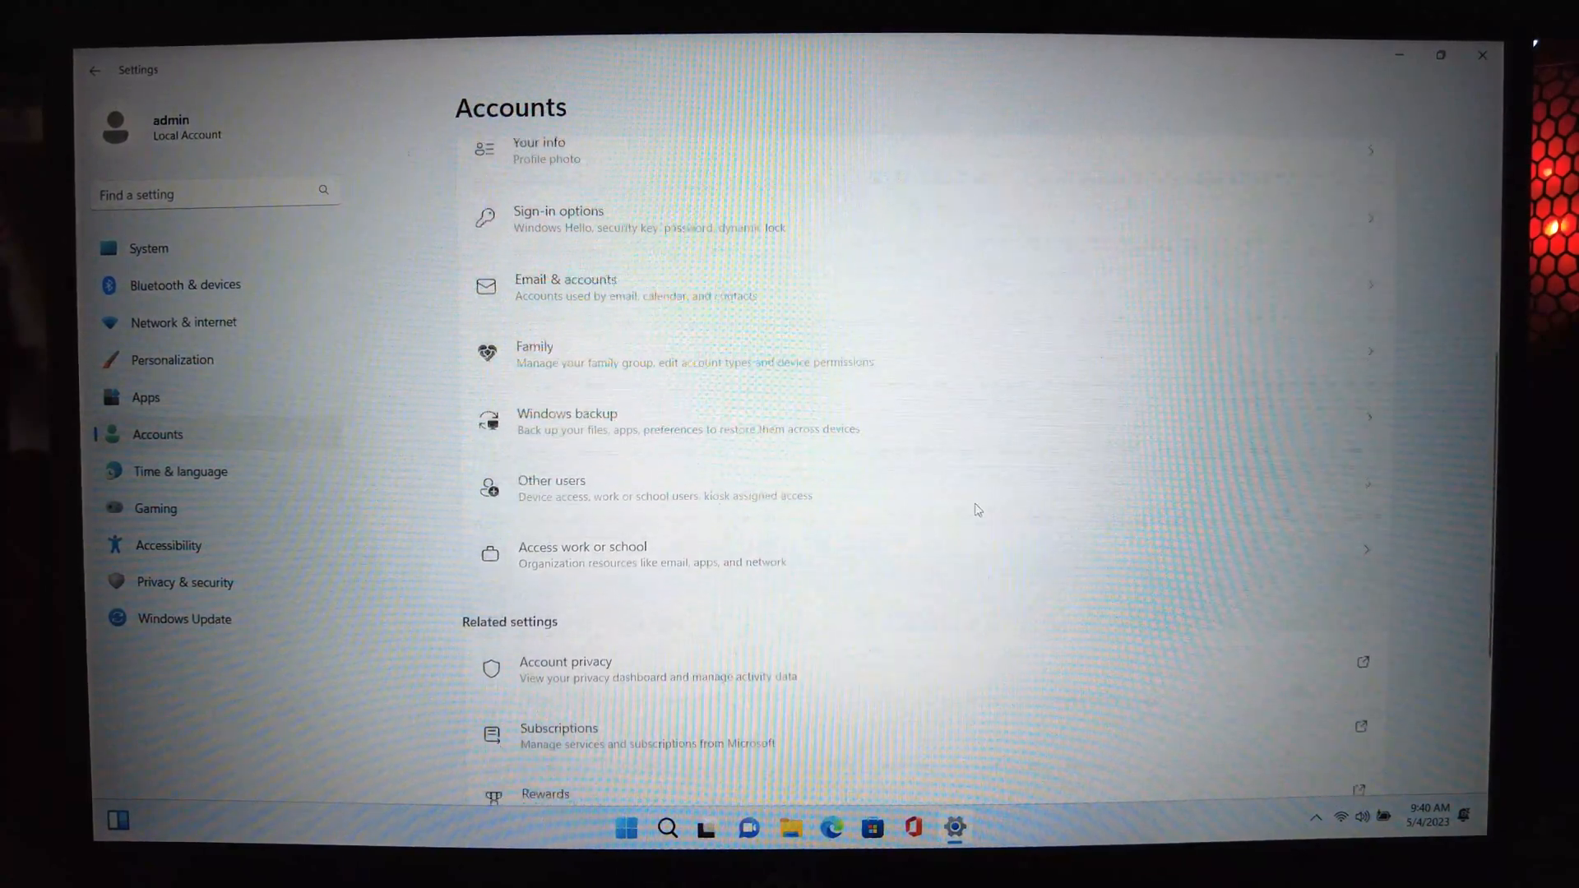
{"action": "scroll", "scroll_direction": "up", "scroll_amount": 3}
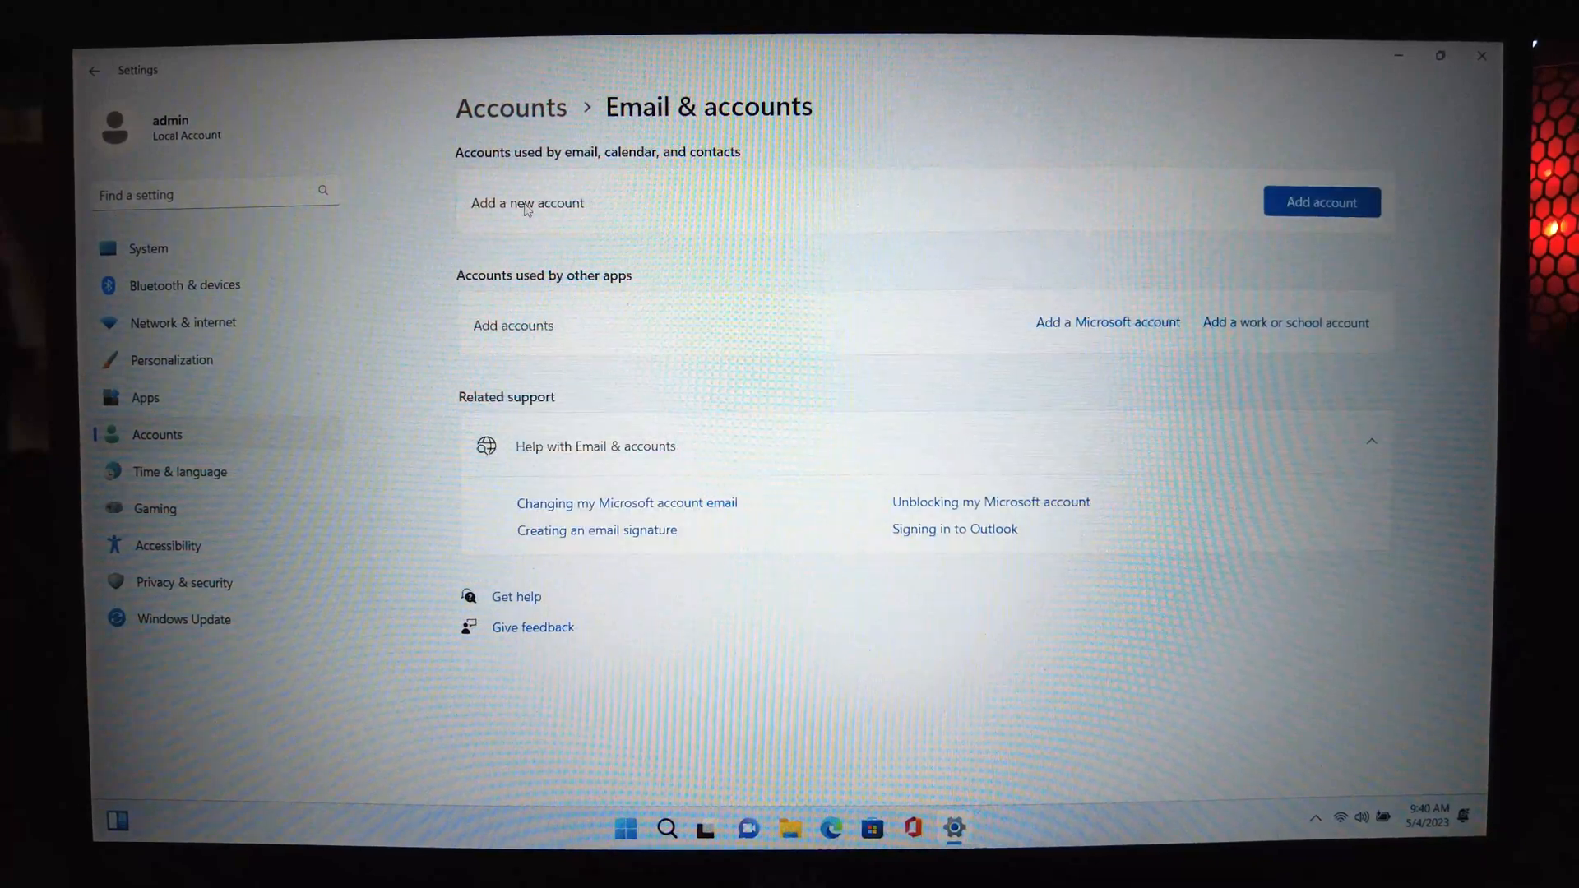
{"action": "mouse_move", "coordinate": [1077, 227]}
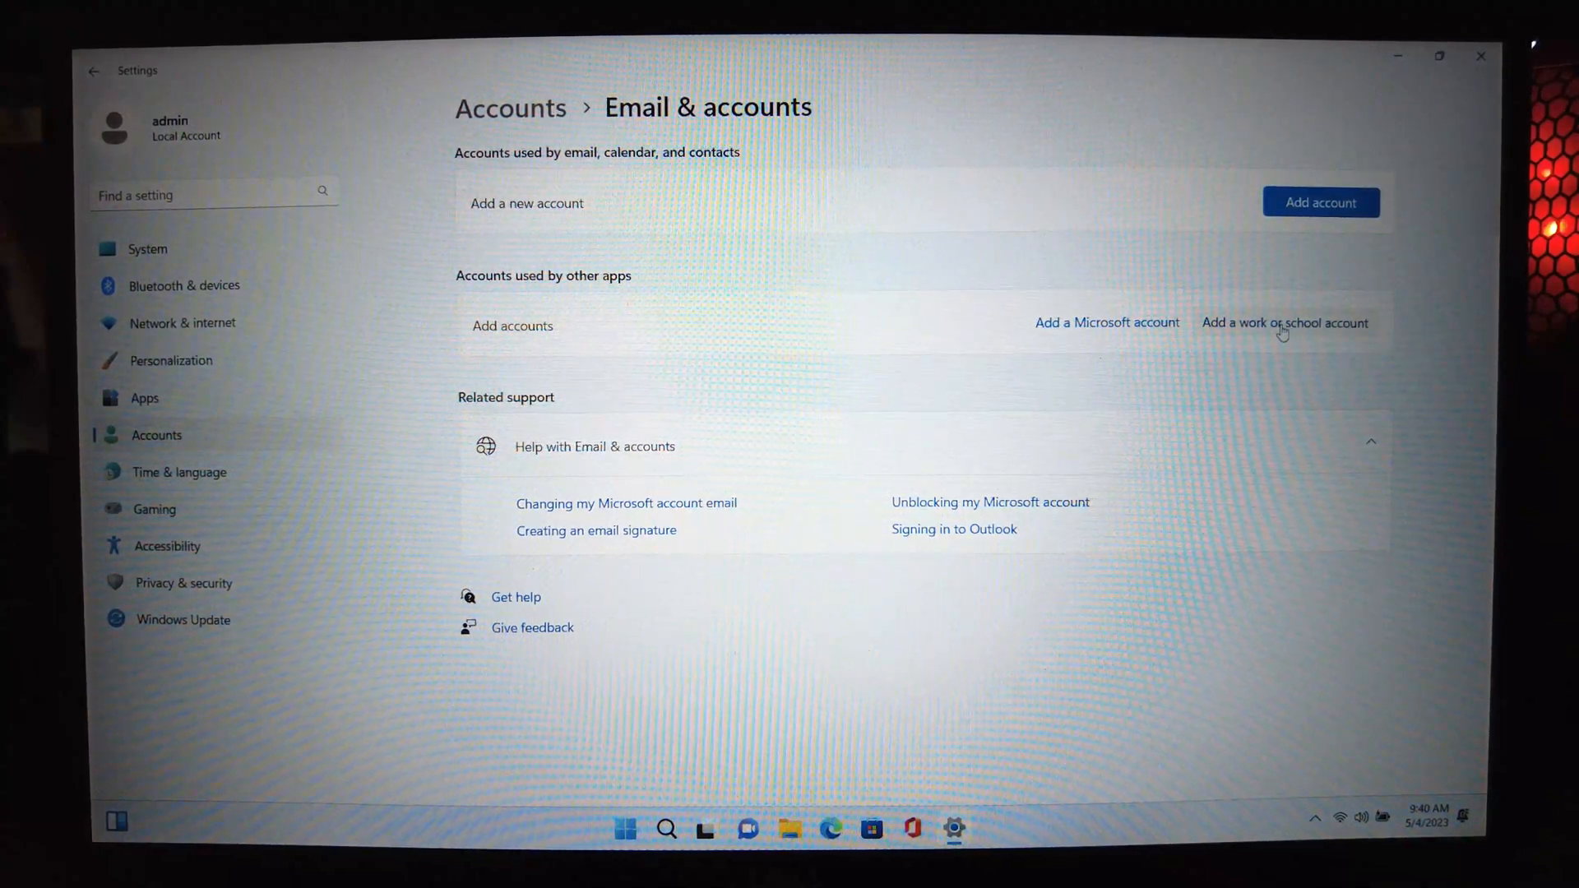
{"action": "mouse_move", "coordinate": [1262, 334]}
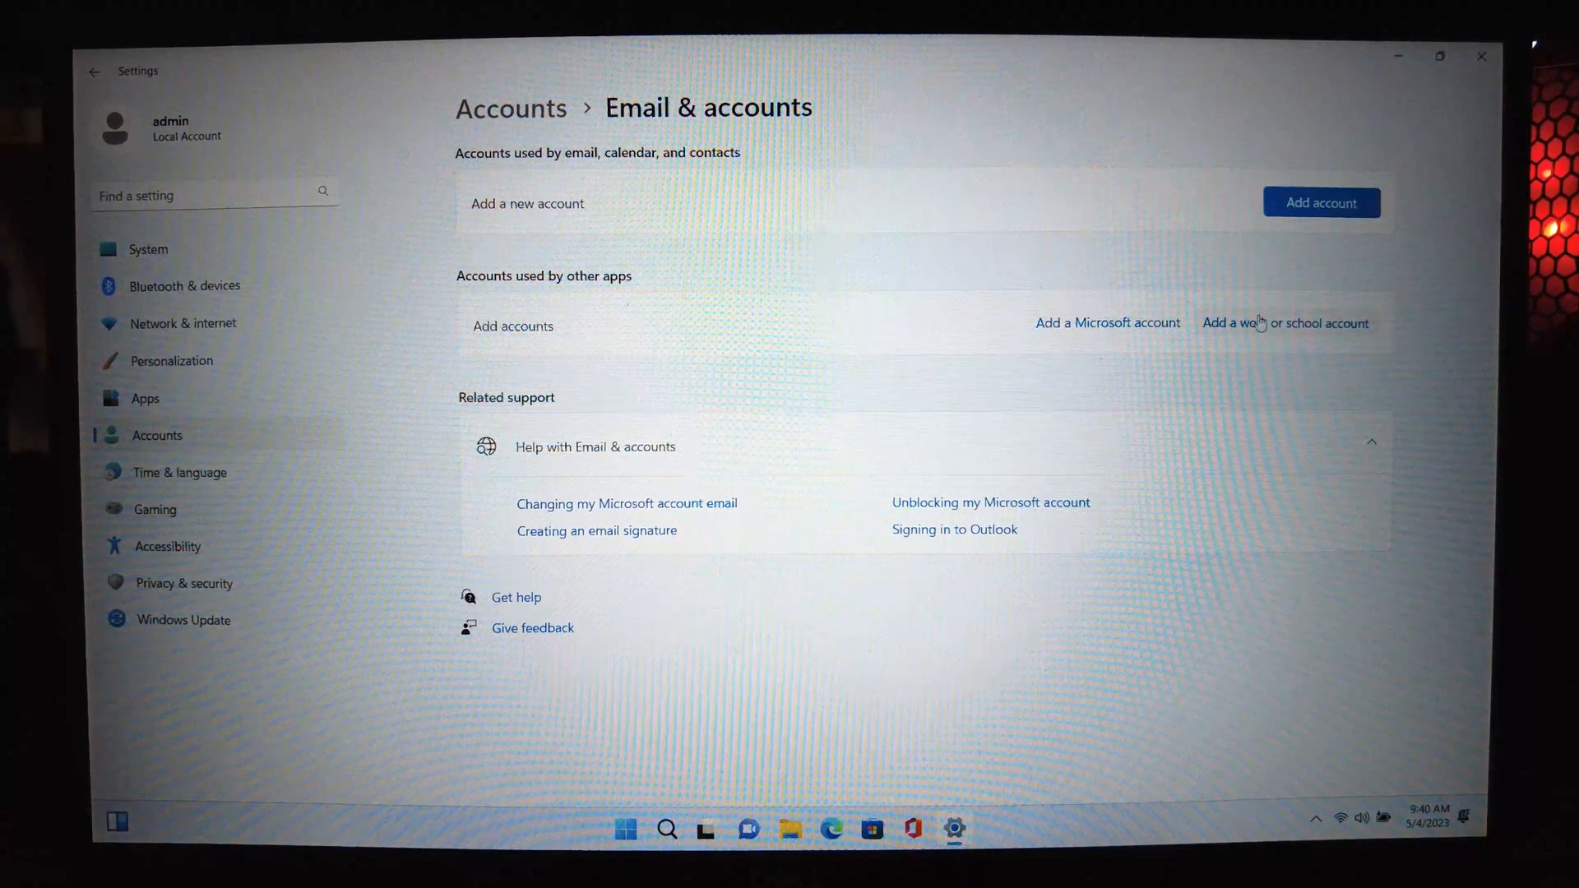
{"action": "mouse_move", "coordinate": [1282, 332]}
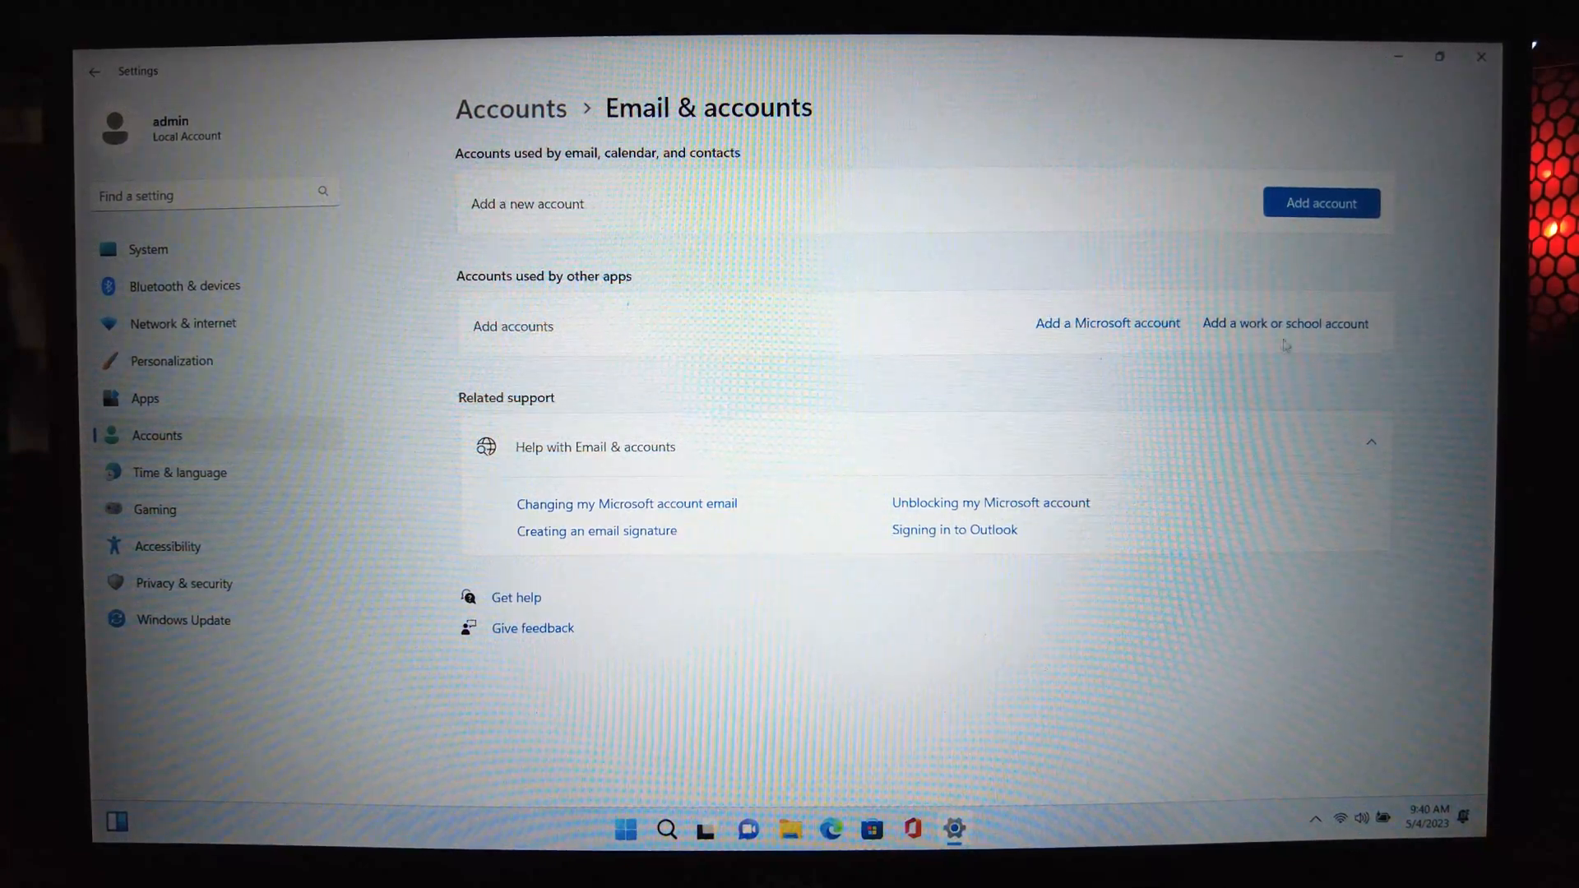
{"action": "mouse_move", "coordinate": [1091, 307]}
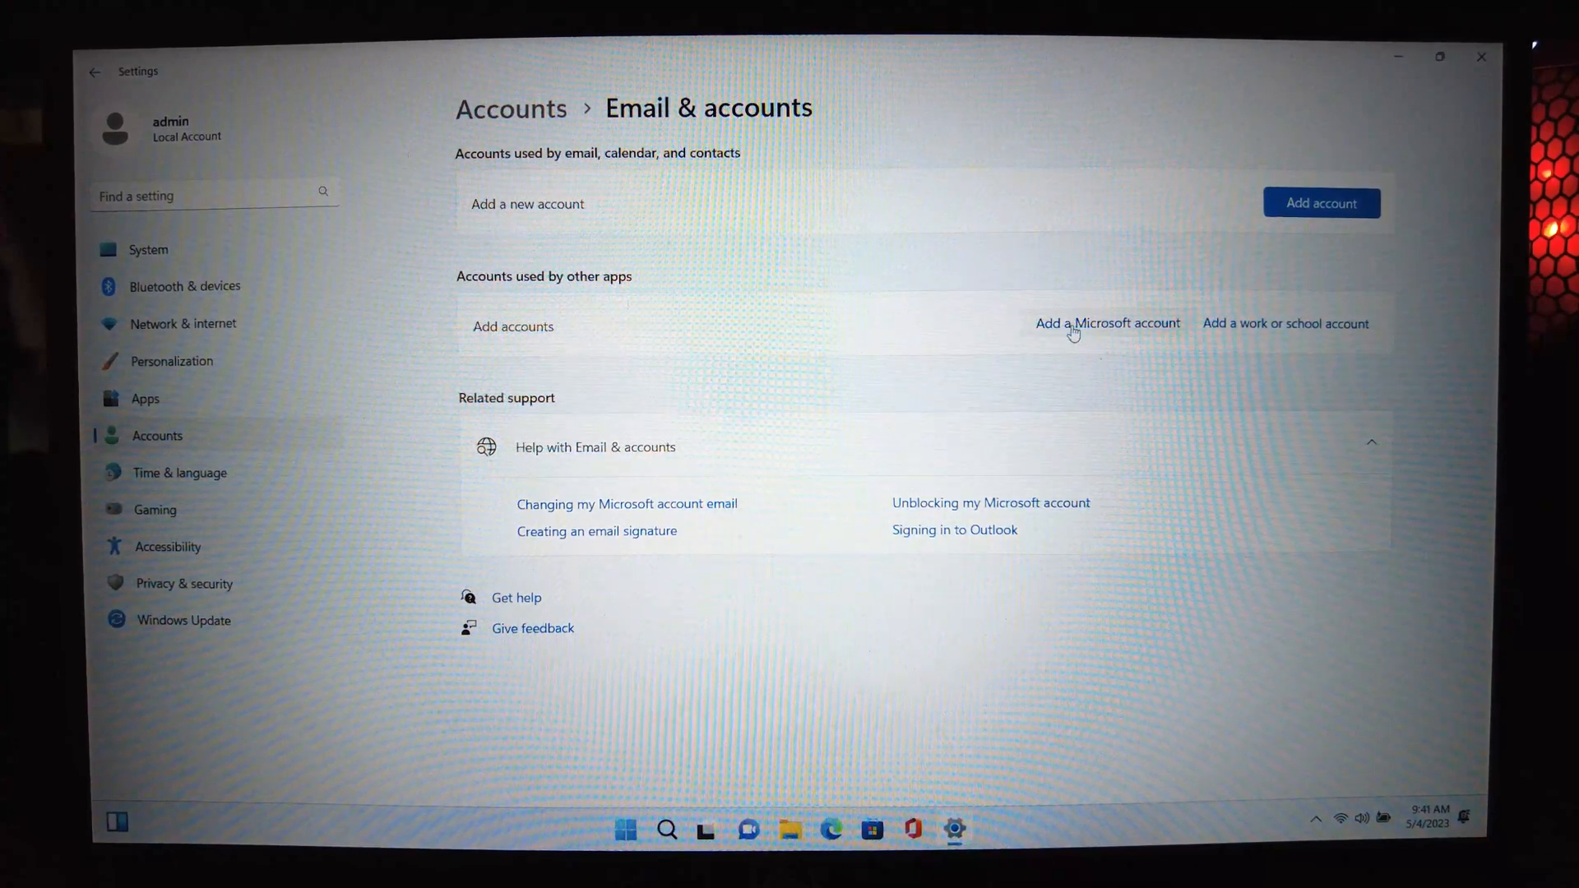
{"action": "mouse_move", "coordinate": [987, 342]}
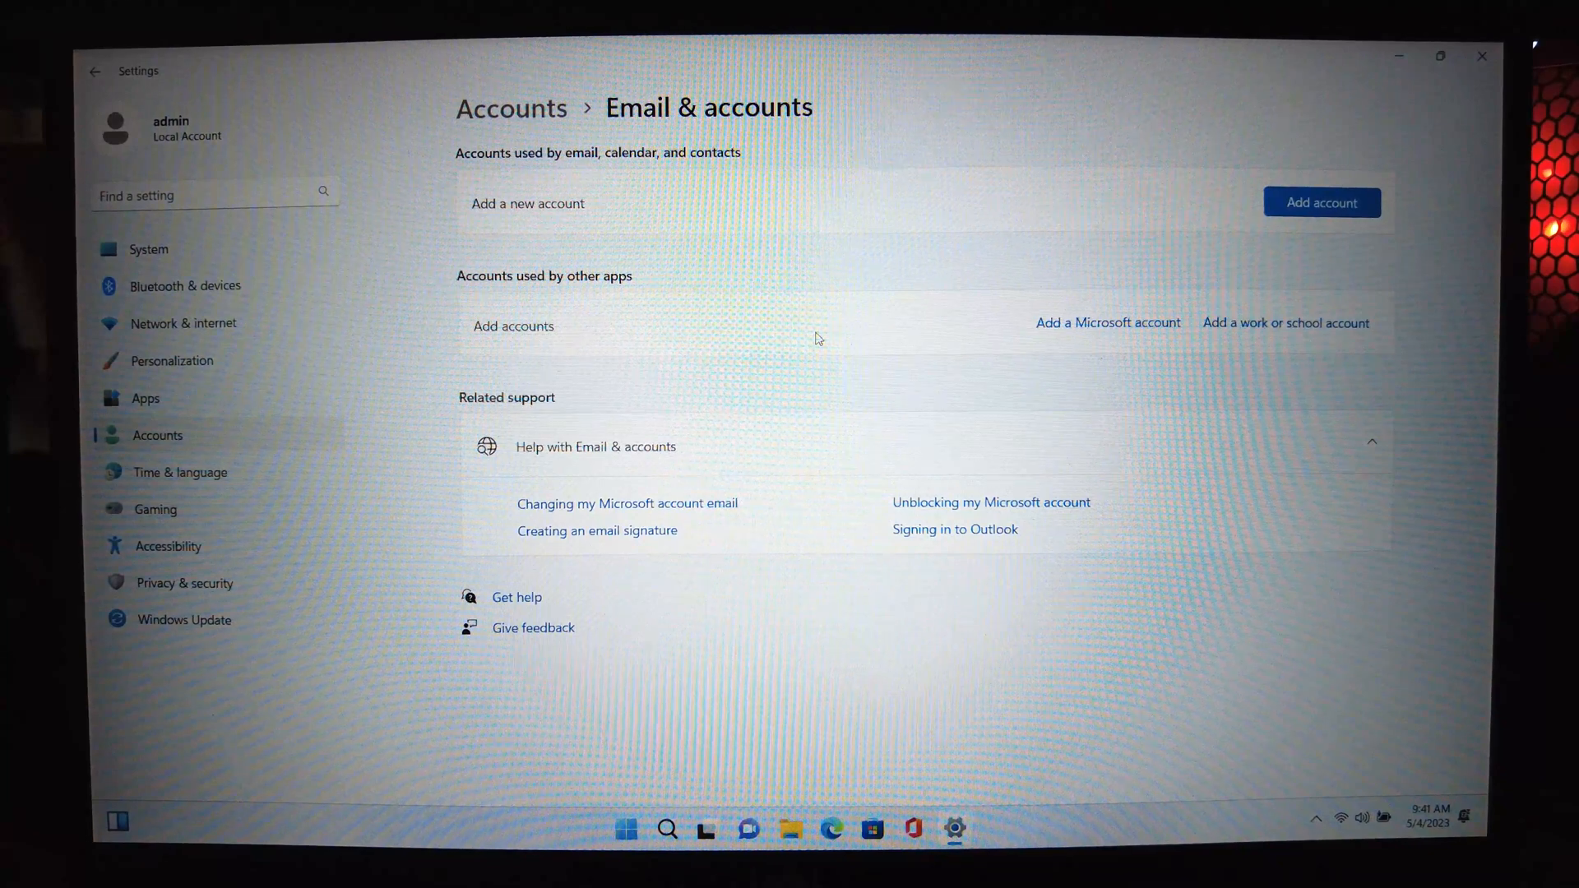
{"action": "mouse_move", "coordinate": [917, 725]}
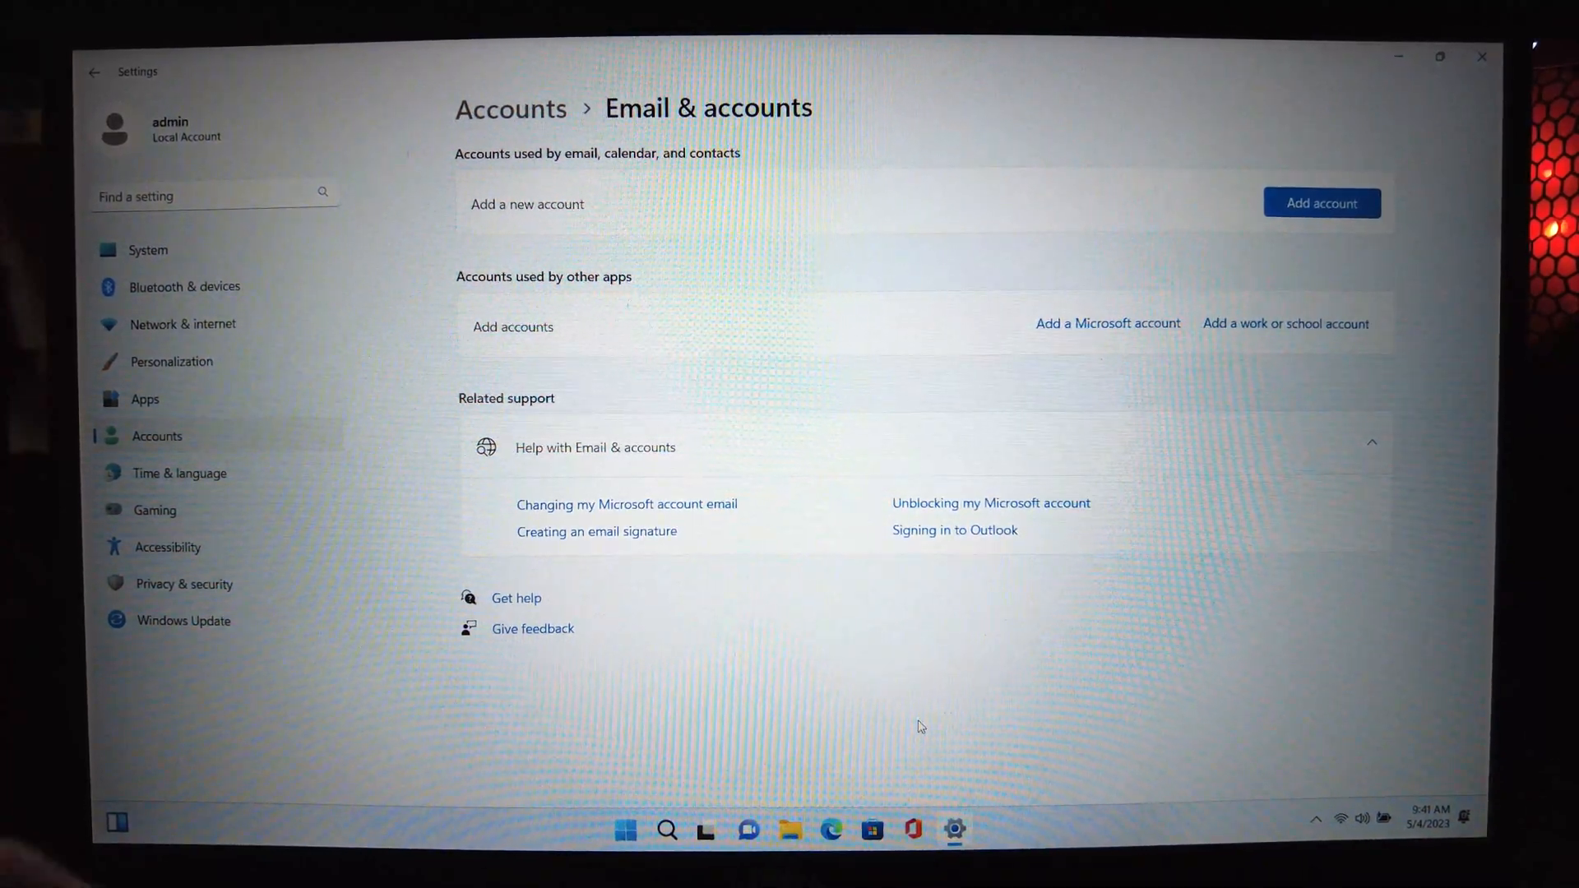
Show the Users list under Local Users and Groups and bring up its context menu.
{"action": "left_click", "coordinate": [789, 829]}
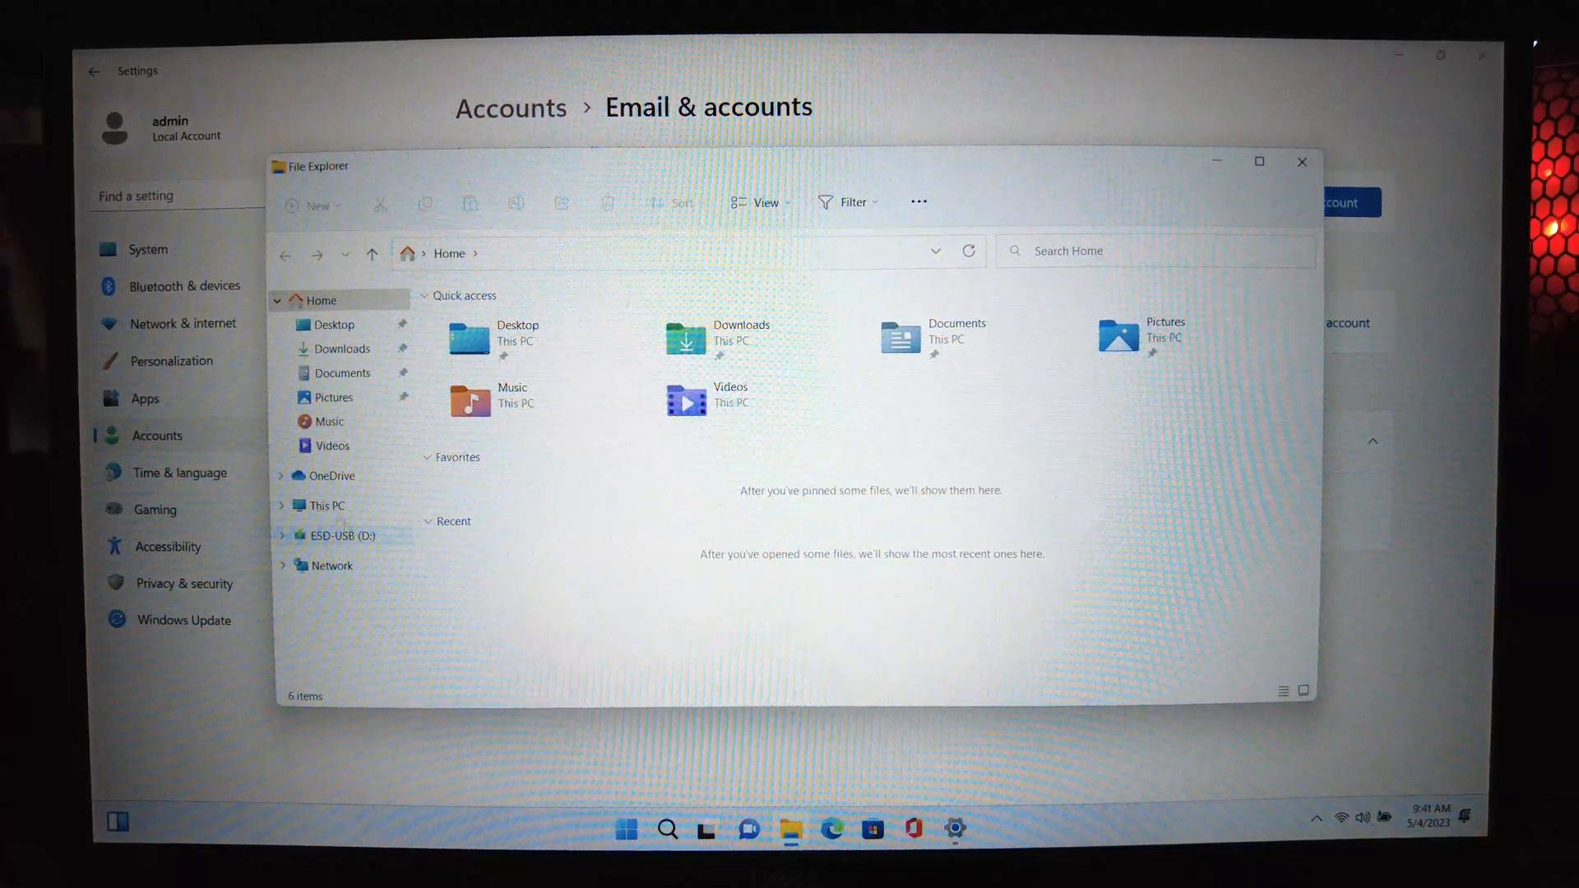
{"action": "right_click", "coordinate": [322, 505]}
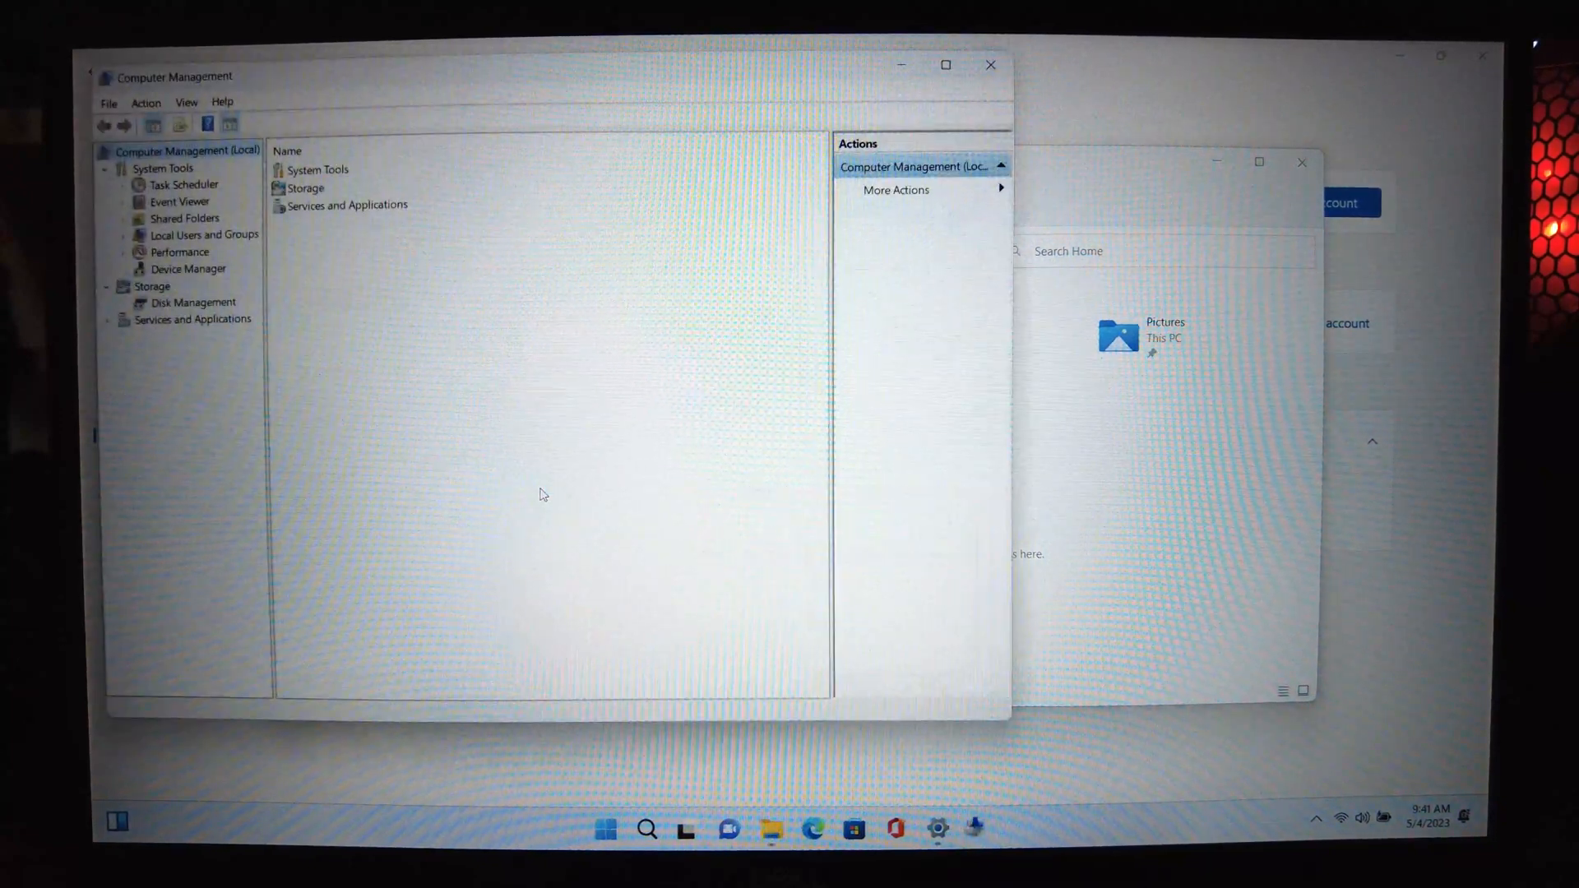
{"action": "left_click", "coordinate": [204, 235]}
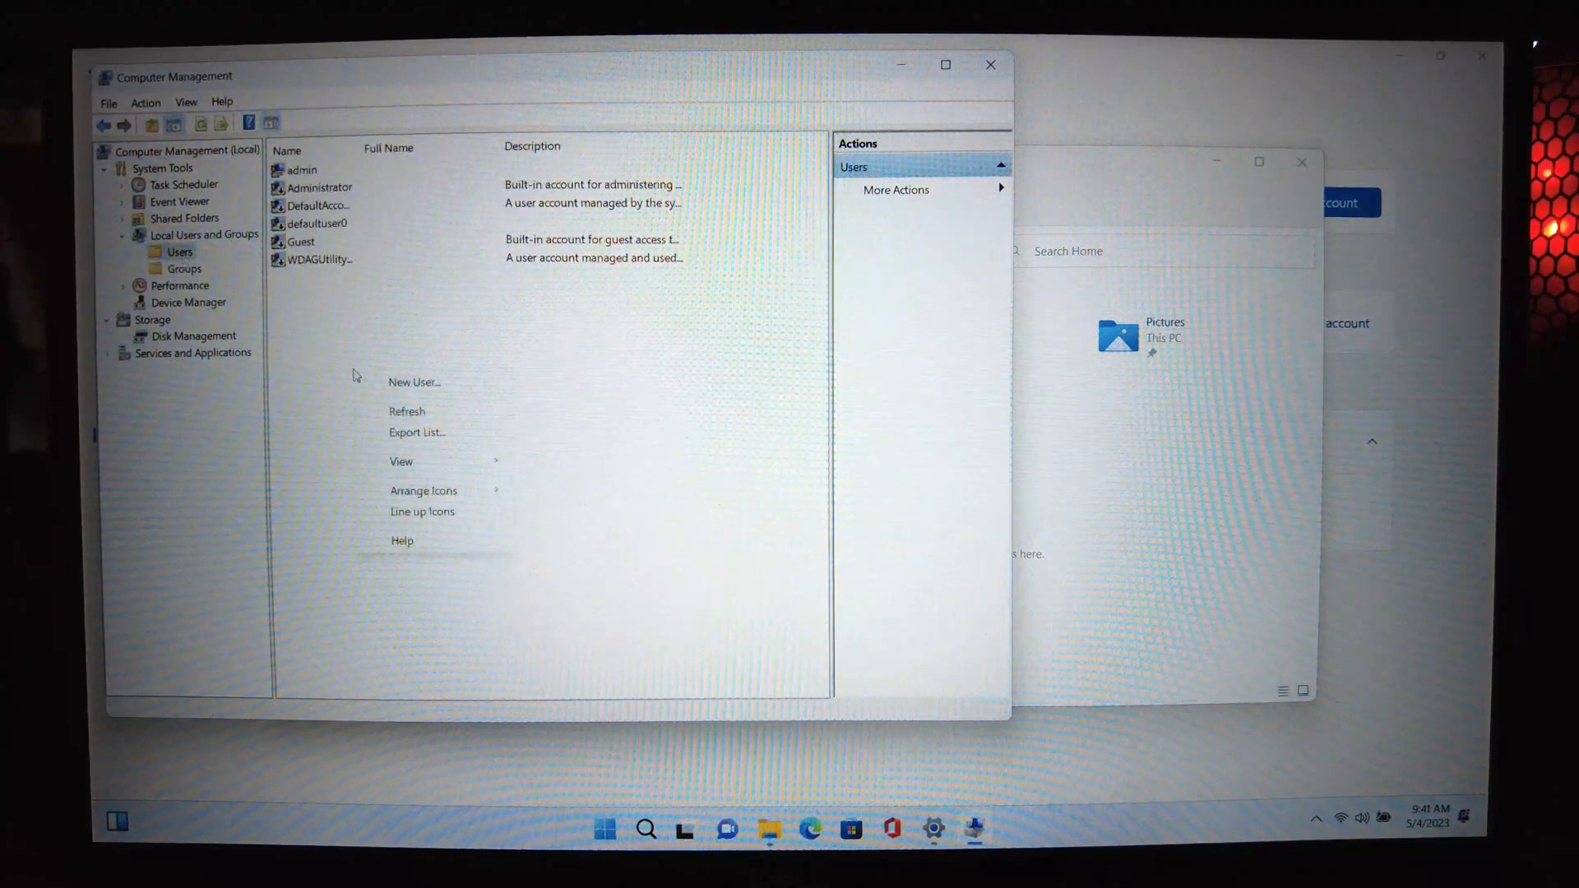
{"action": "left_click", "coordinate": [412, 380]}
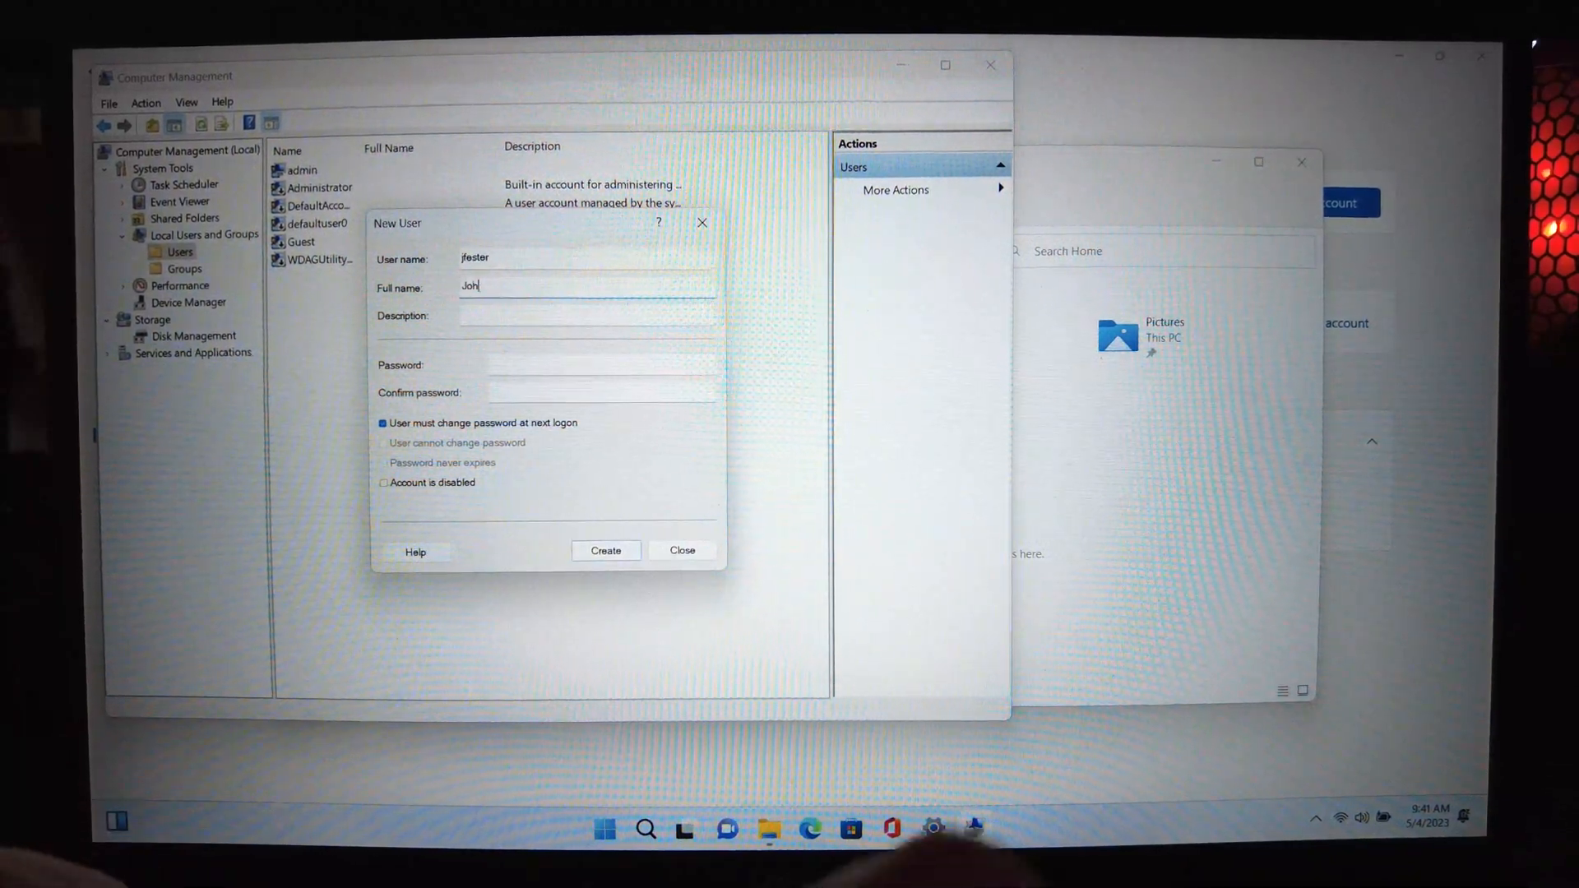
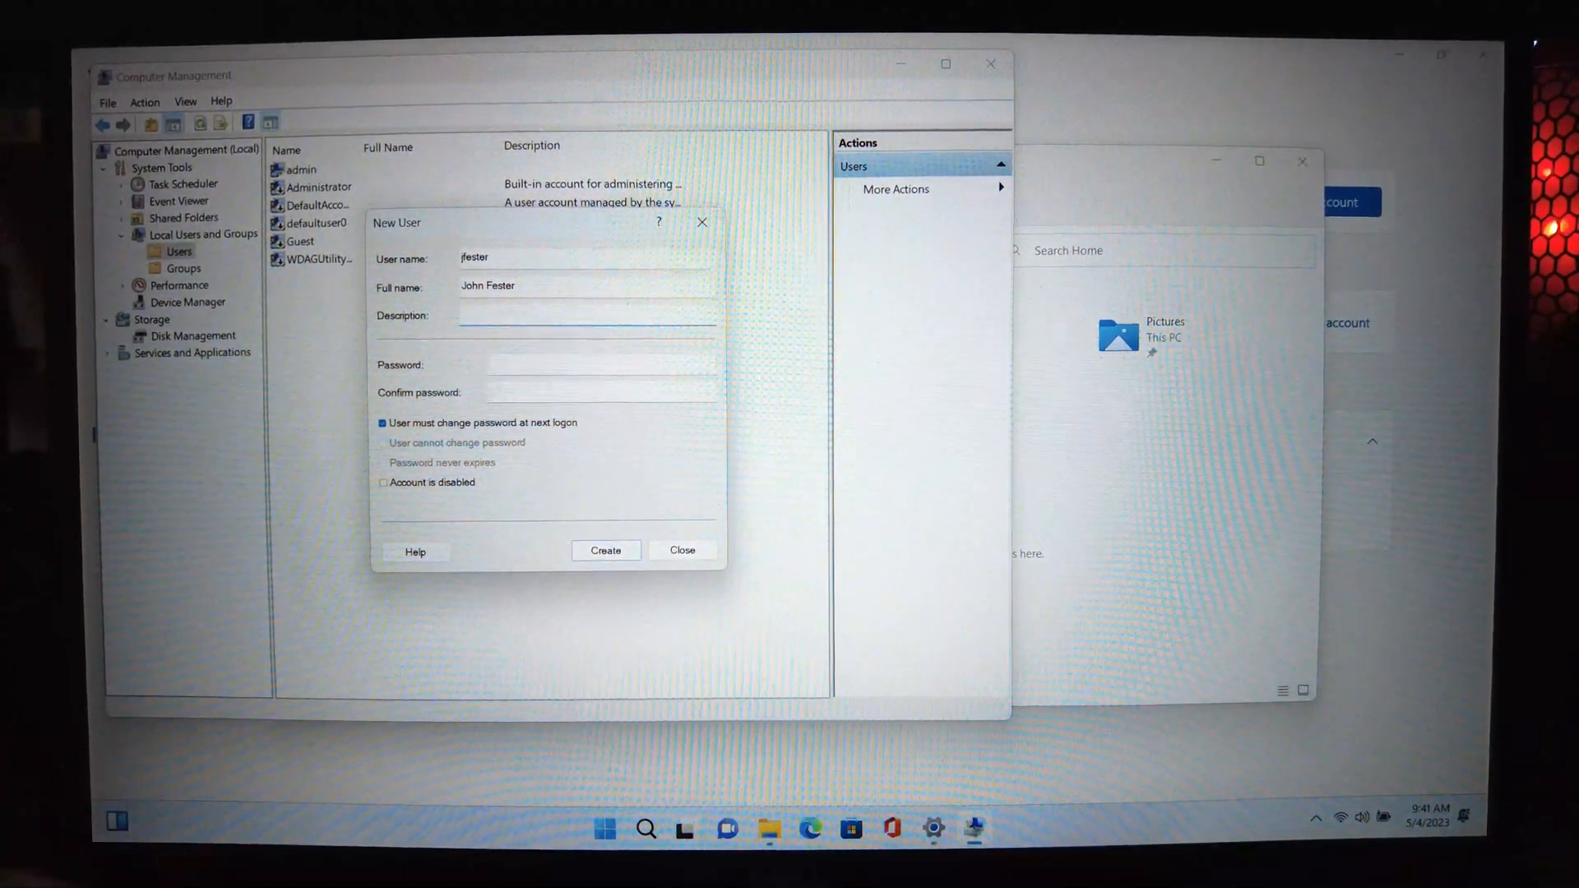
{"action": "type", "text": "User"}
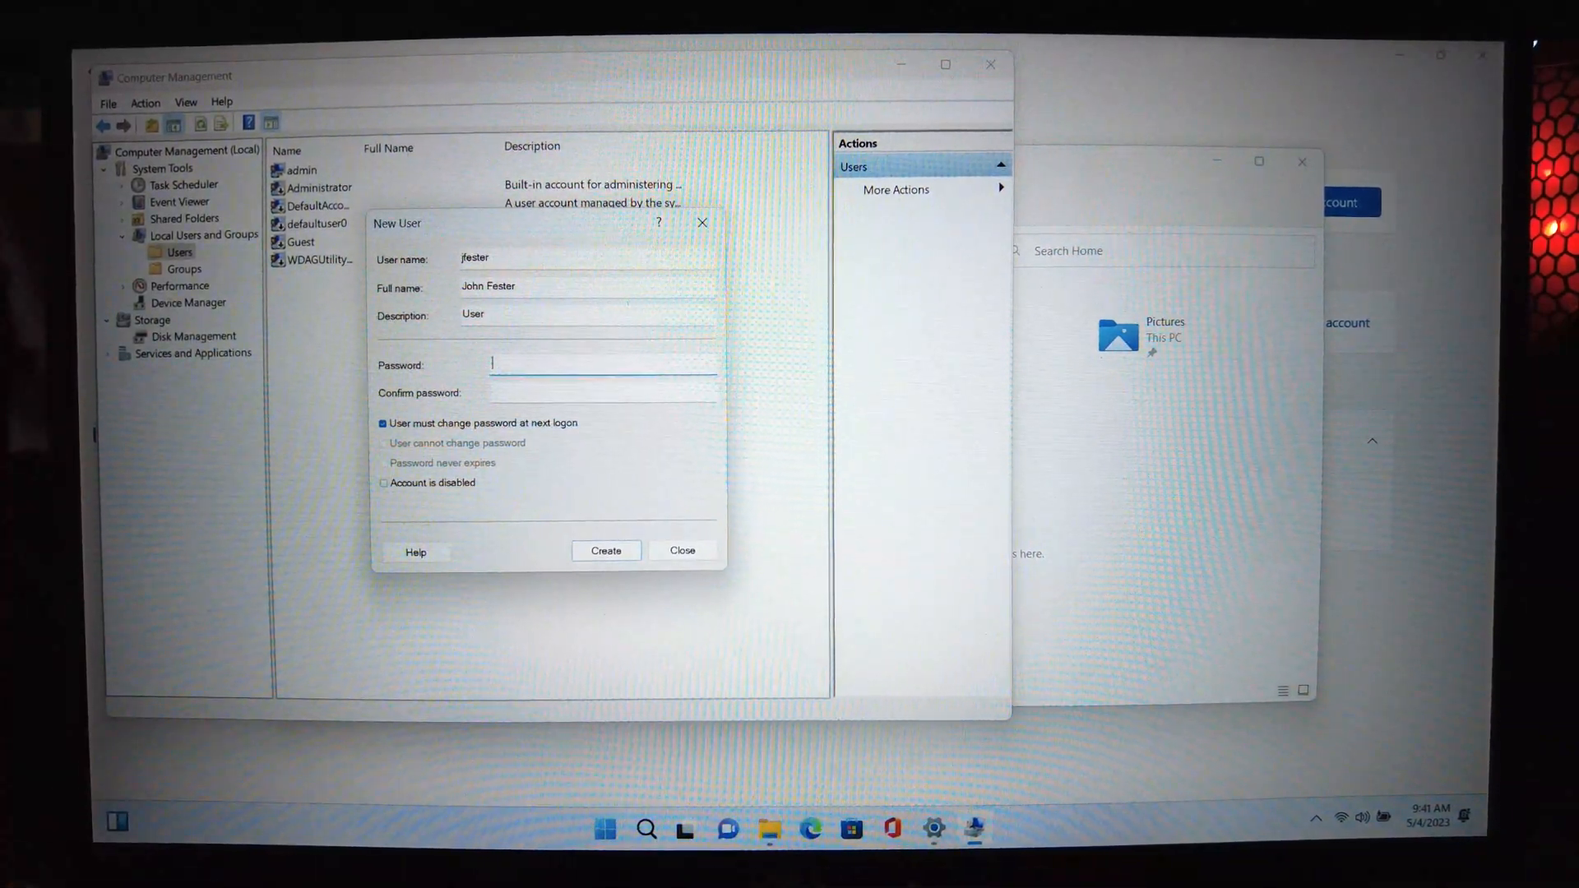
{"action": "type", "text": "password"}
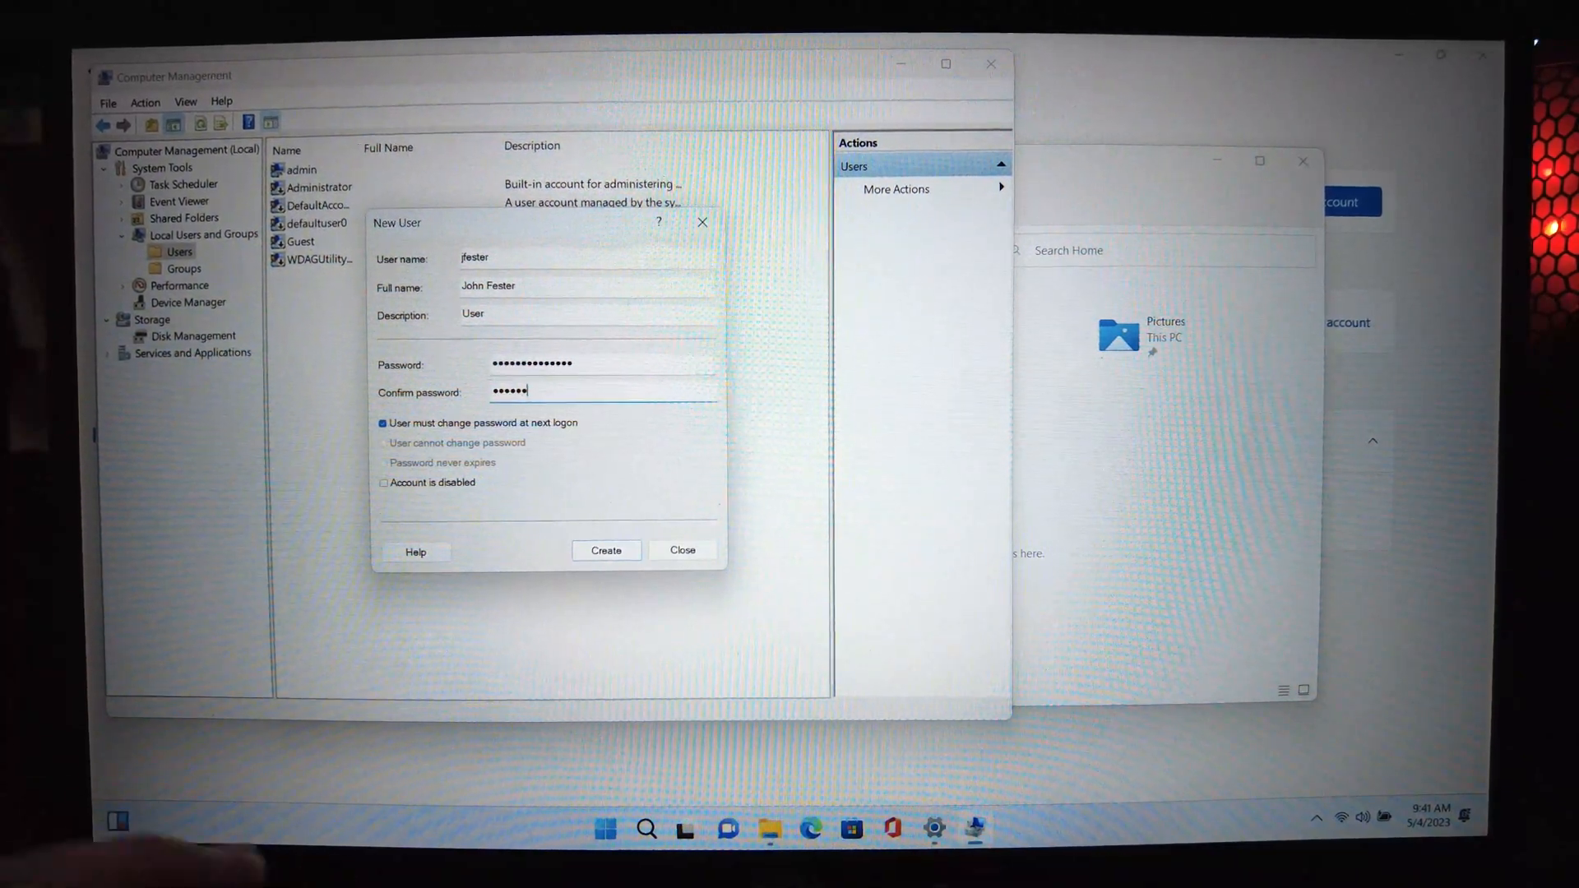
{"action": "type", "text": "••••"}
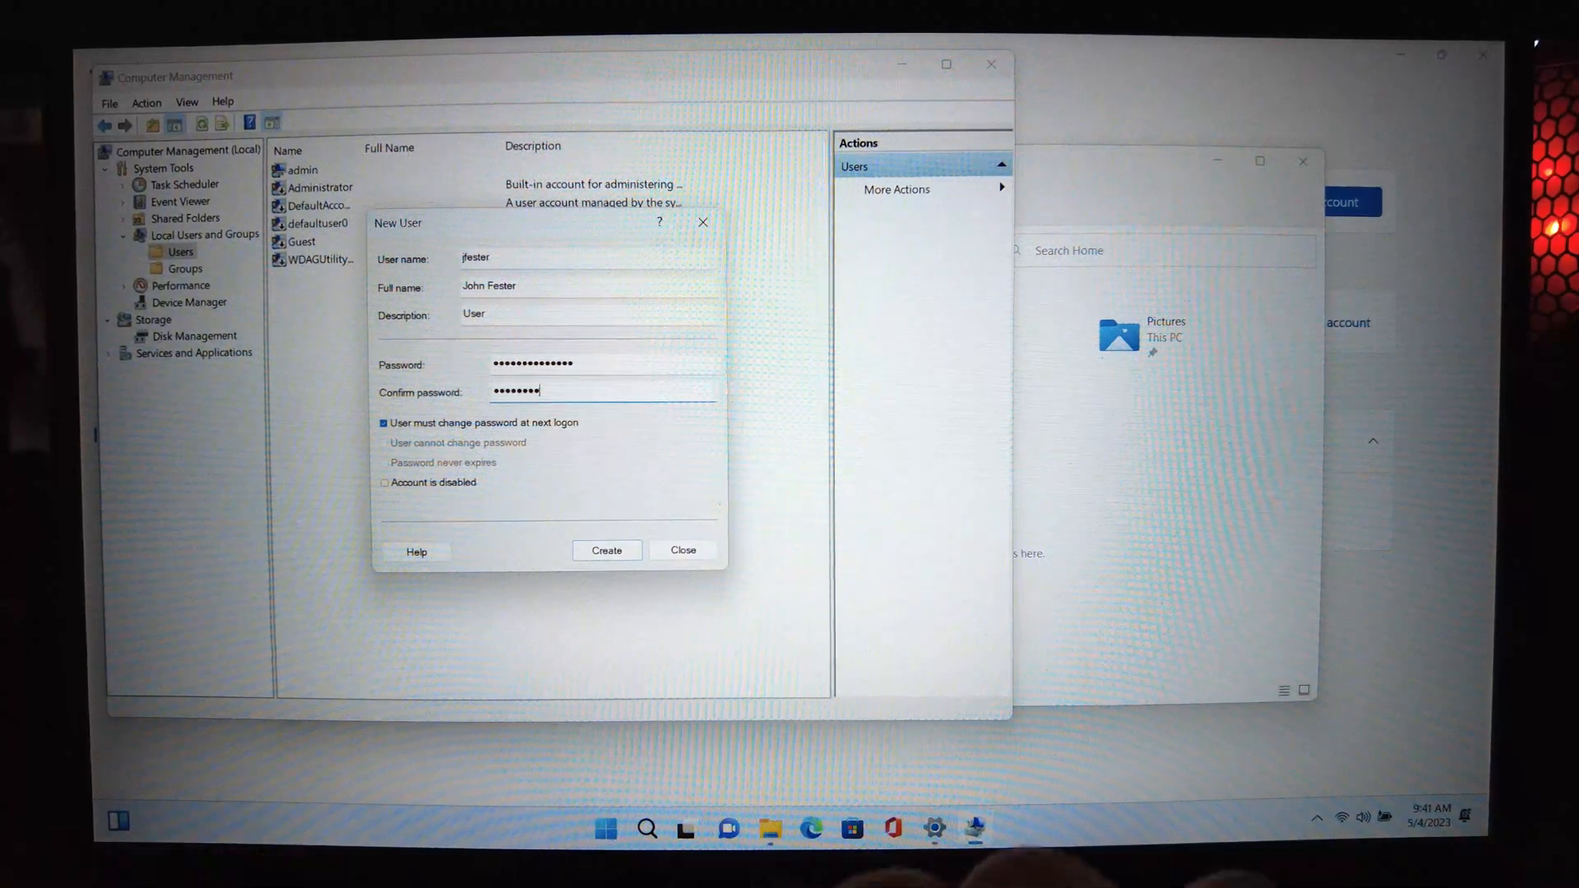
{"action": "type", "text": "••••••"}
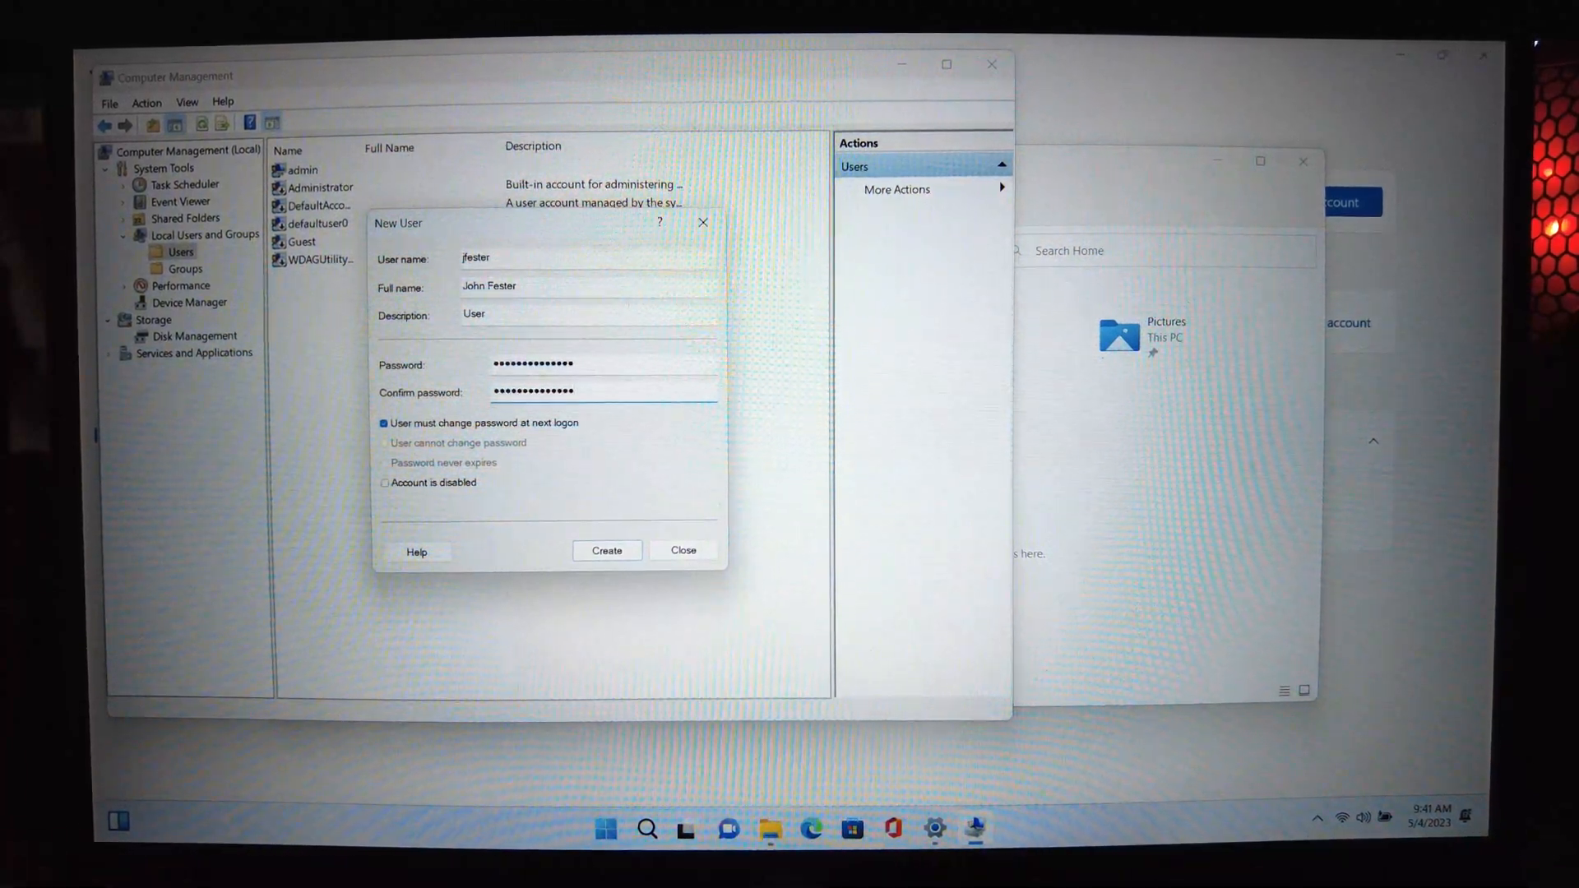
{"action": "left_click", "coordinate": [383, 423]}
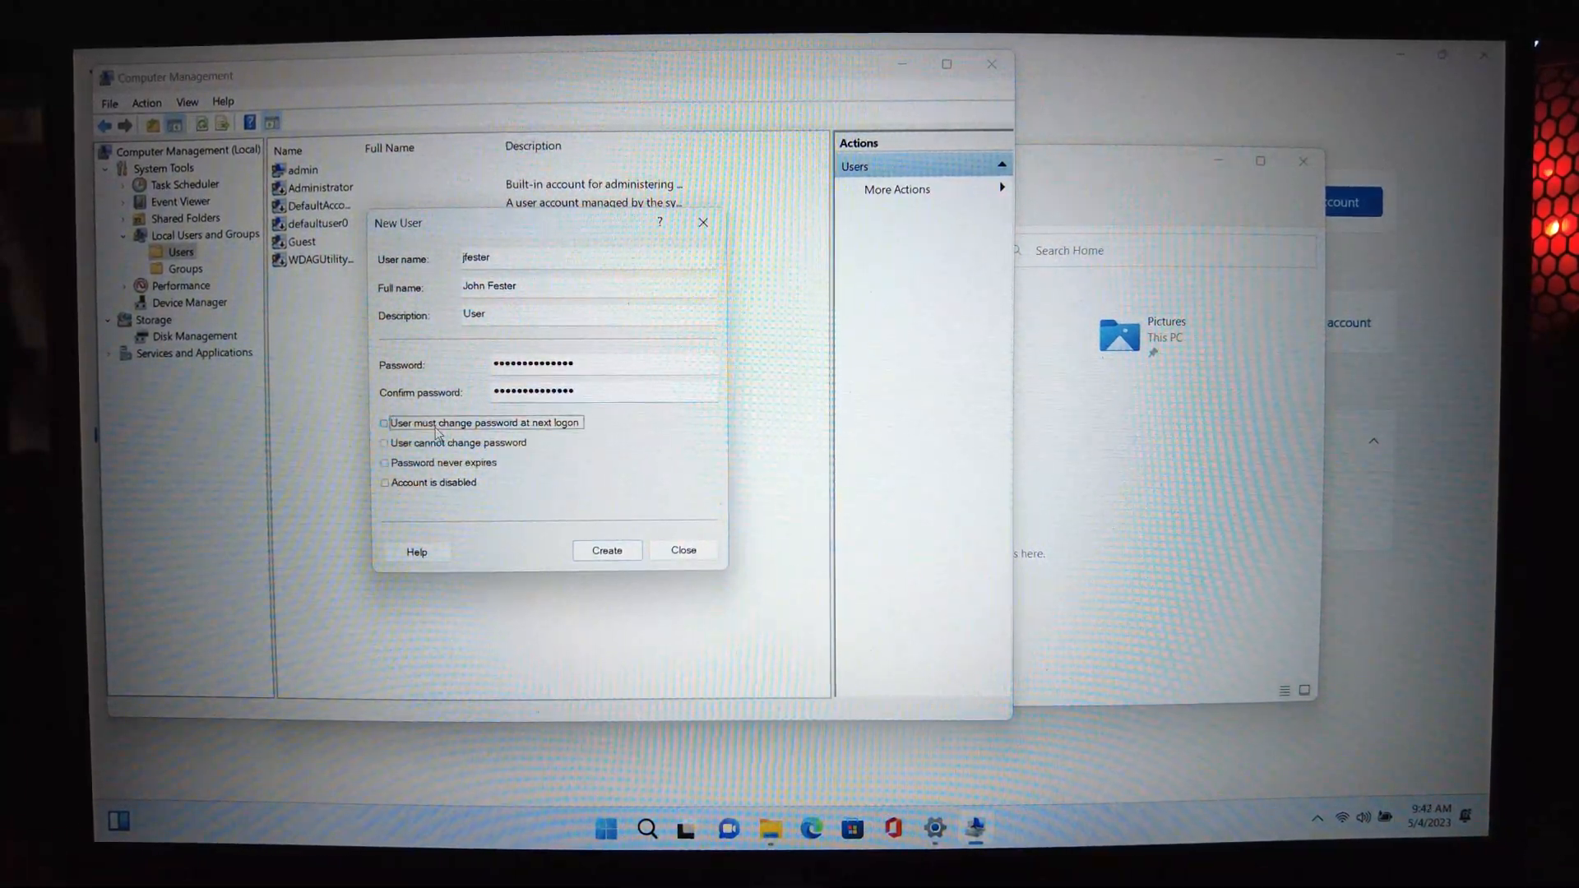
{"action": "left_click", "coordinate": [384, 423]}
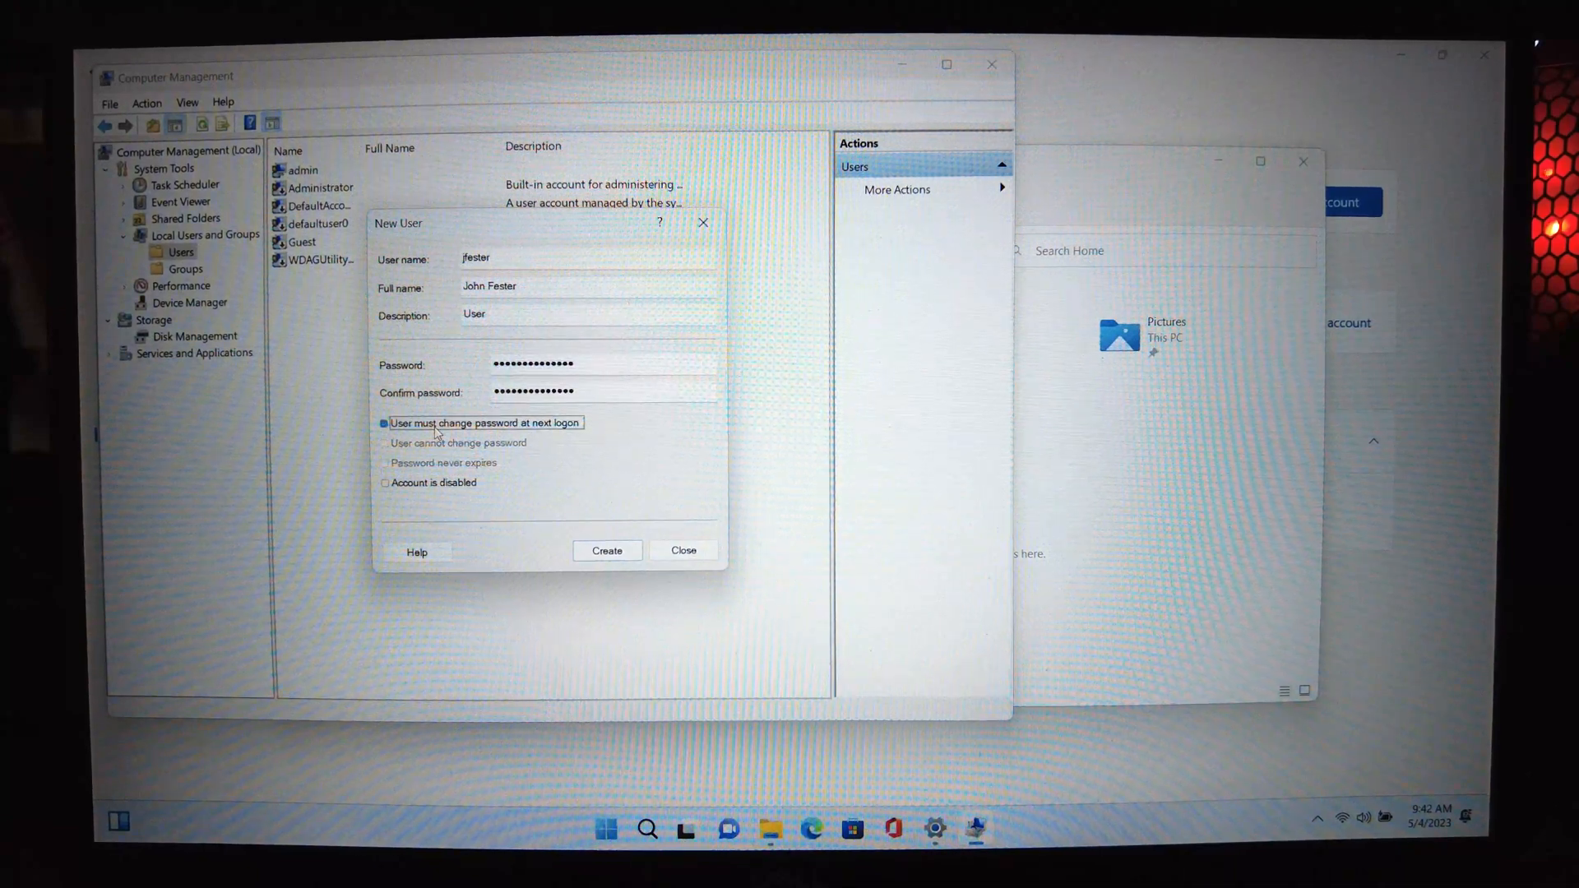
{"action": "left_click", "coordinate": [385, 422]}
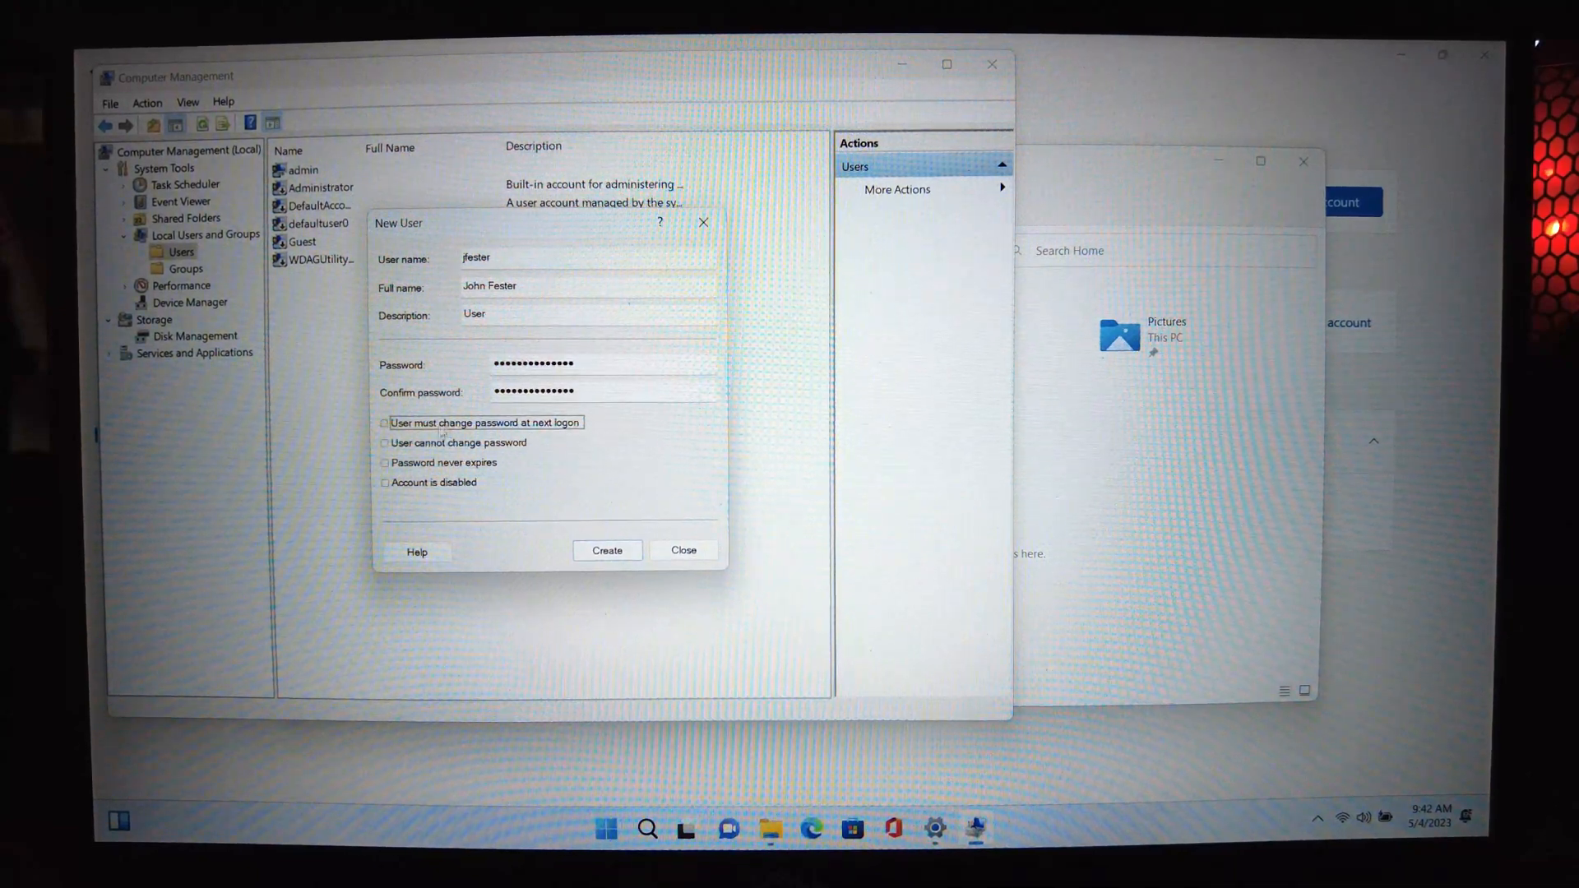
{"action": "left_click", "coordinate": [385, 442]}
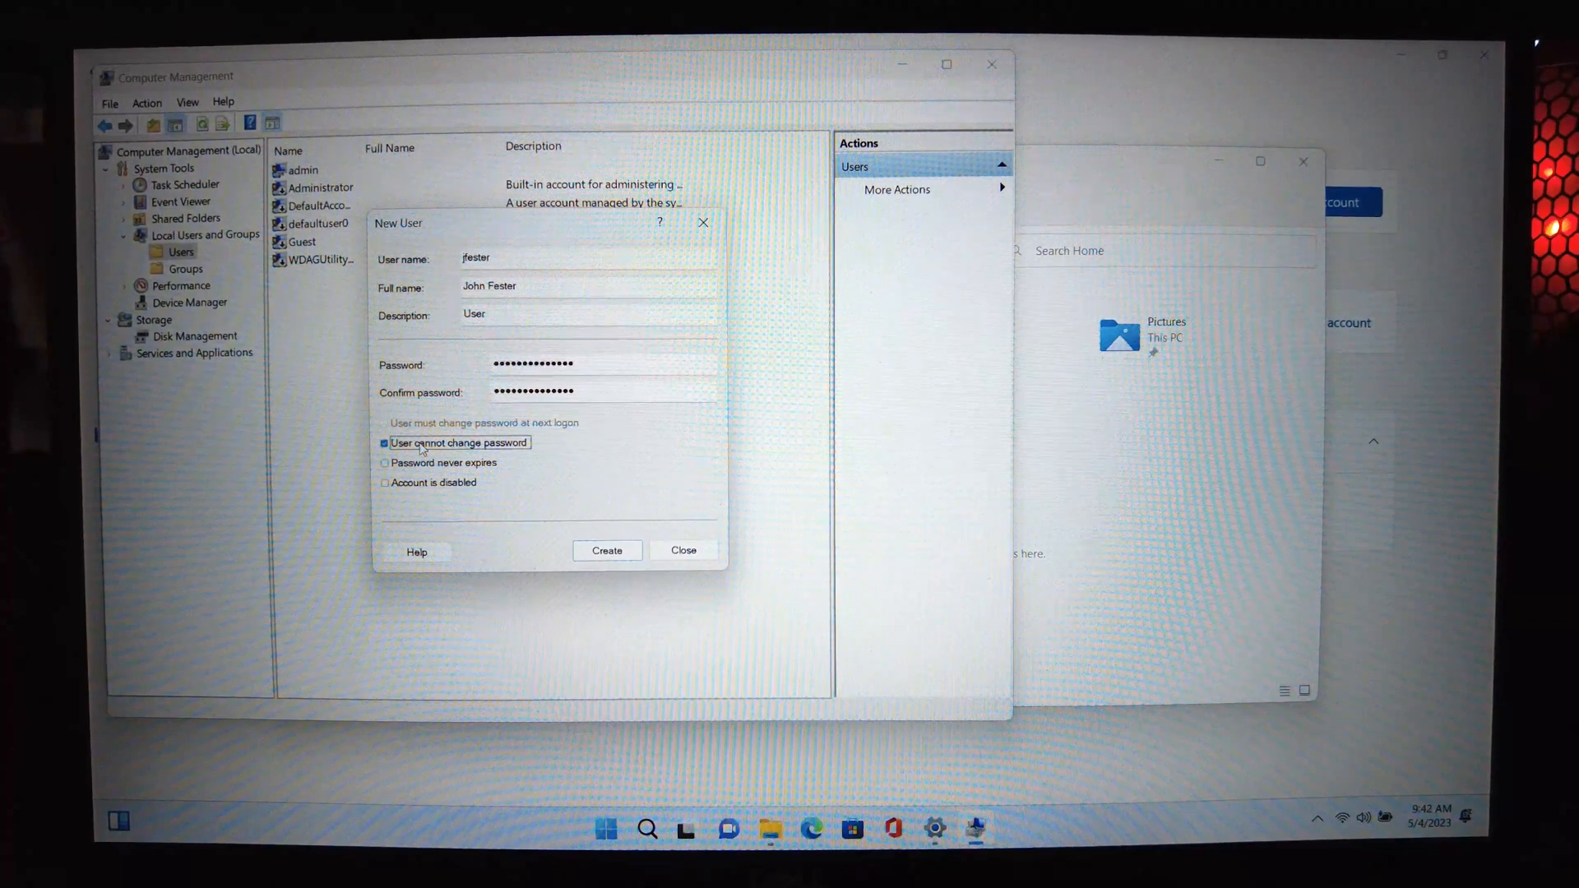
{"action": "left_click", "coordinate": [385, 462]}
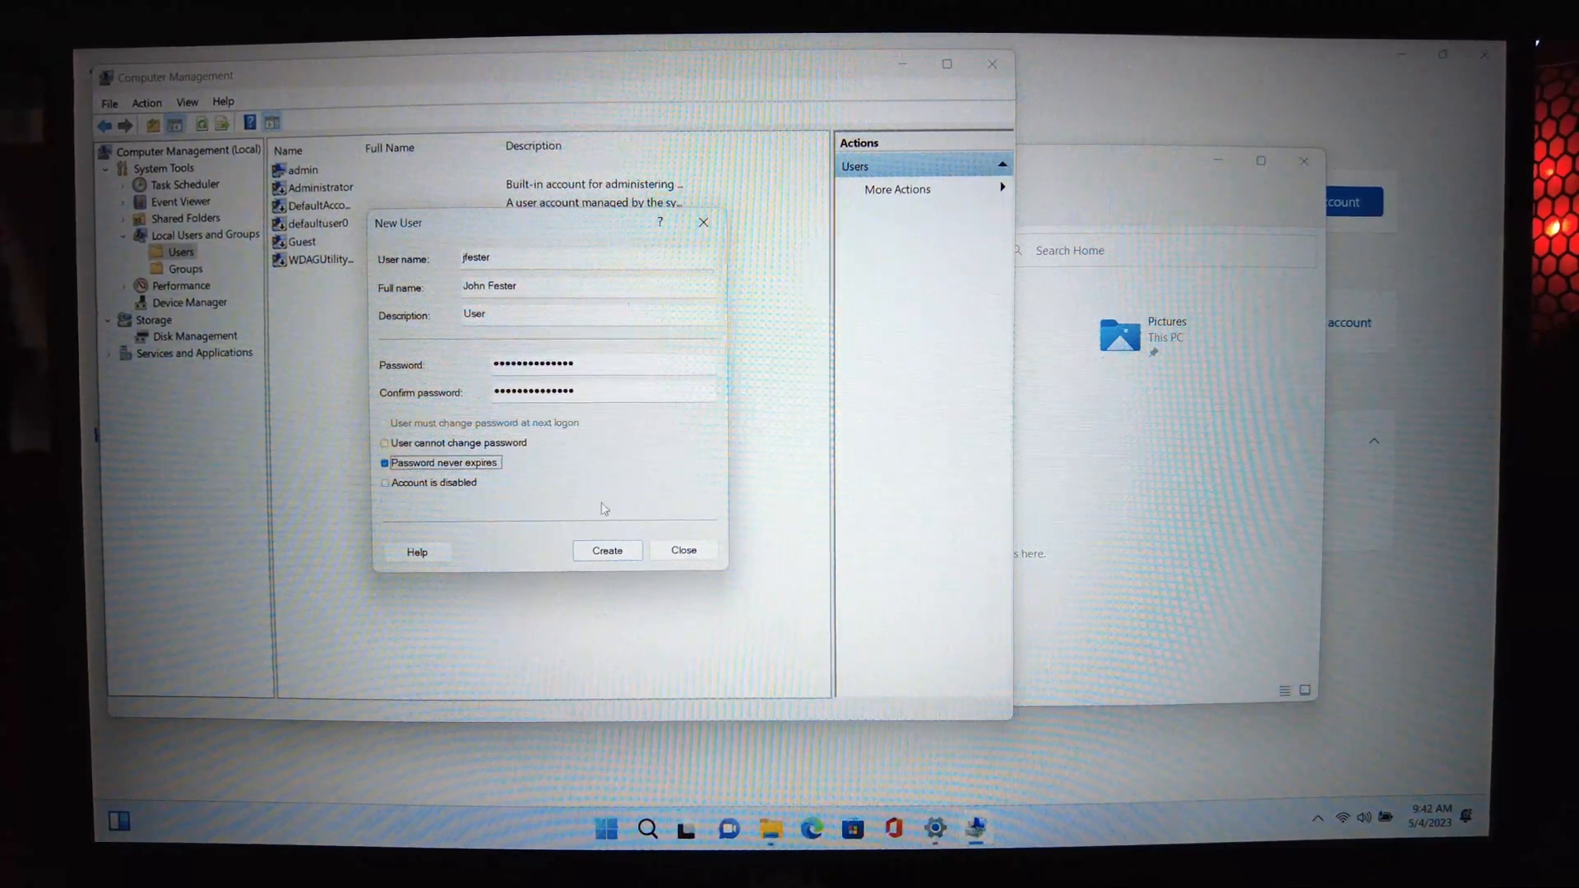
{"action": "left_click", "coordinate": [606, 549]}
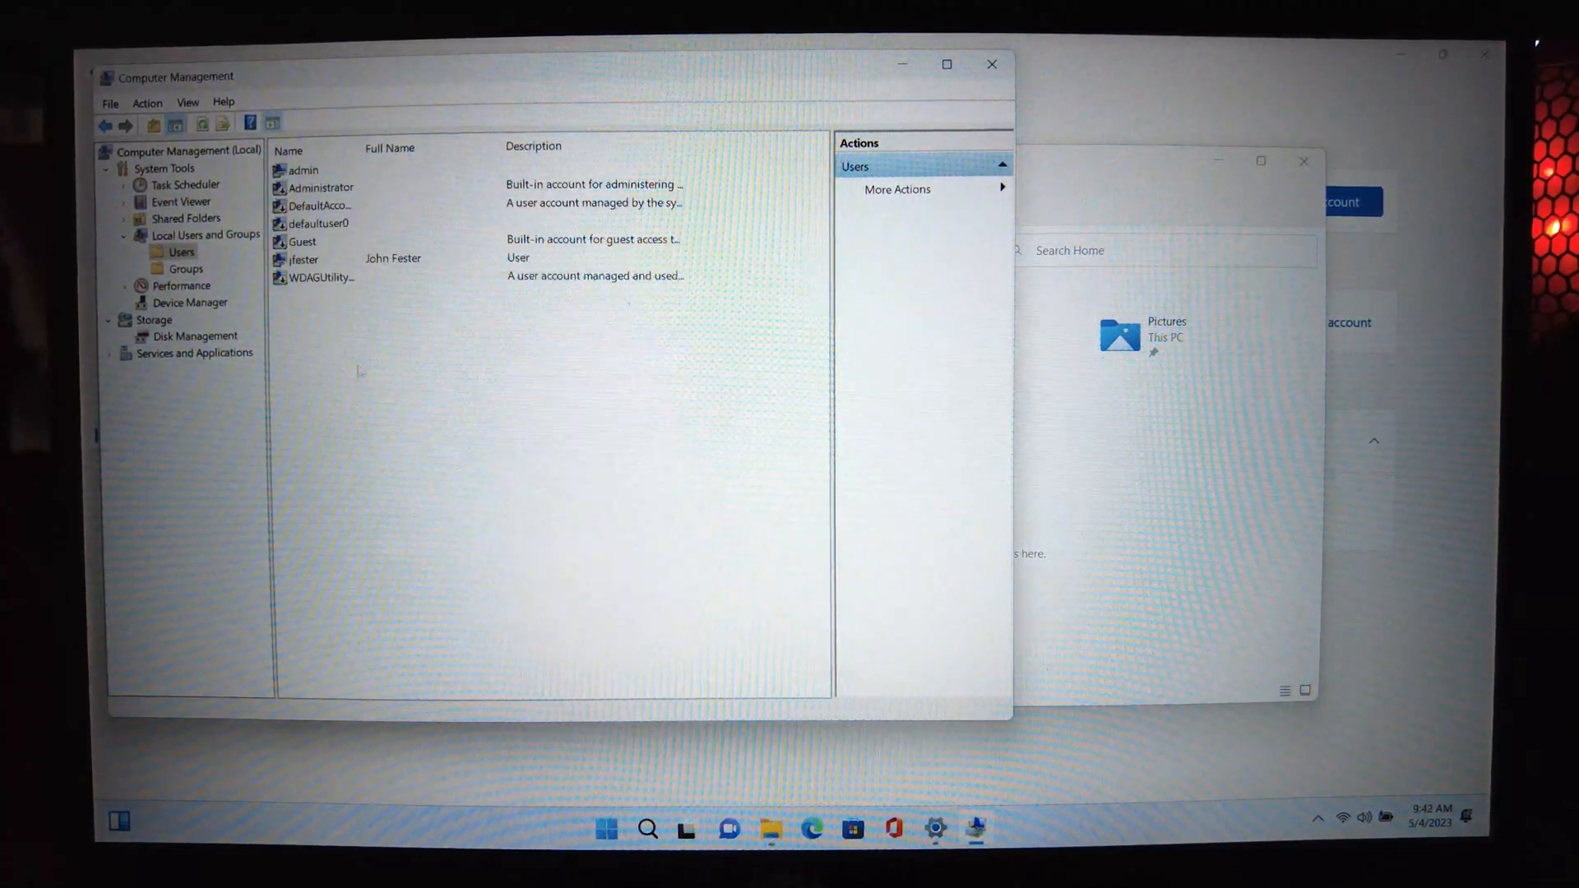
{"action": "left_click", "coordinate": [187, 268]}
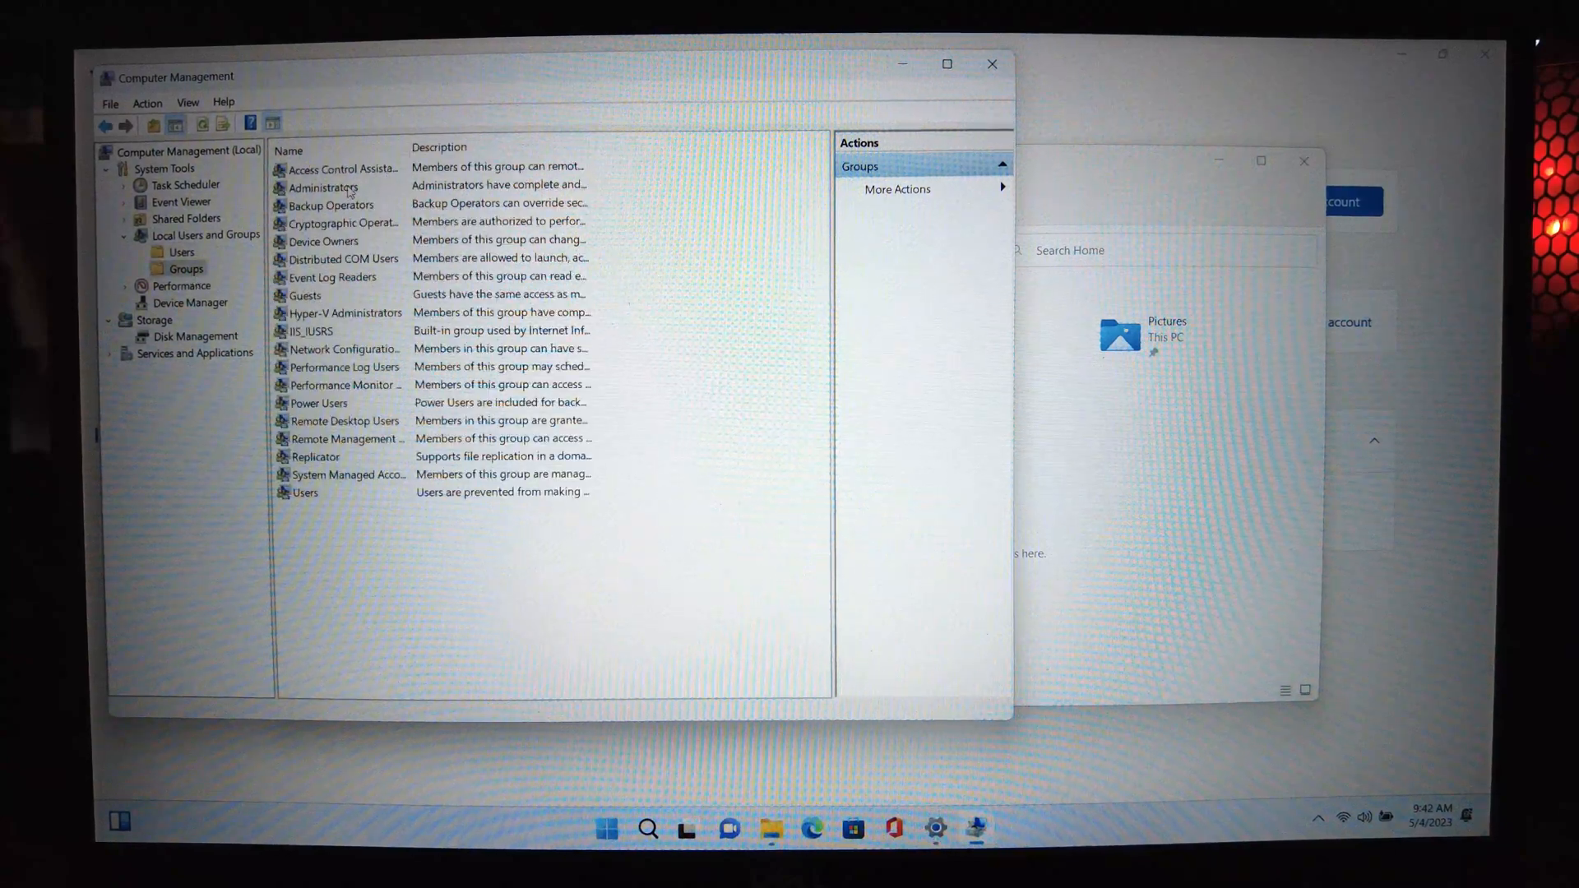
{"action": "double_click", "coordinate": [321, 187]}
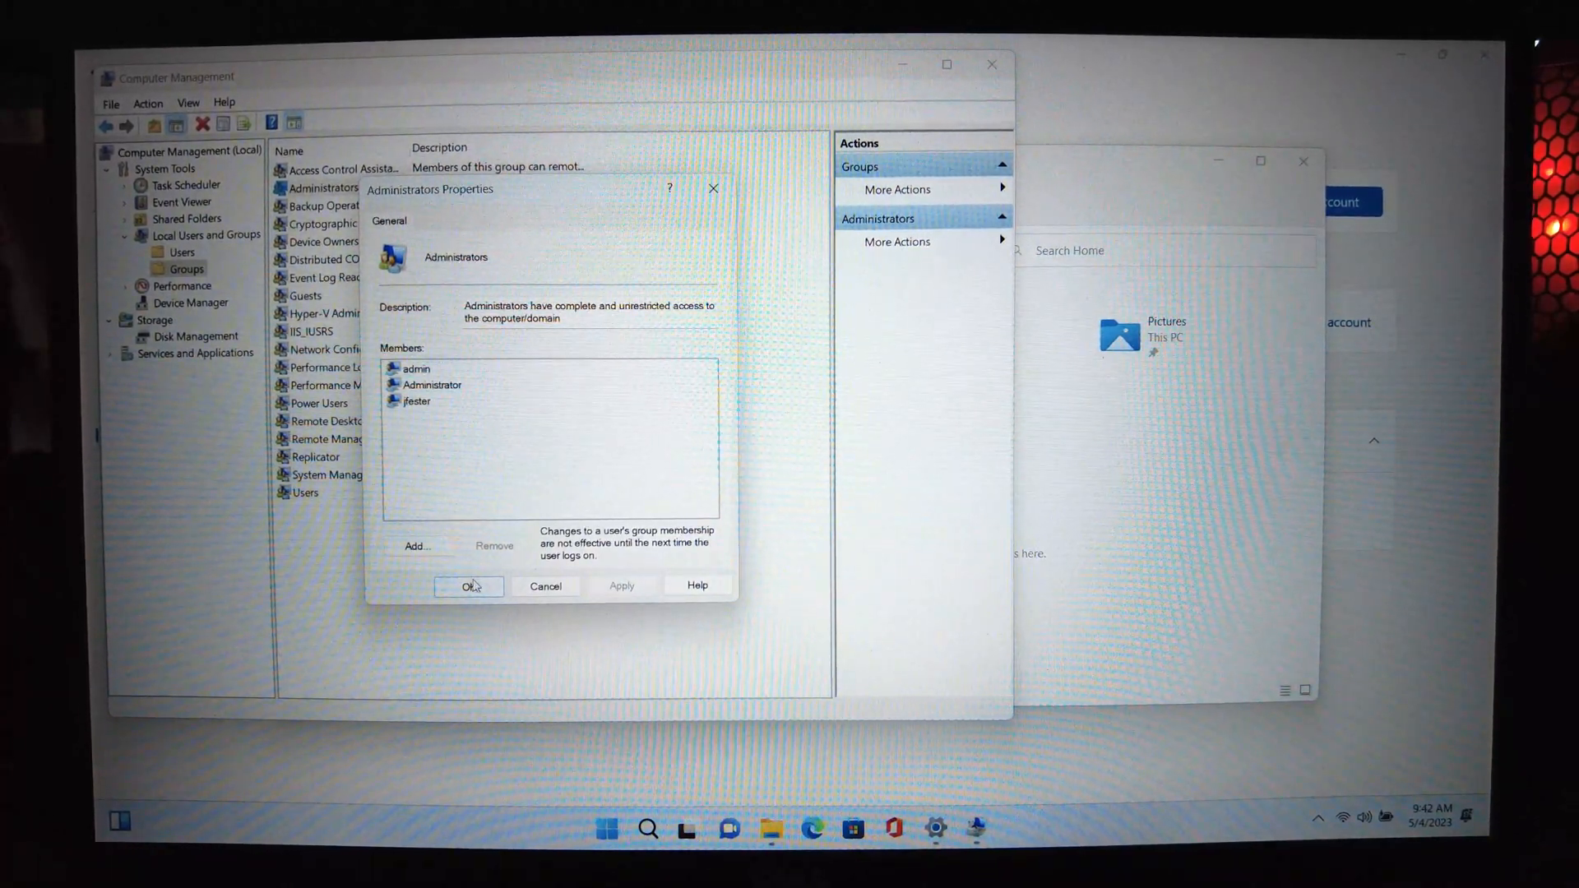
{"action": "left_click", "coordinate": [469, 586]}
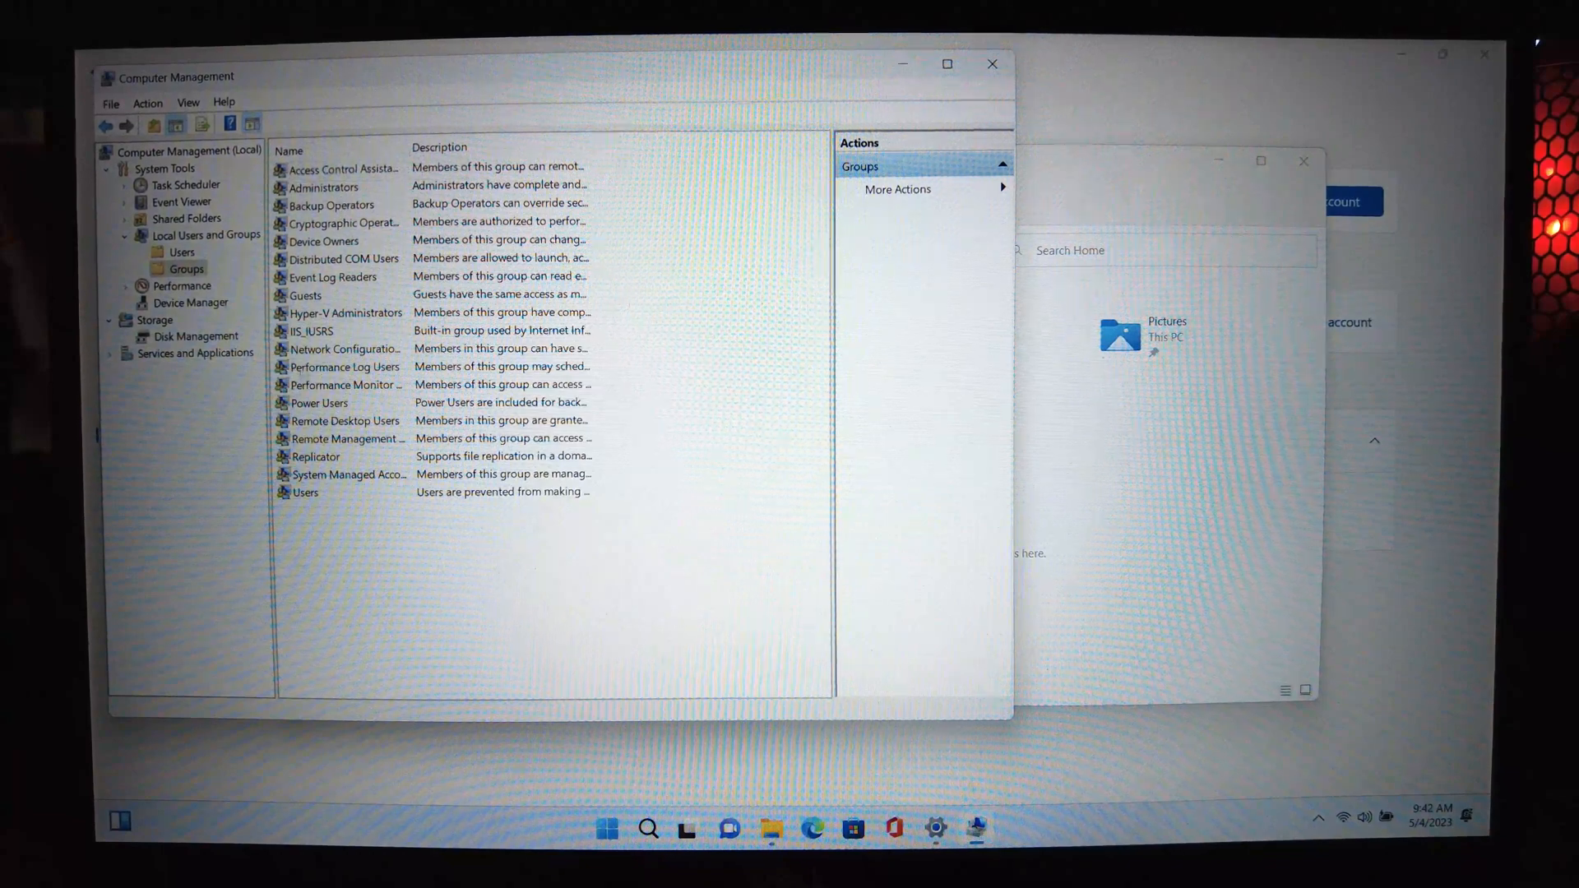
{"action": "double_click", "coordinate": [302, 492]}
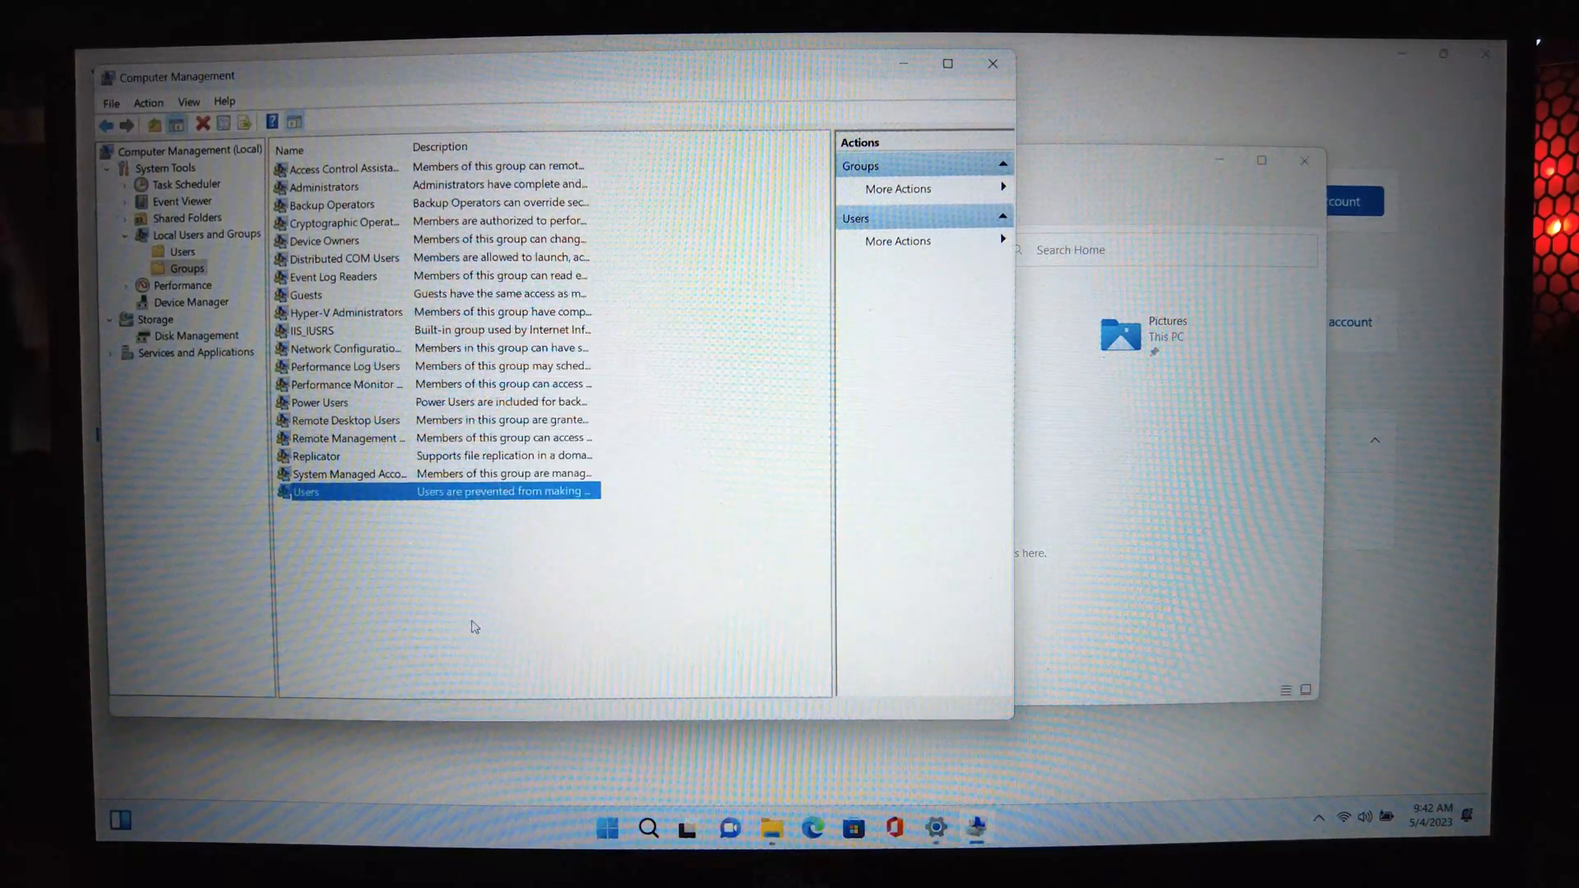
{"action": "left_click", "coordinate": [484, 594]}
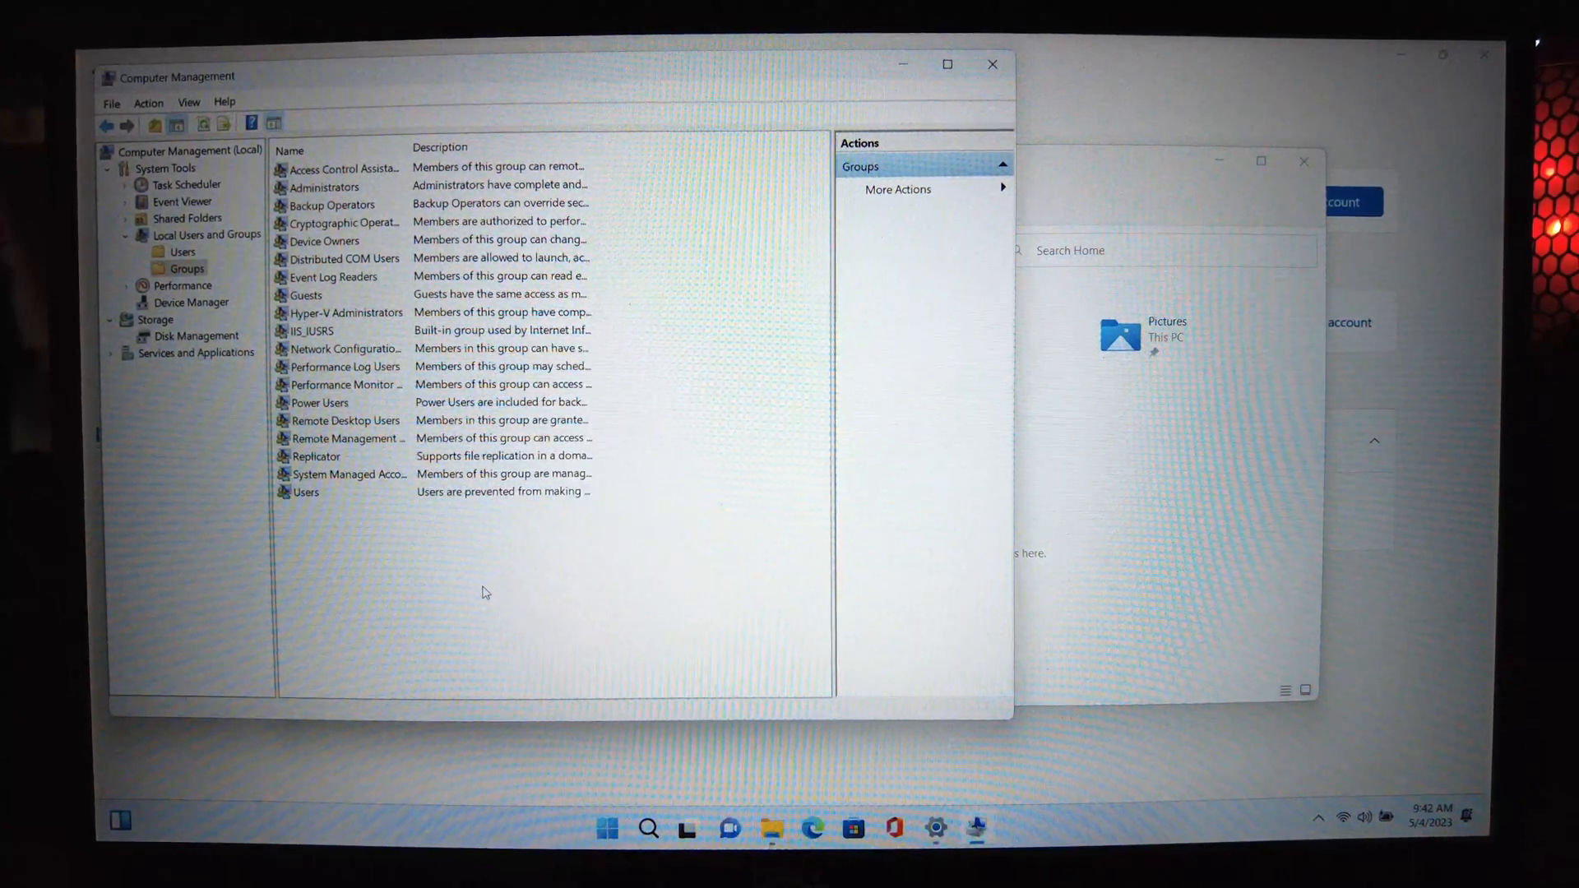